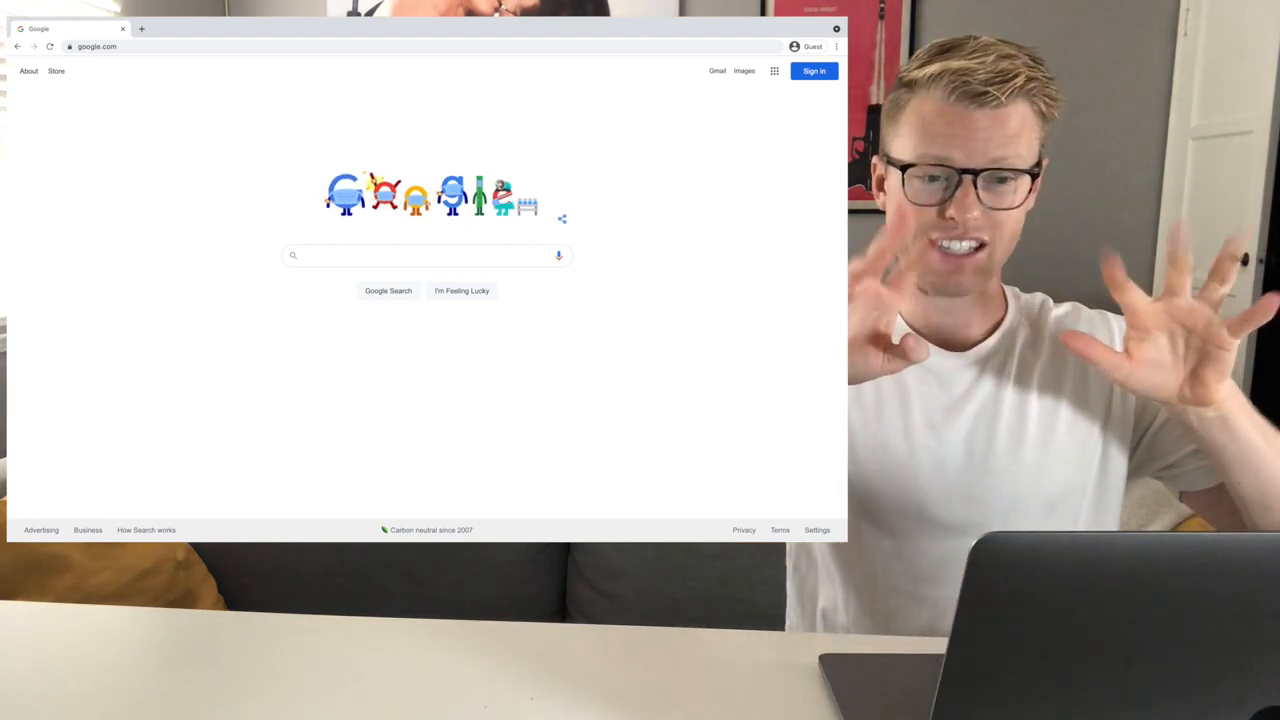
# Search Google for 'history of Dr. Pepper' and open the Dr Pepper Museum history result.
pyautogui.write('history of Dr. Pepper')
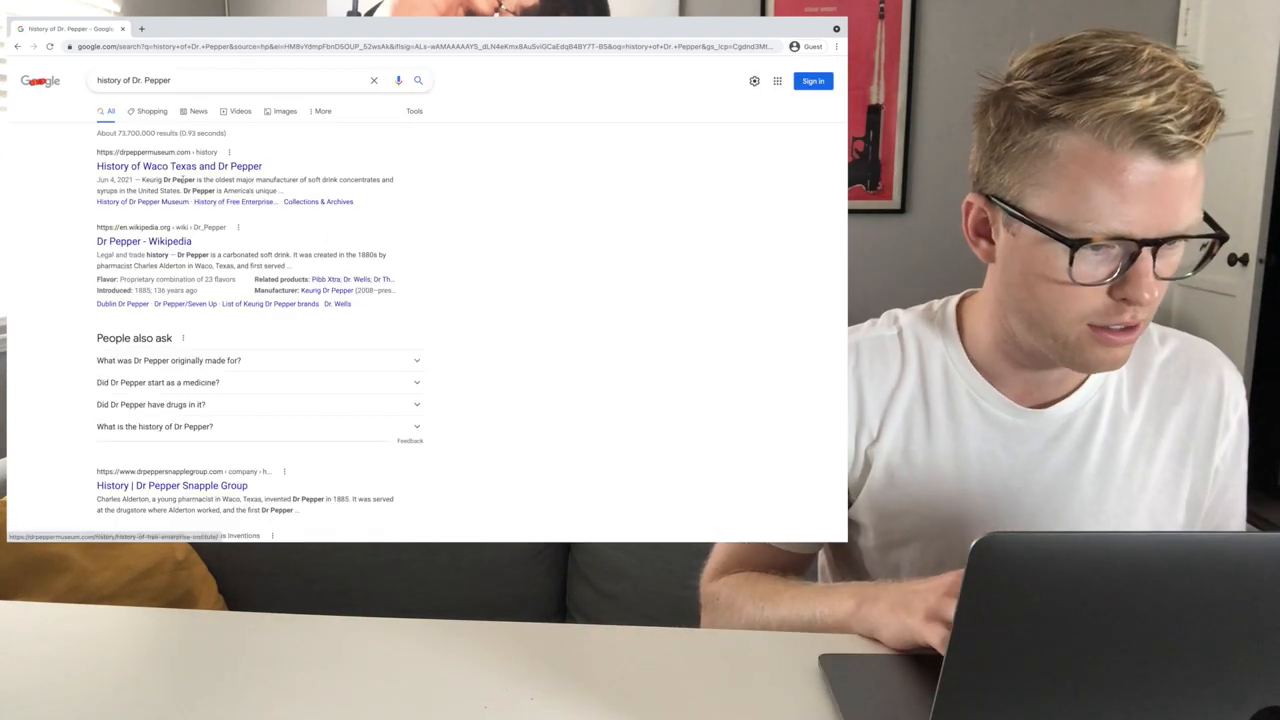
pyautogui.click(178, 166)
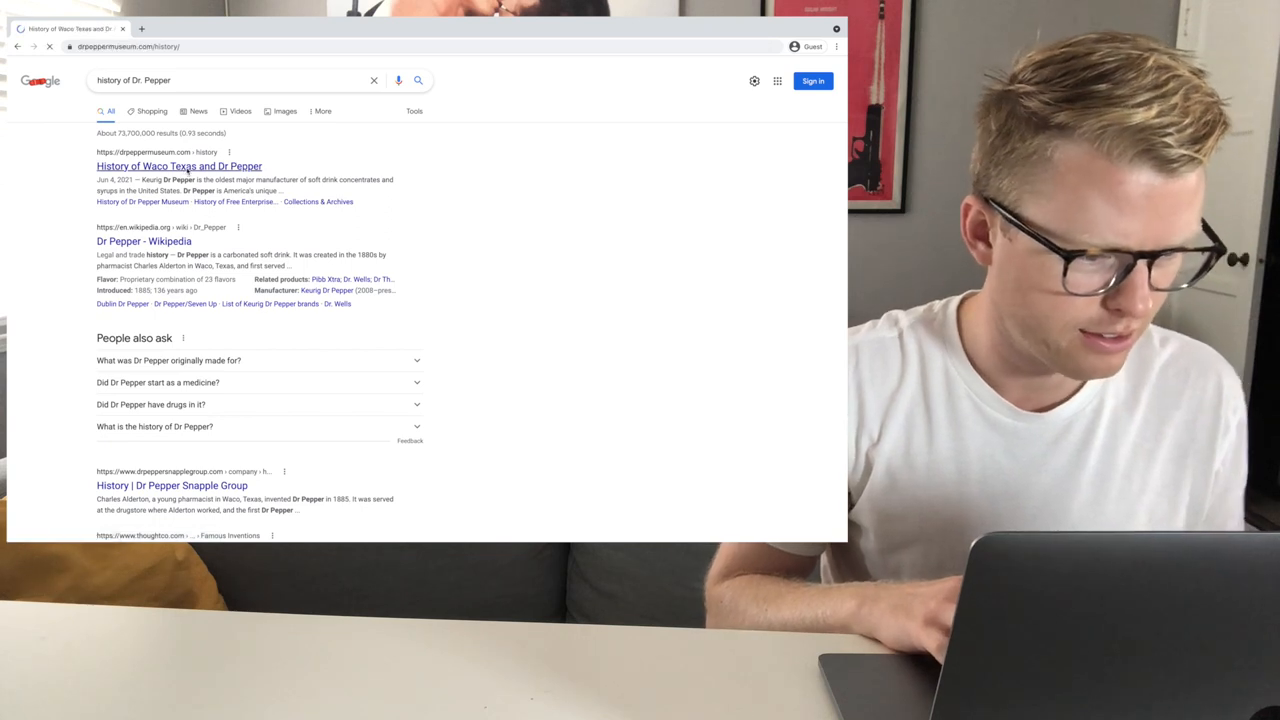
pyautogui.click(175, 165)
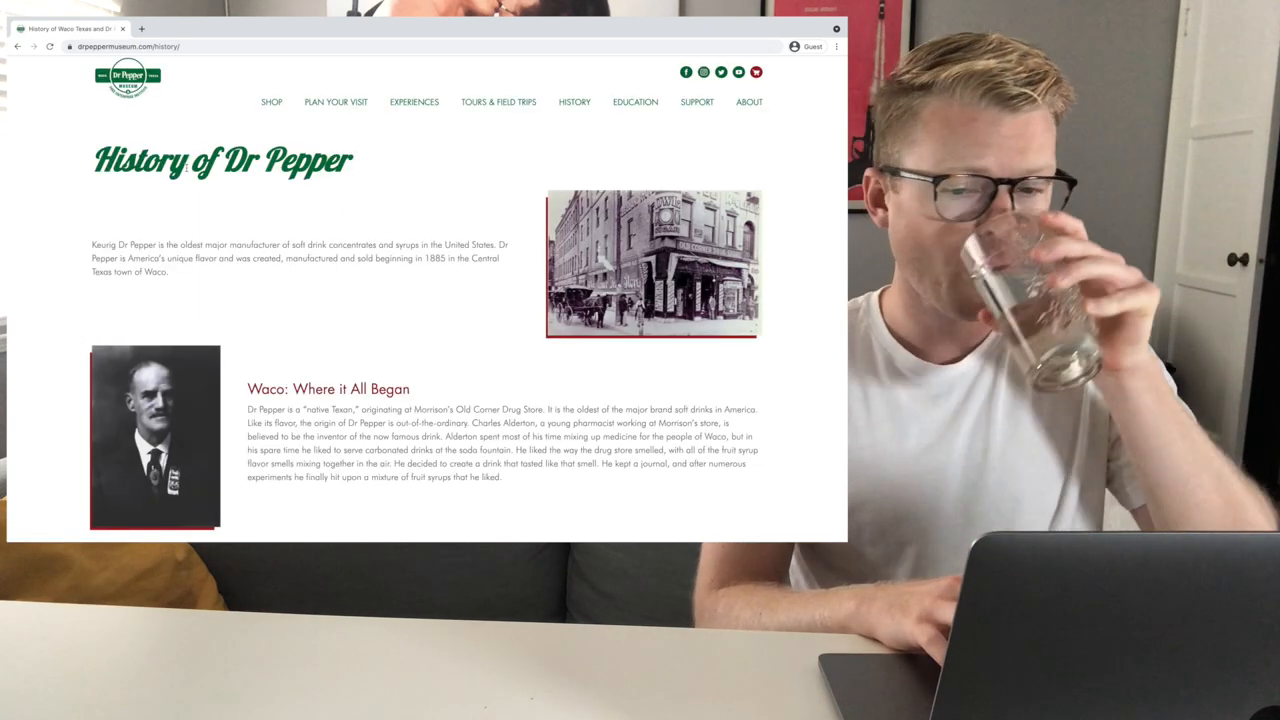
pyautogui.scroll(-3)
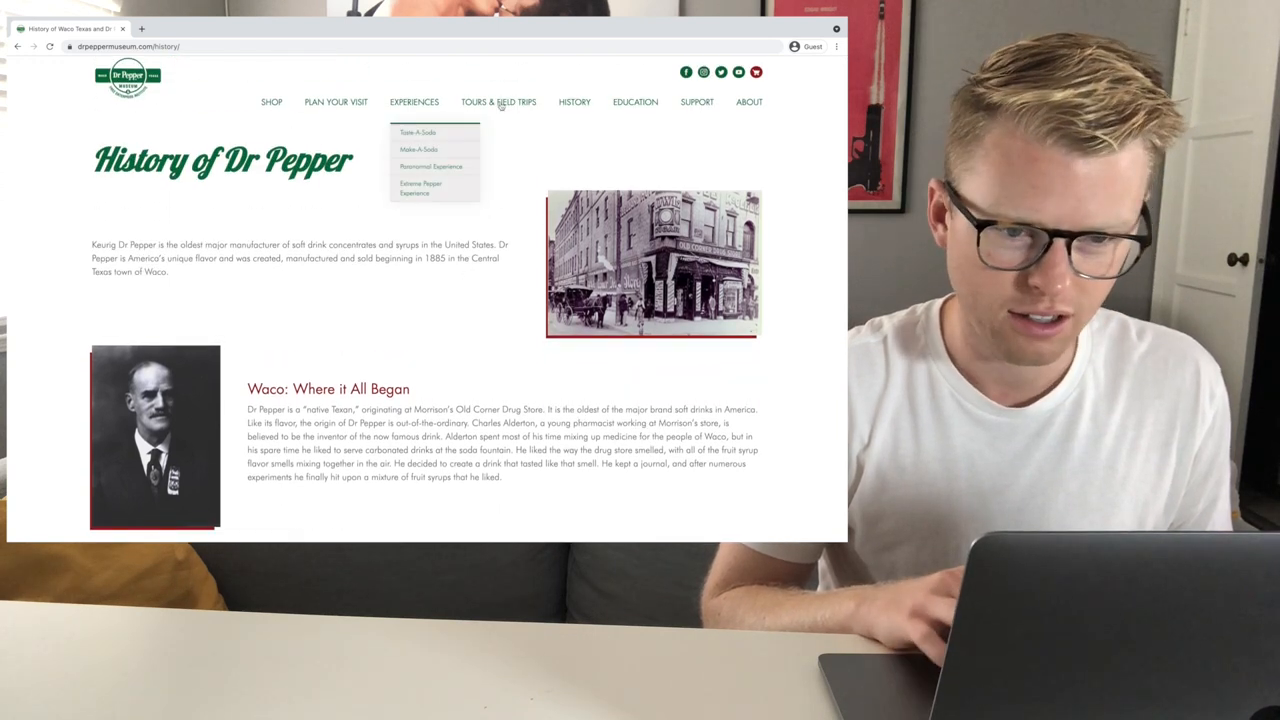
pyautogui.moveTo(420, 189)
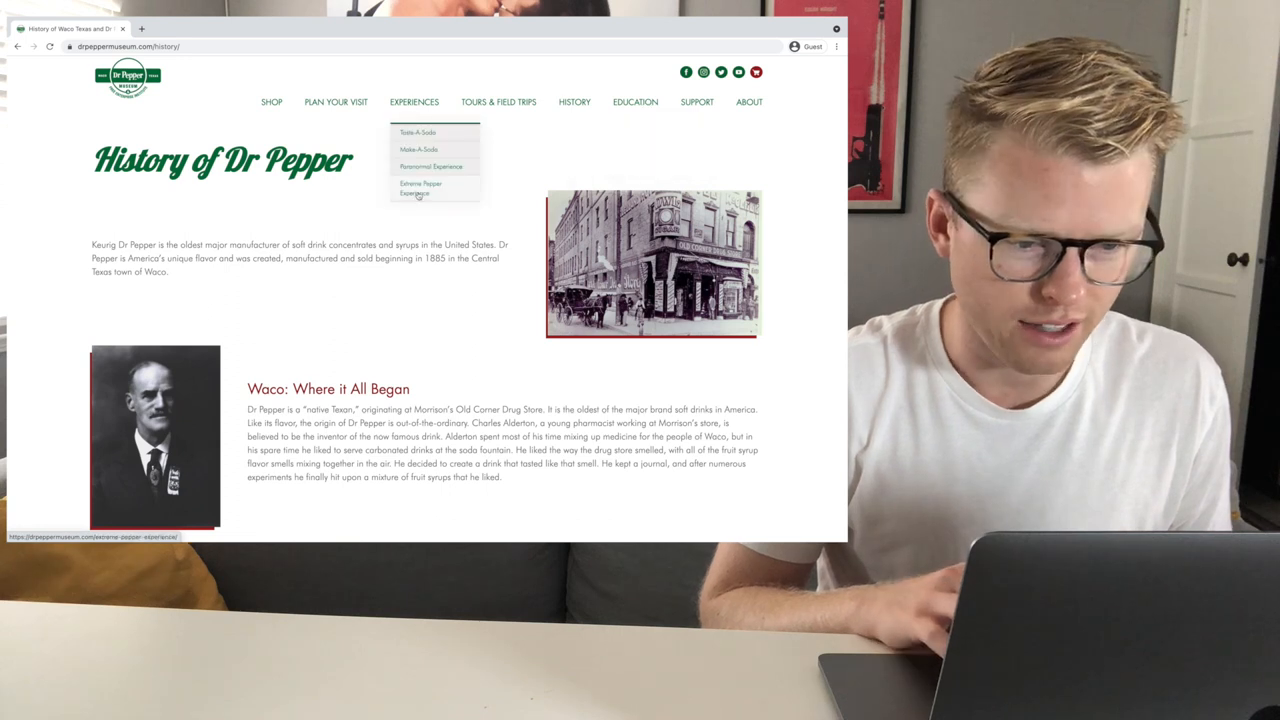
pyautogui.click(420, 189)
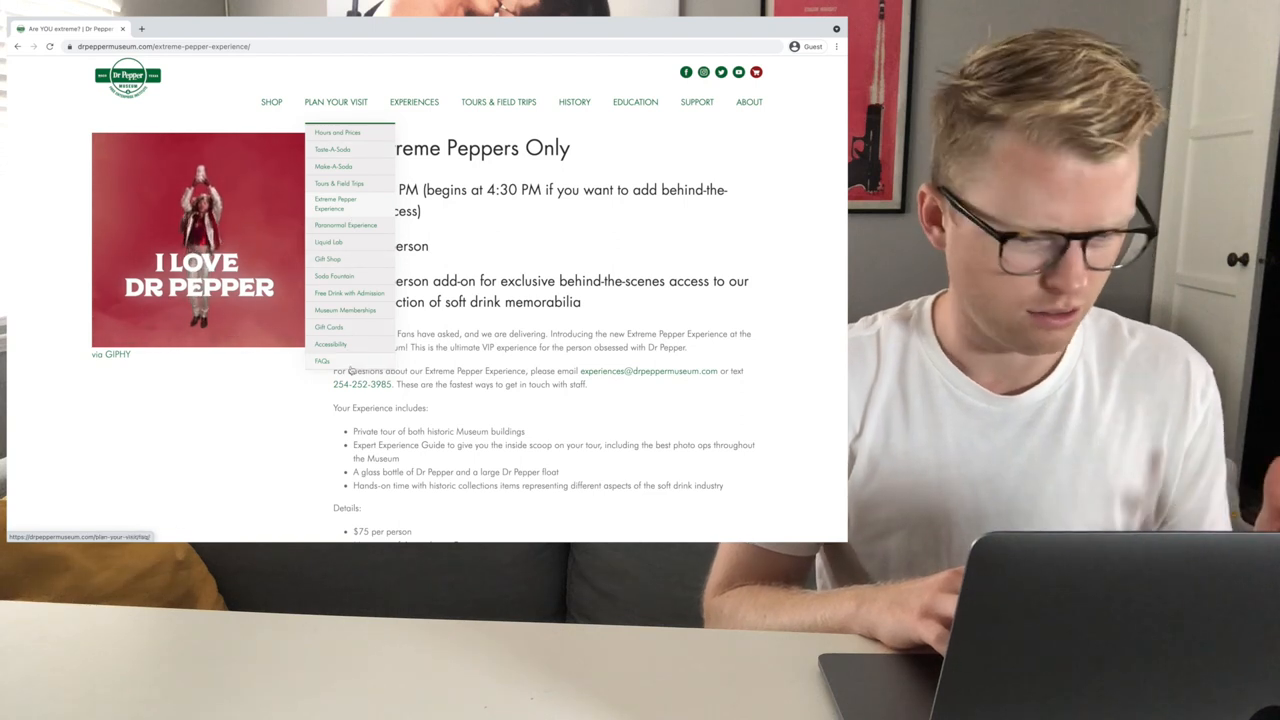
pyautogui.moveTo(352, 224)
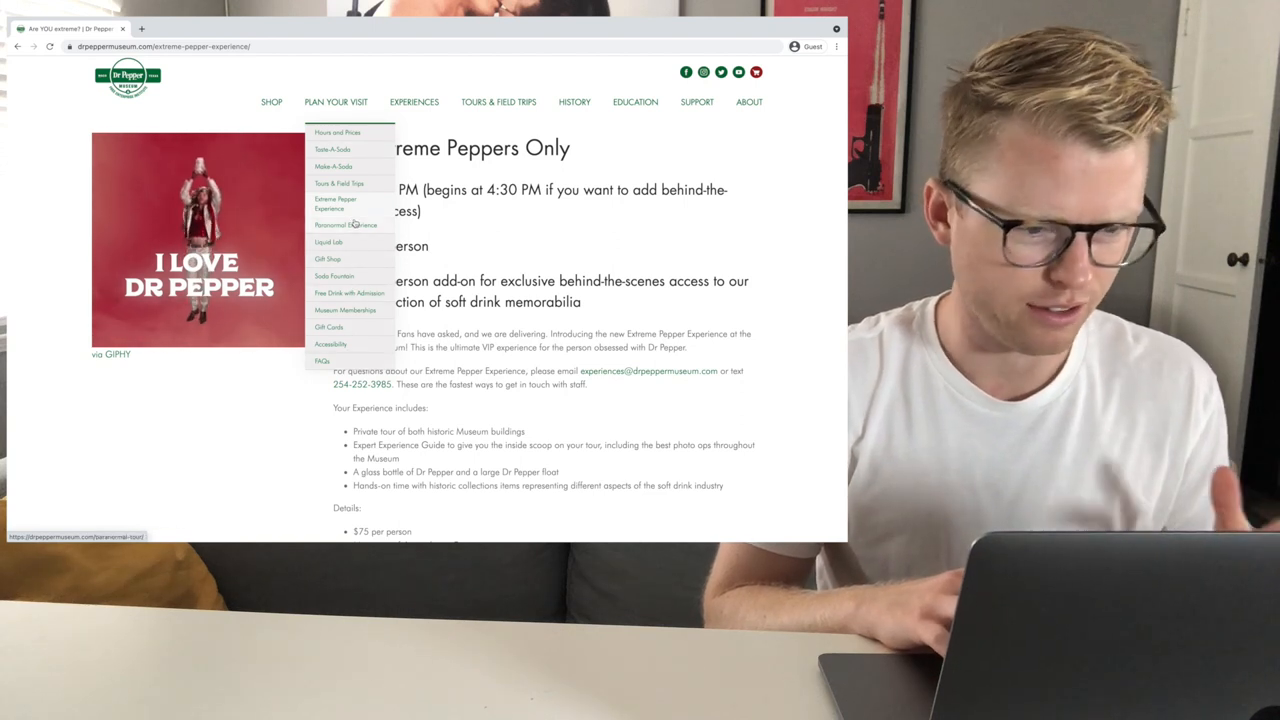
pyautogui.moveTo(357, 164)
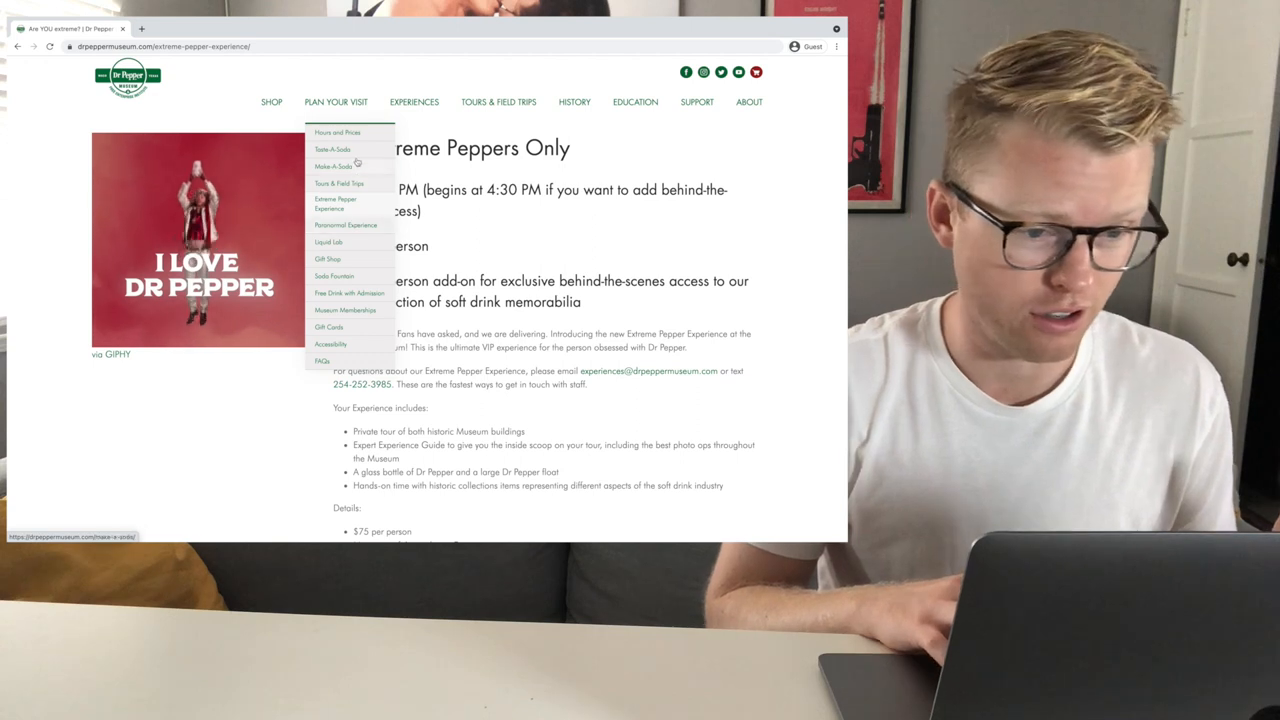
pyautogui.click(340, 131)
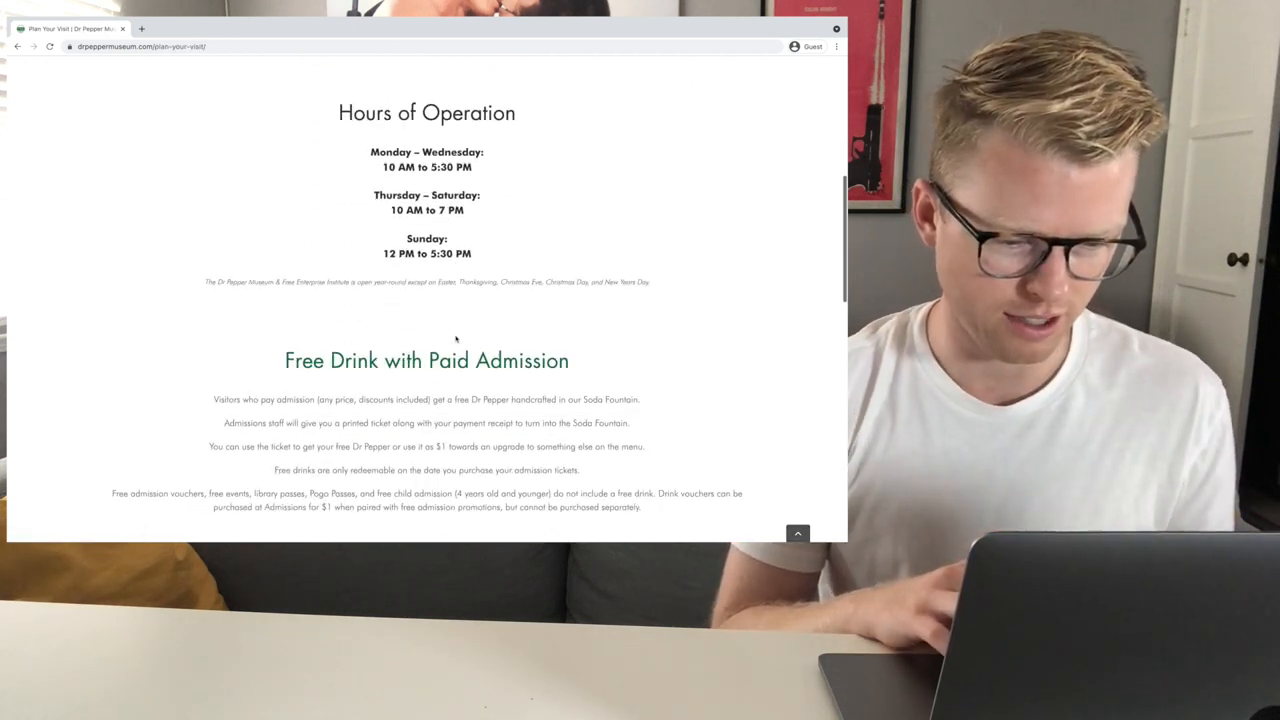
pyautogui.scroll(-3)
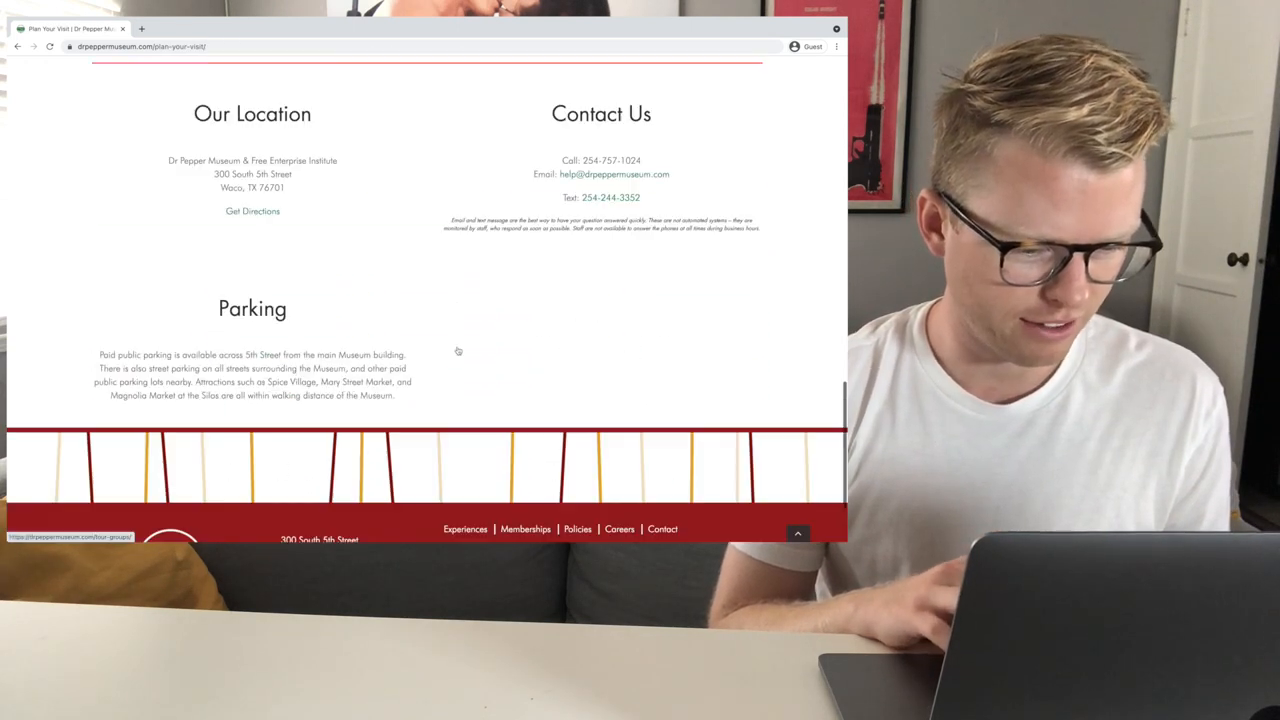
pyautogui.scroll(3)
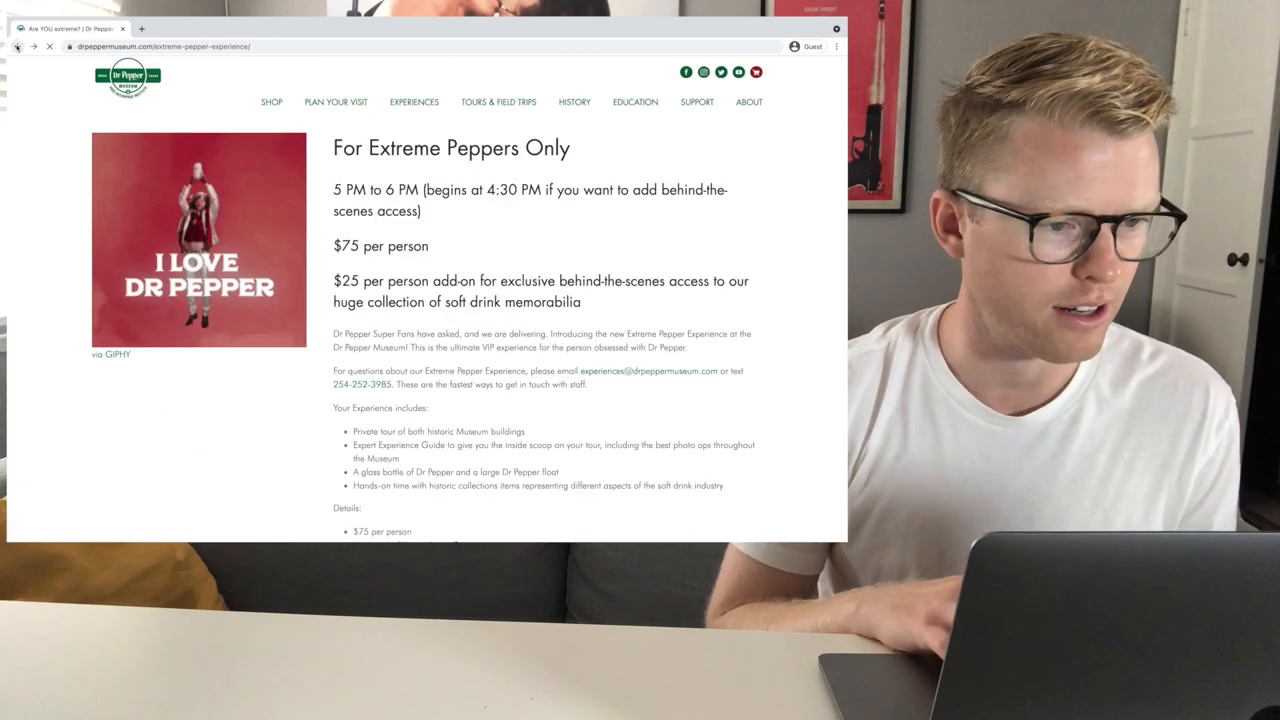
pyautogui.click(573, 101)
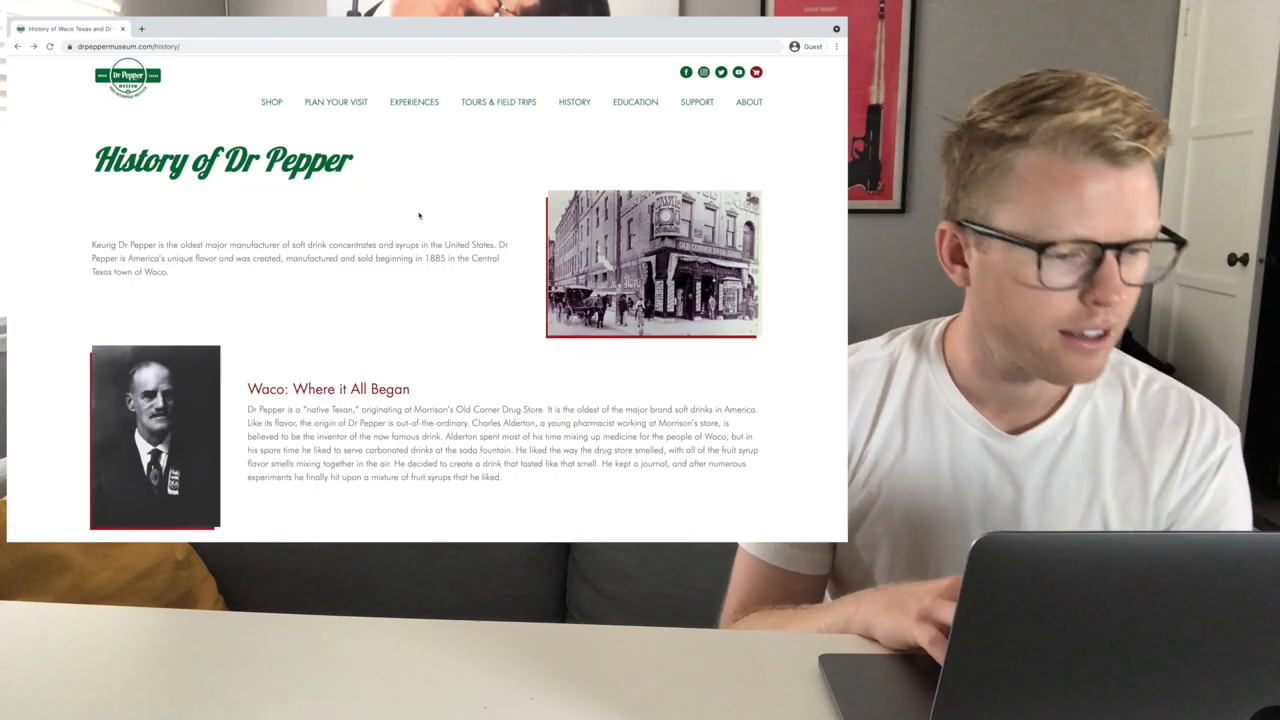
# Scroll the museum page and highlight 'oldest of the major brand soft drinks in America'.
pyautogui.scroll(-3)
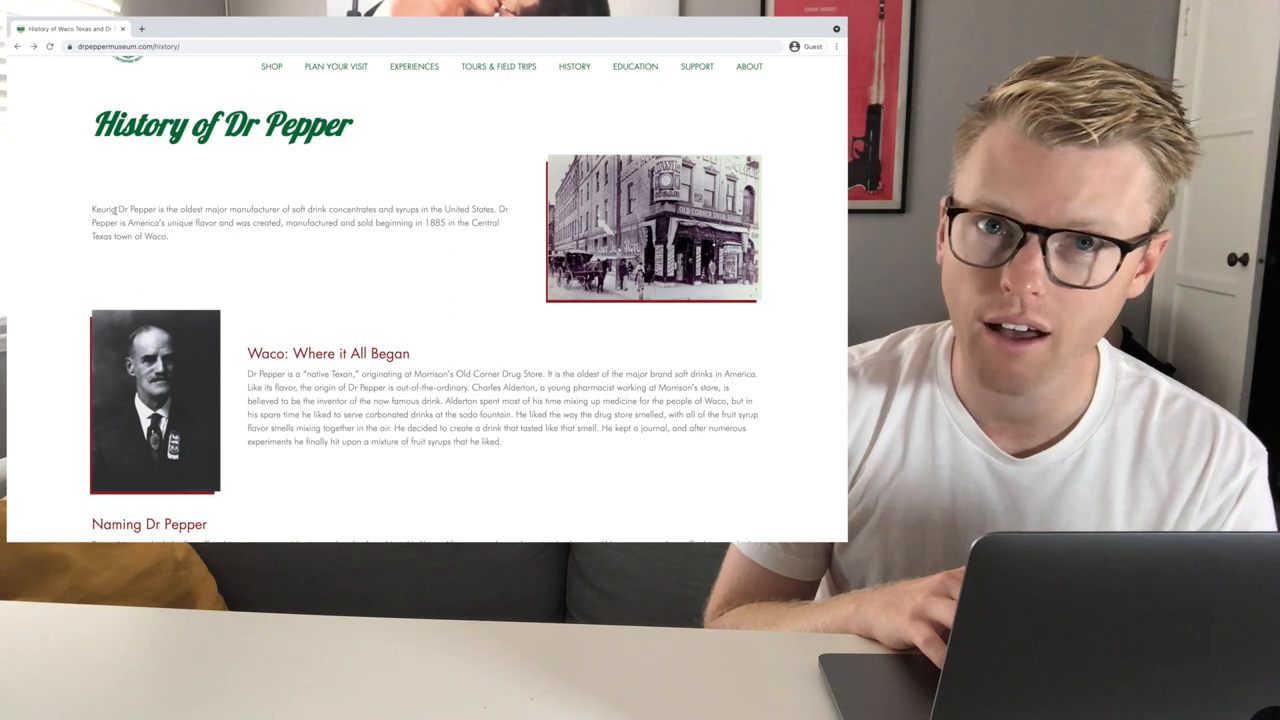
pyautogui.scroll(-3)
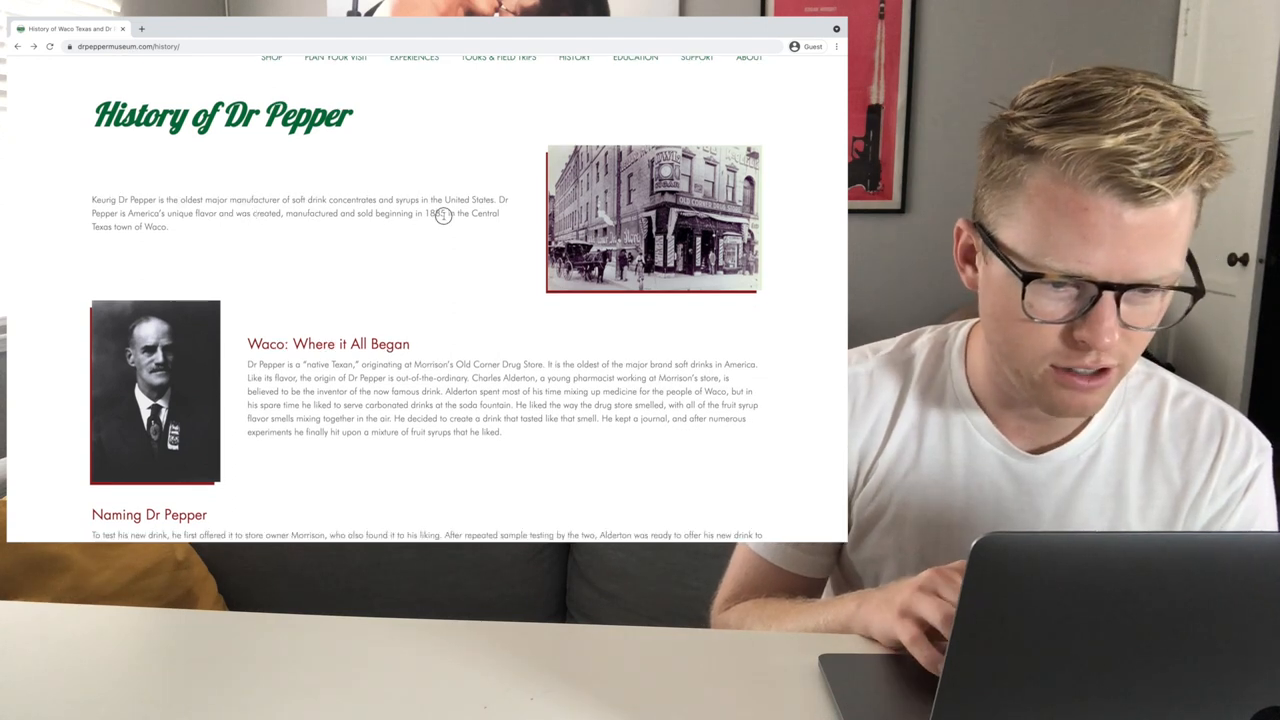
pyautogui.doubleClick(425, 215)
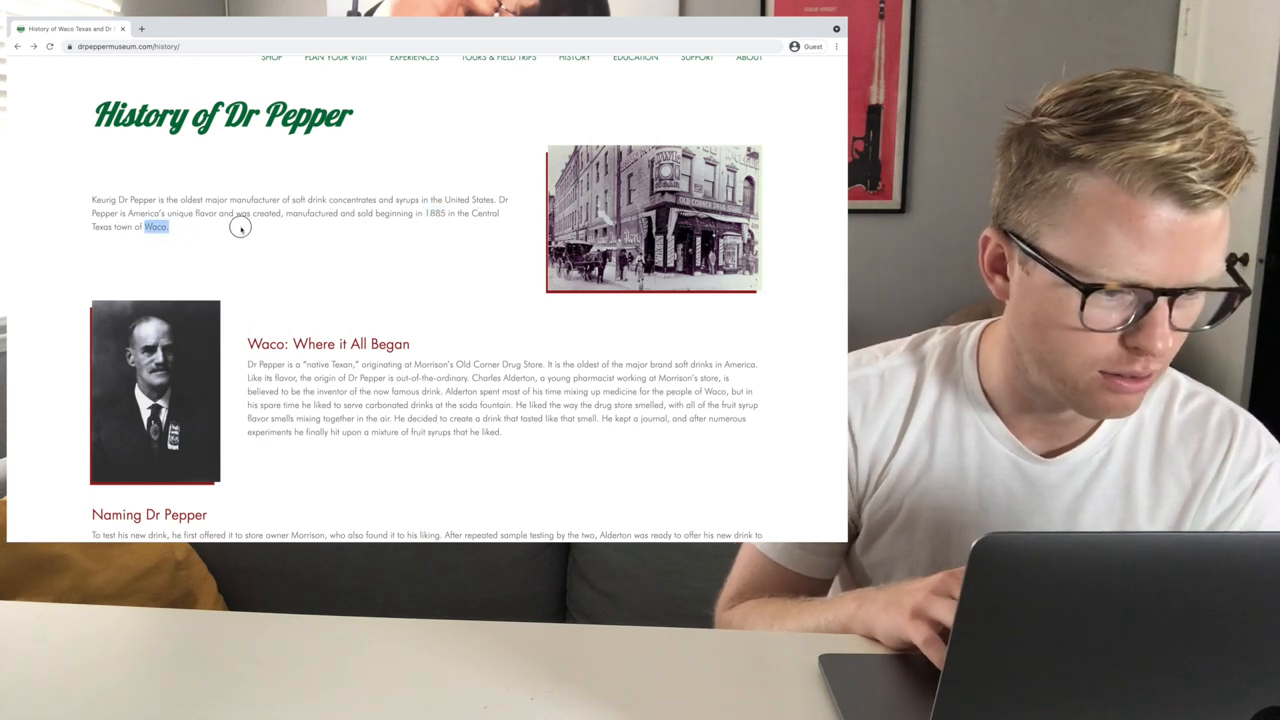
pyautogui.scroll(-3)
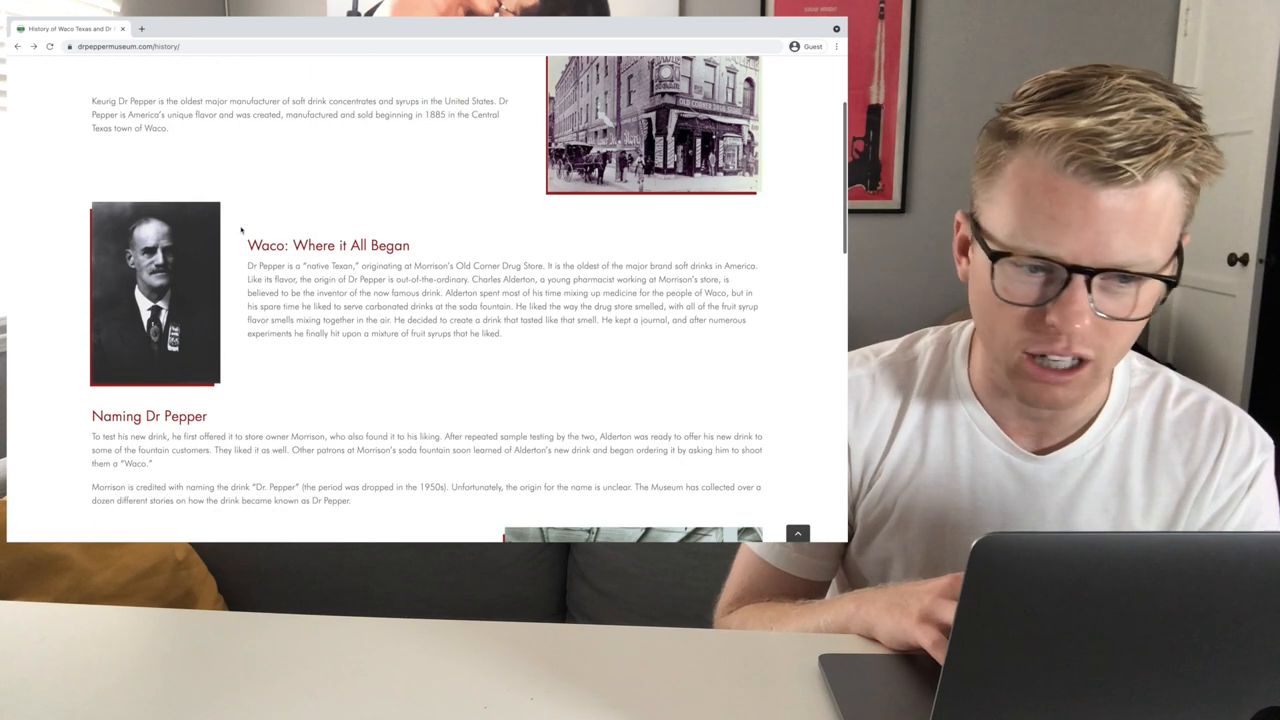
pyautogui.scroll(-3)
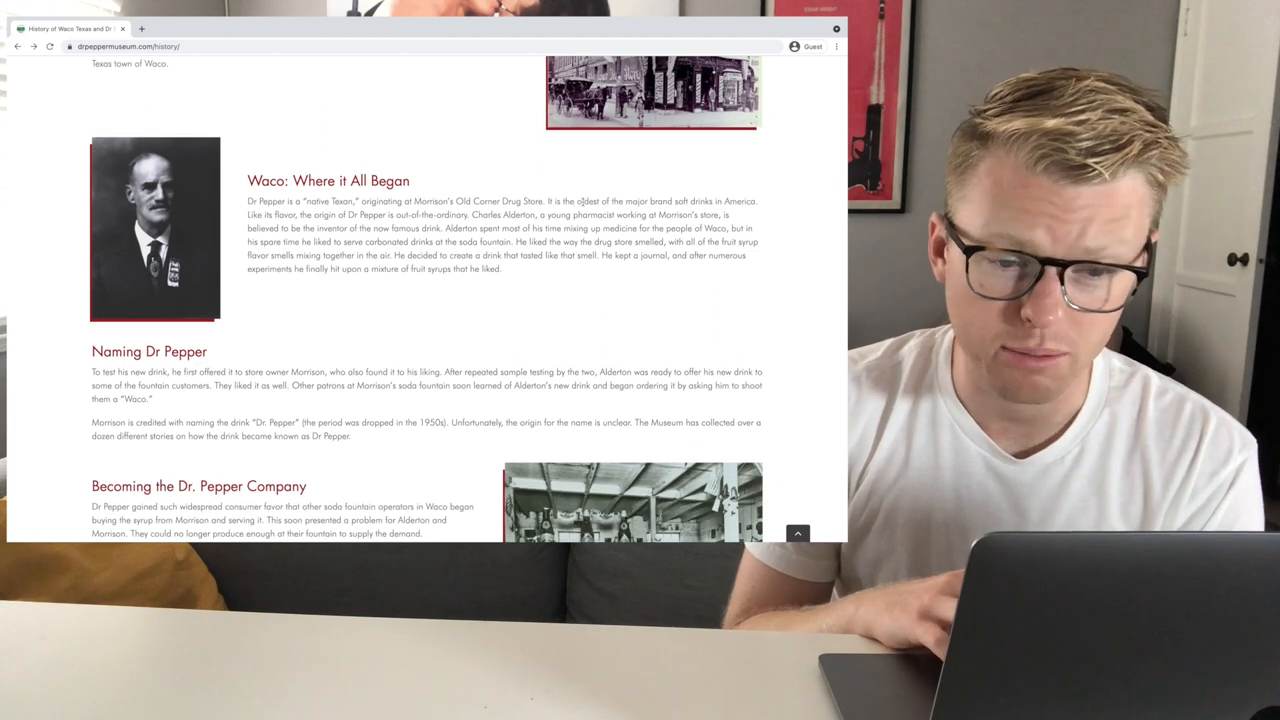
pyautogui.moveTo(577, 201); pyautogui.dragTo(750, 201)
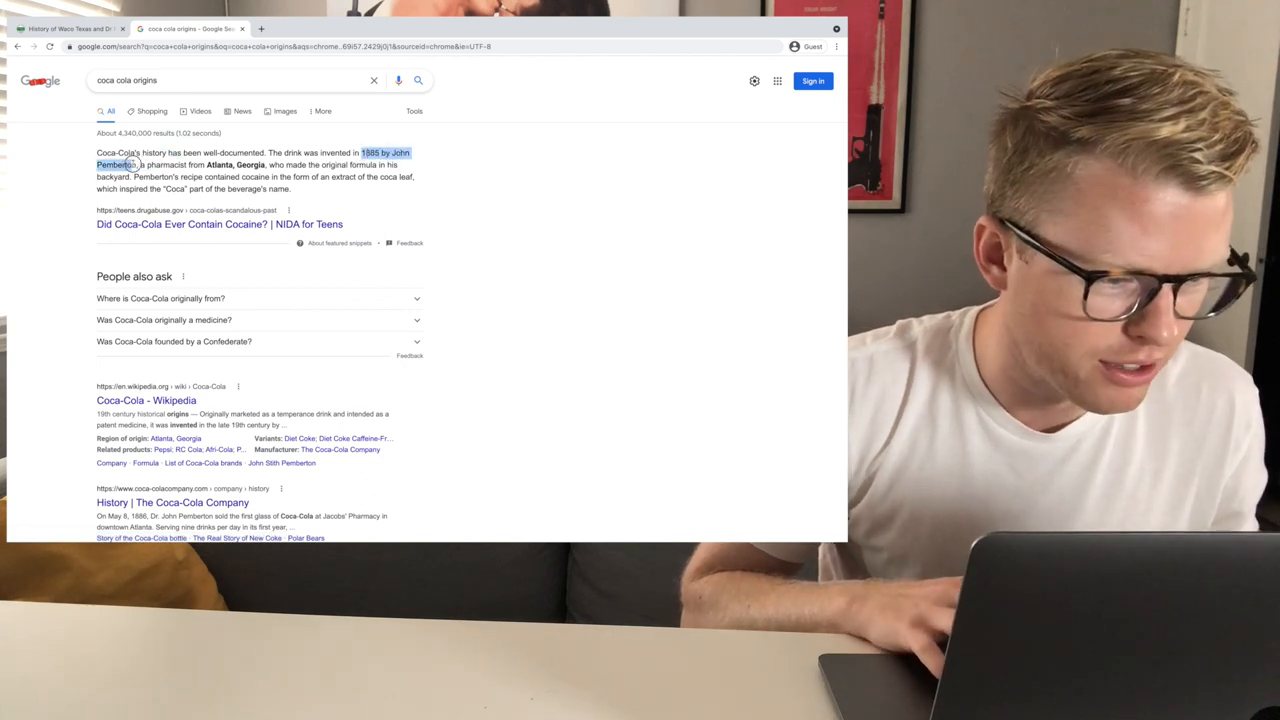
# Return to the History of Waco Texas and Dr Pepper tab.
pyautogui.click(70, 26)
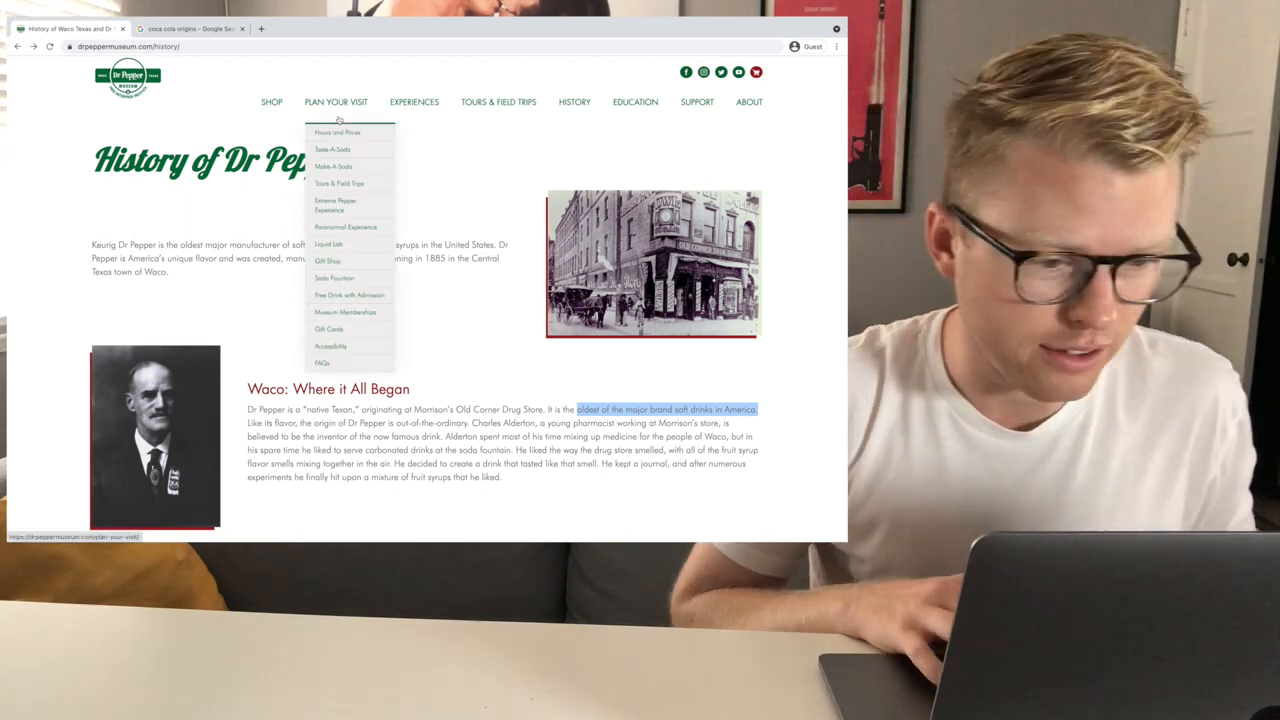
# Read through the Waco origin and naming sections, highlighting the inventor's name.
pyautogui.scroll(-3)
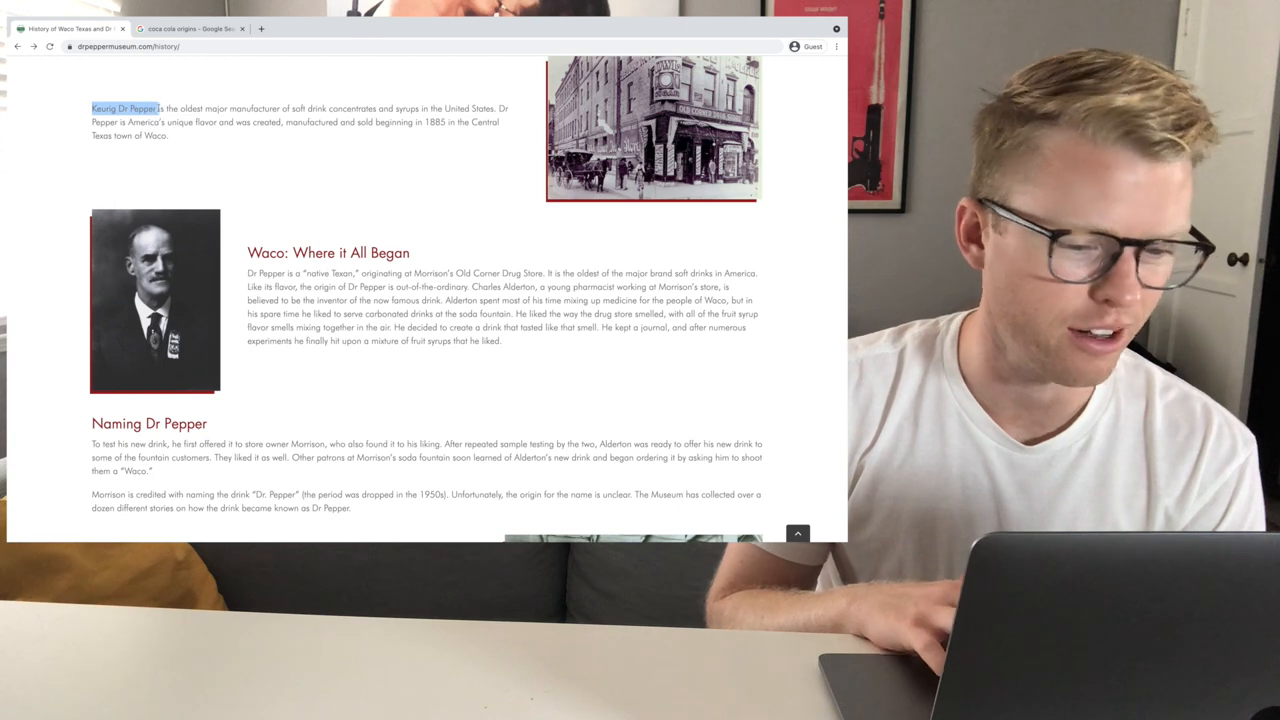
pyautogui.click(333, 226)
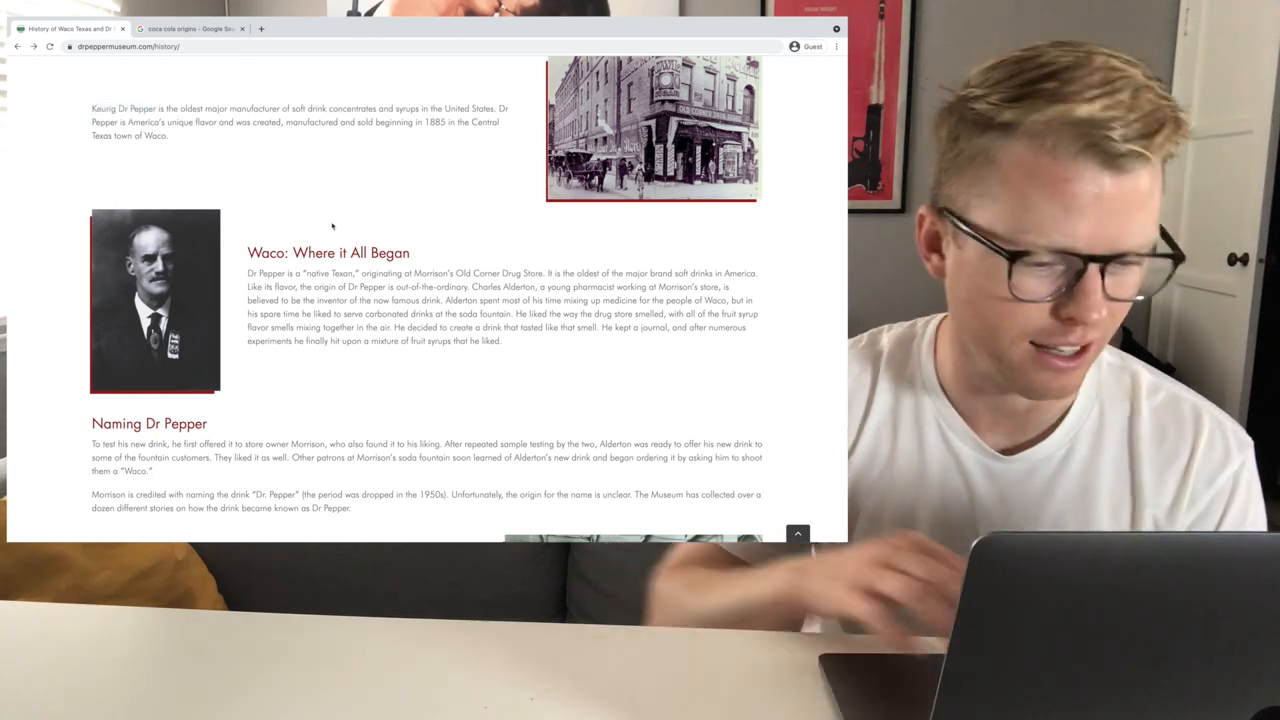
pyautogui.scroll(-3)
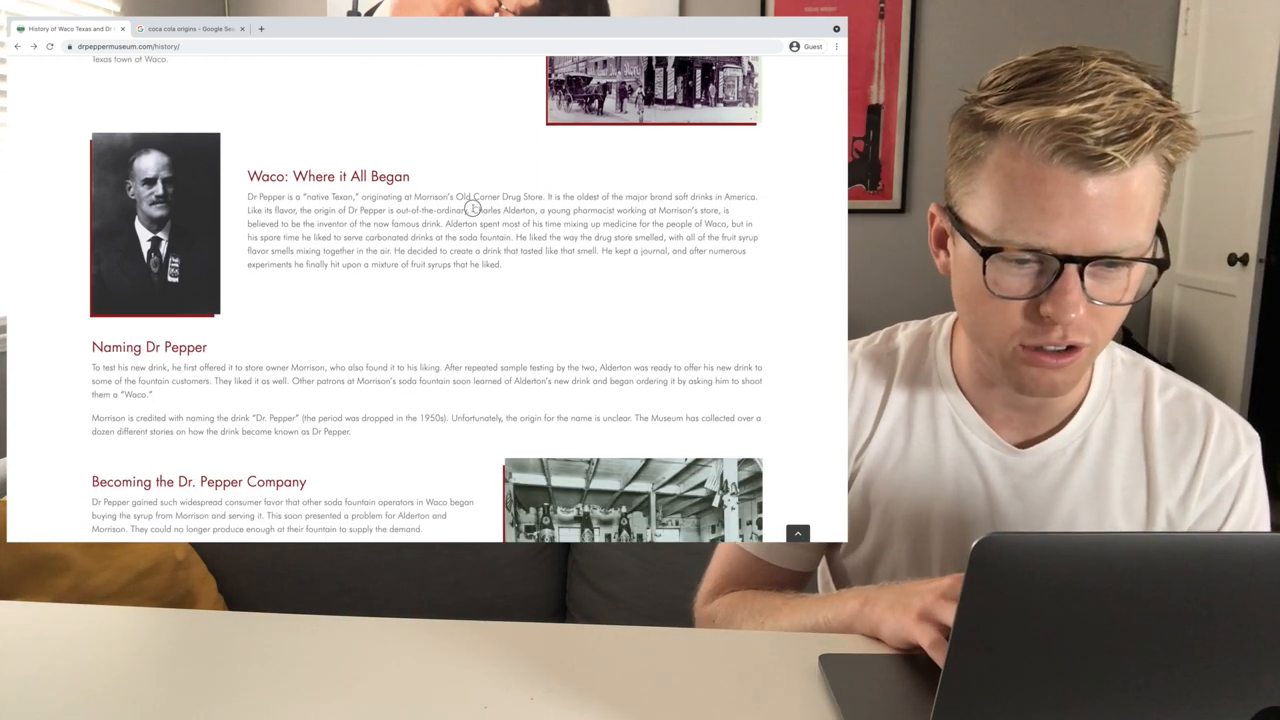
pyautogui.doubleClick(526, 210)
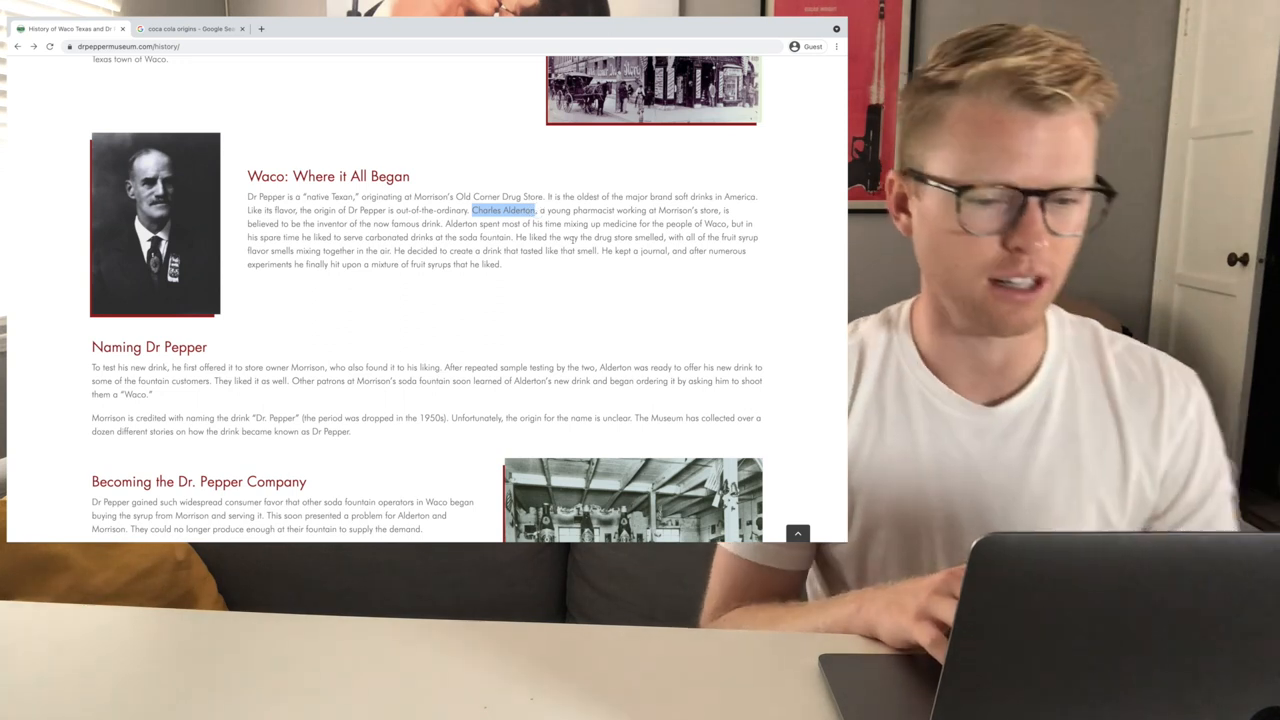
pyautogui.scroll(-3)
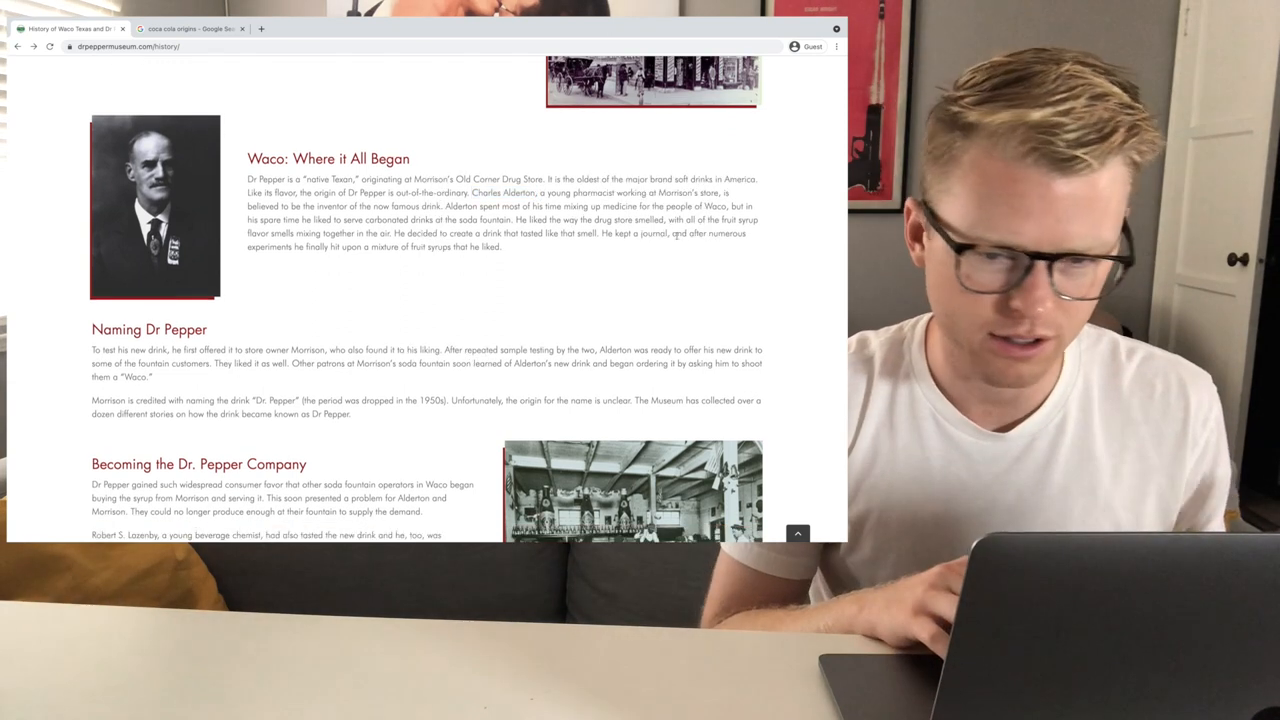
pyautogui.scroll(-3)
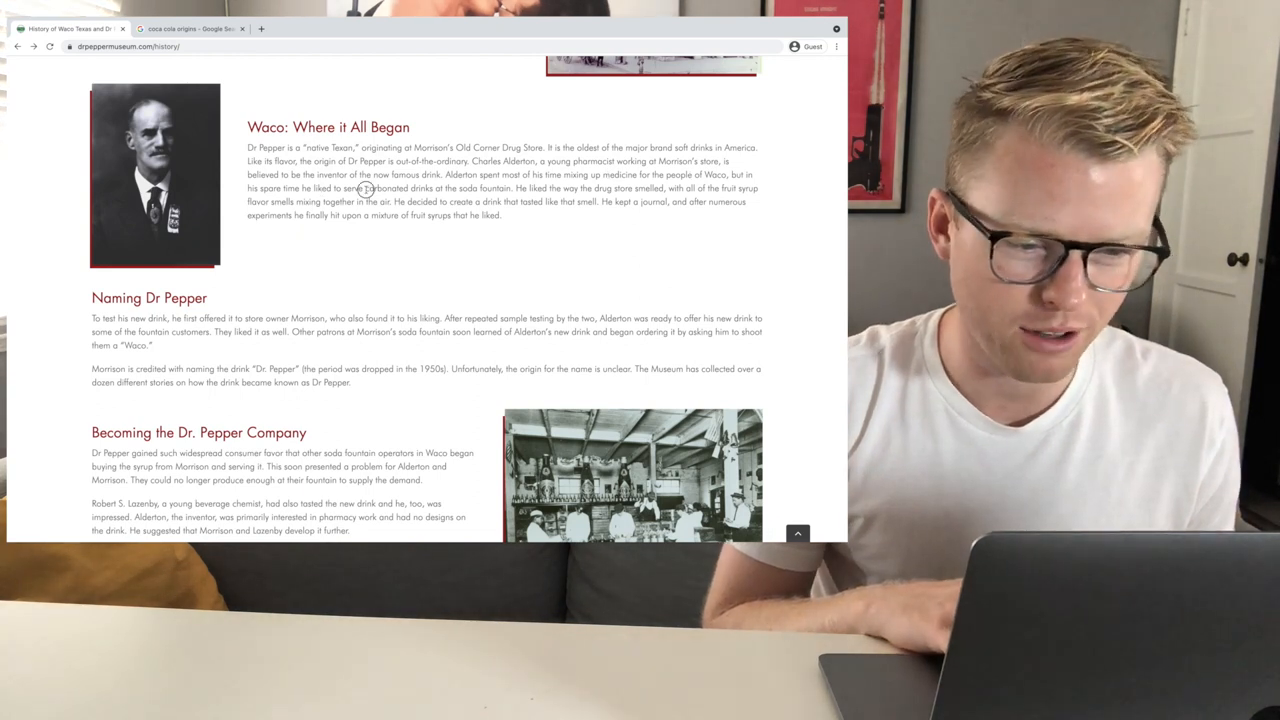
pyautogui.scroll(-3)
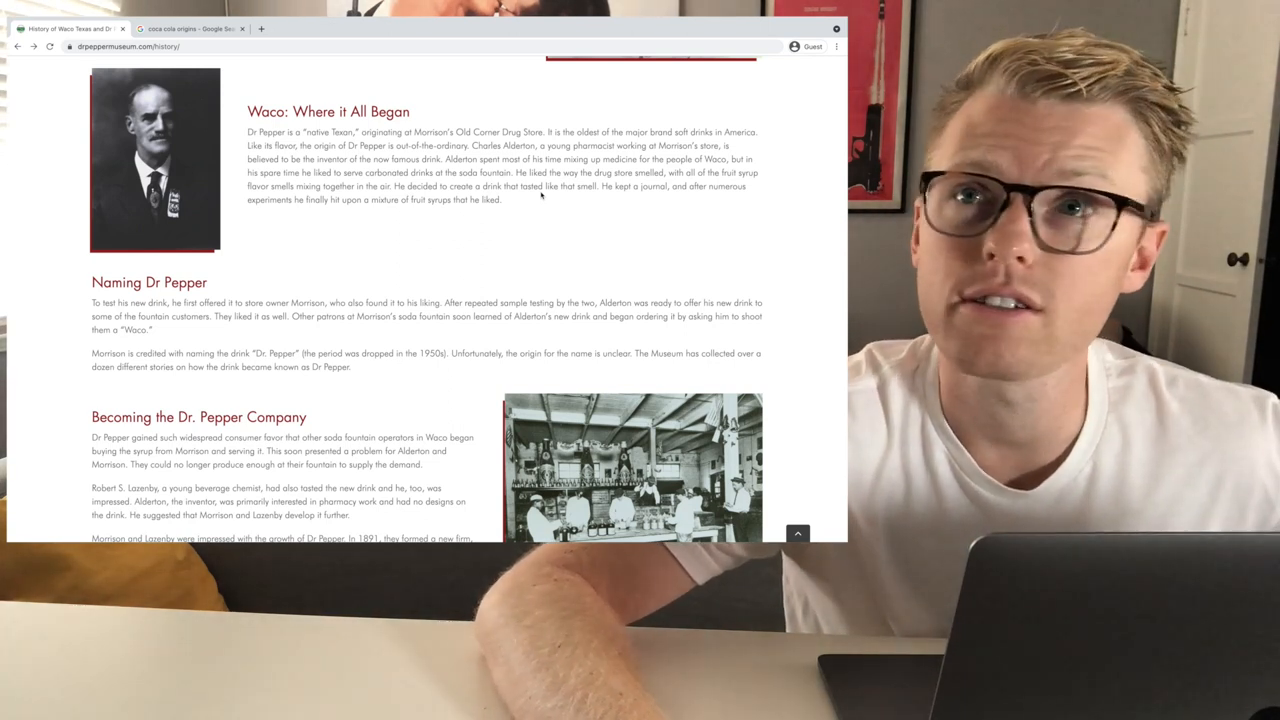
pyautogui.scroll(-3)
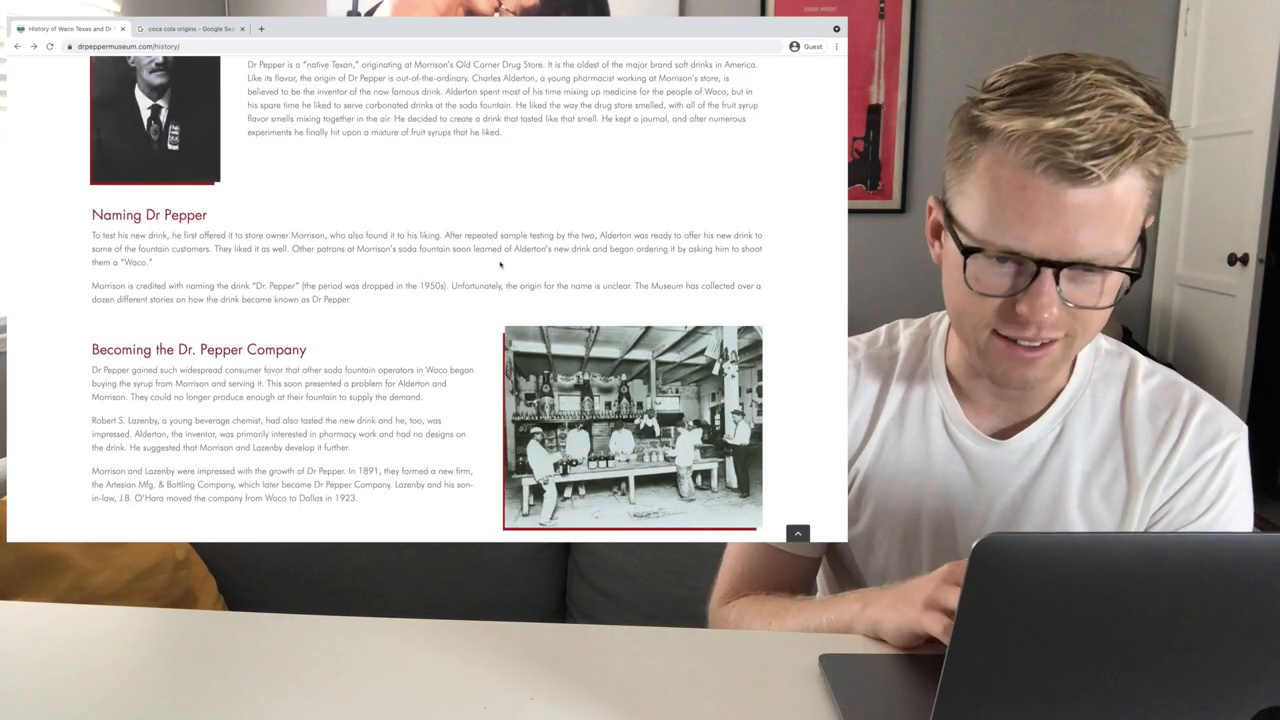
# Read the company founding section, highlighting passages including Alderton's interest in pharmacy.
pyautogui.scroll(-3)
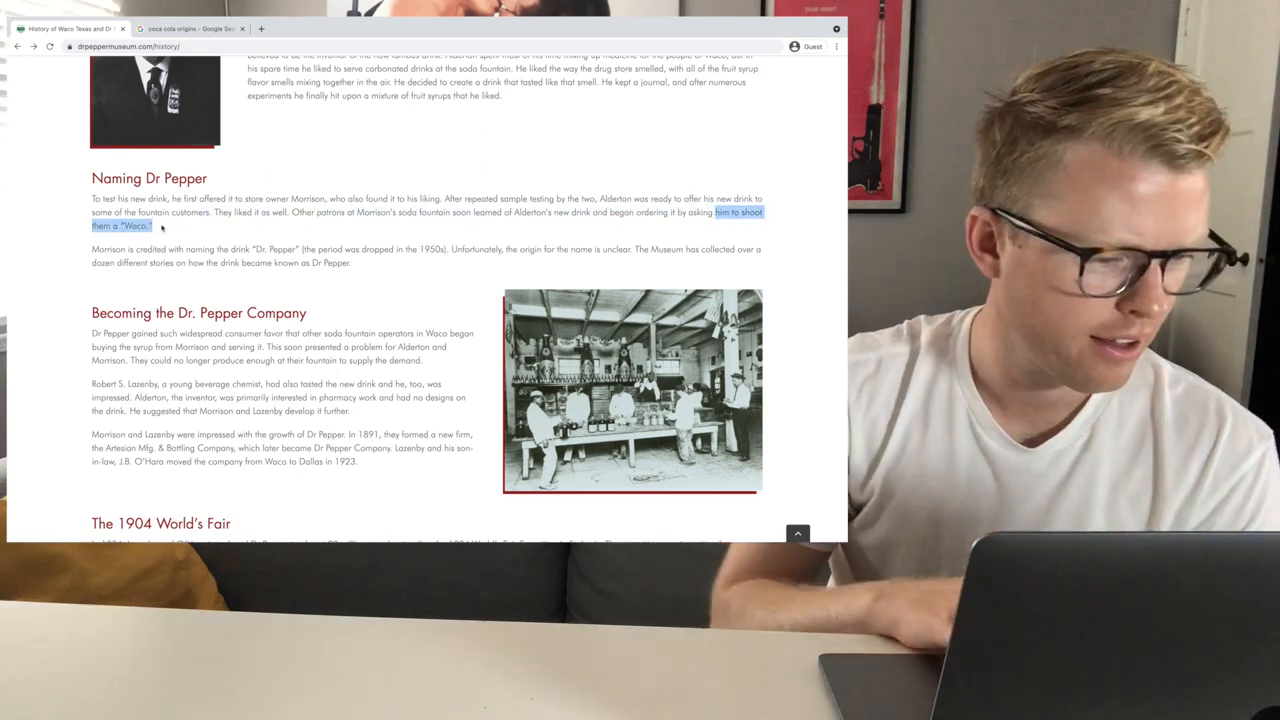
pyautogui.scroll(-3)
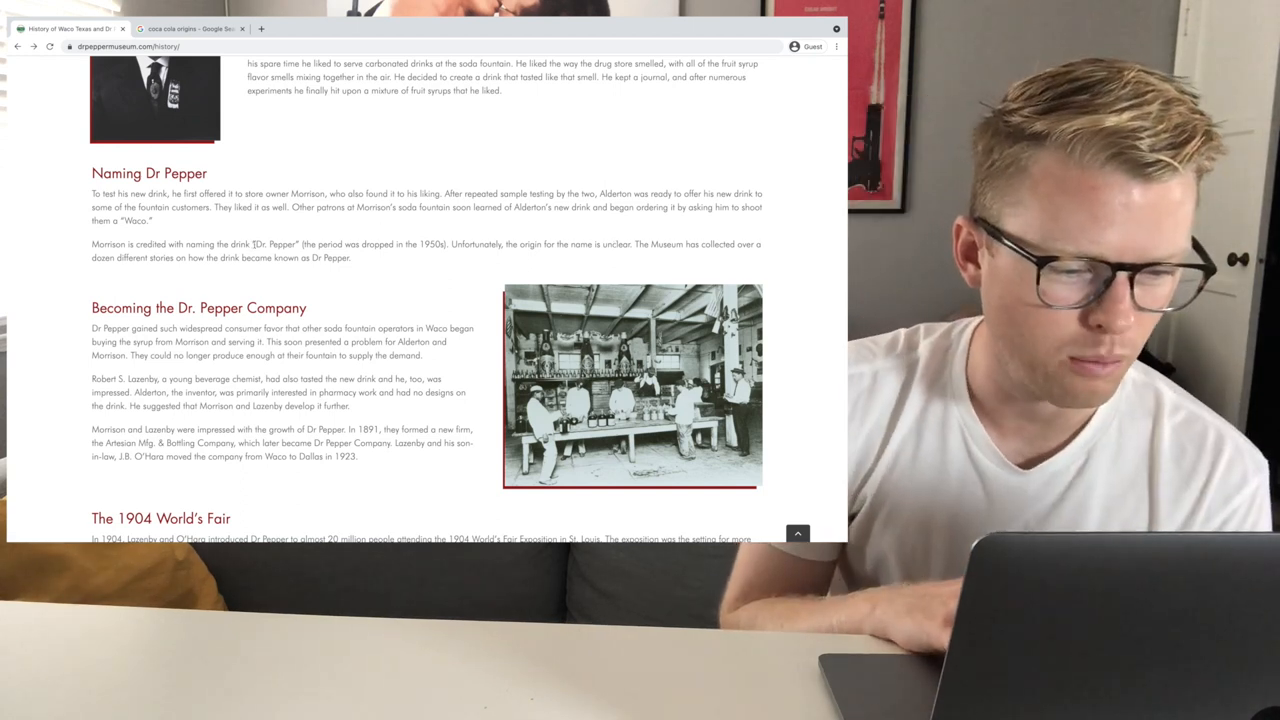
pyautogui.doubleClick(280, 245)
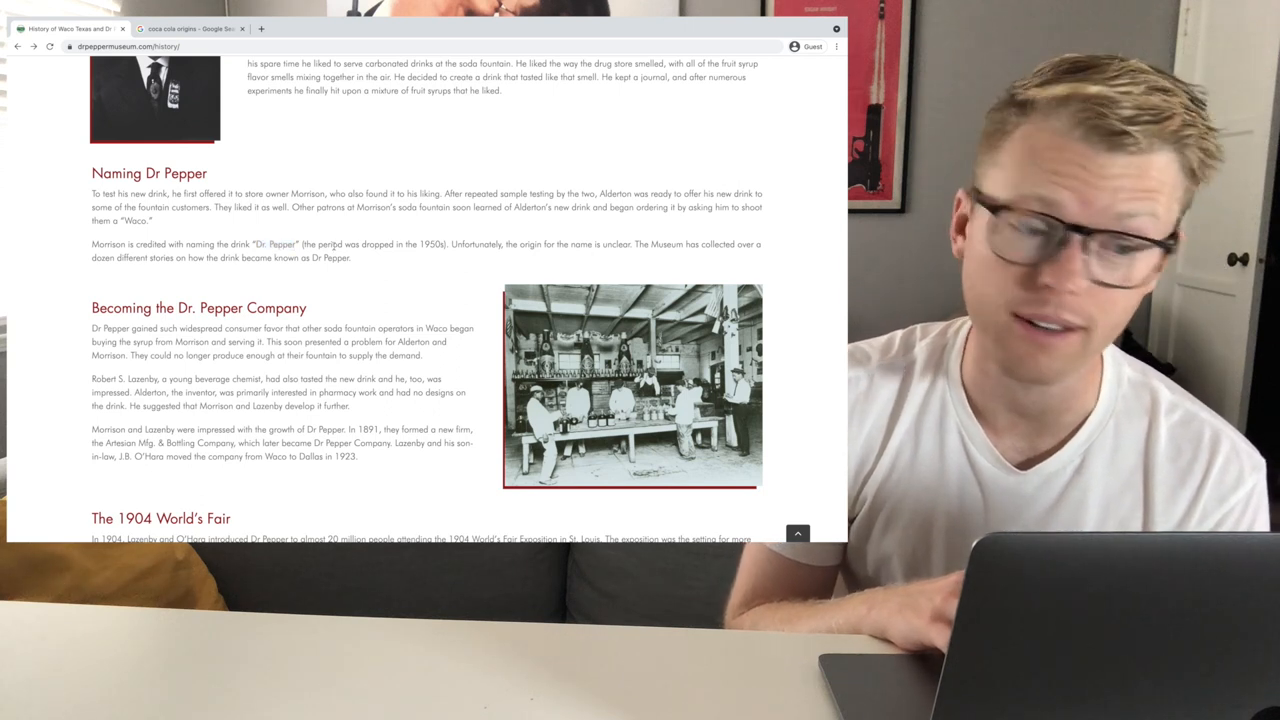
pyautogui.scroll(-3)
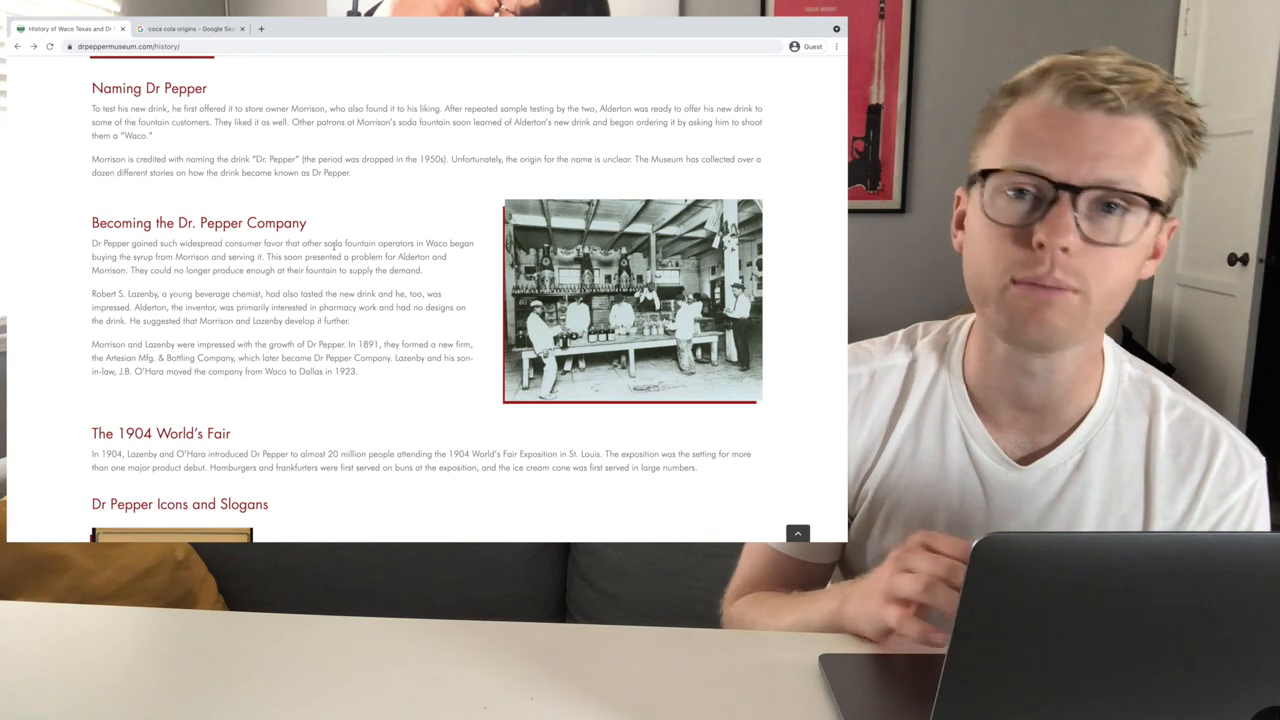
pyautogui.scroll(-3)
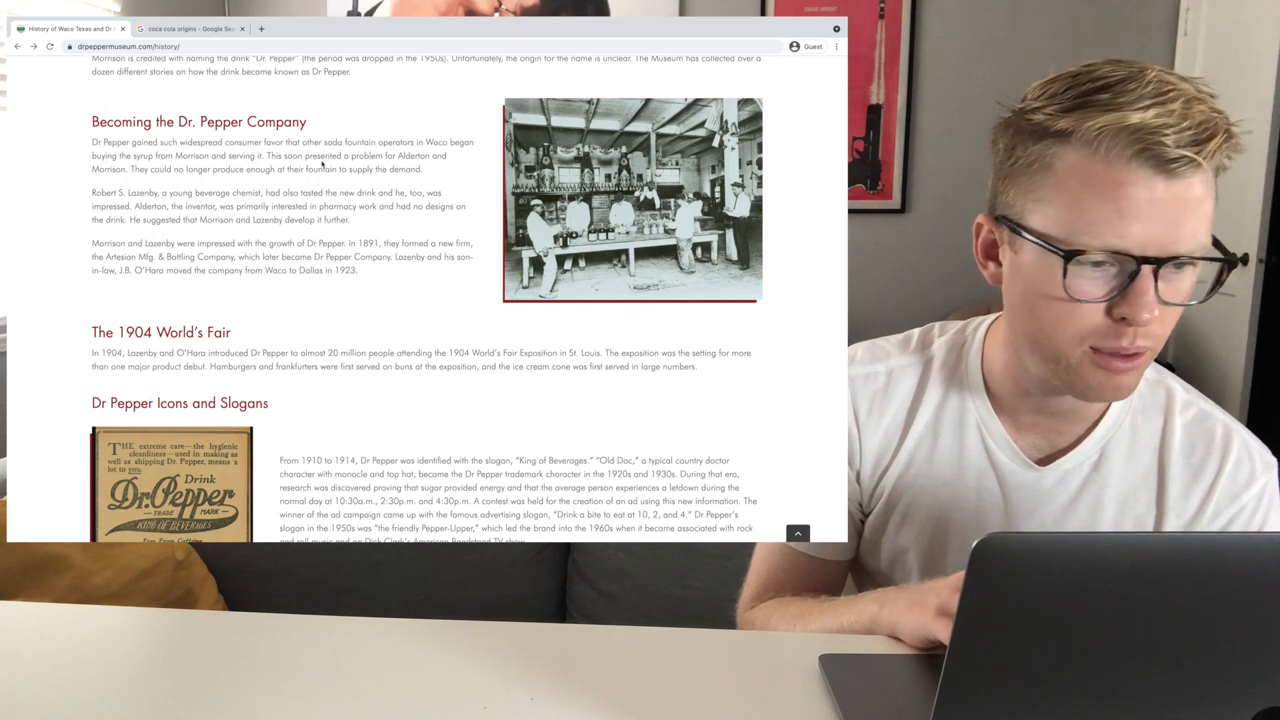
pyautogui.moveTo(247, 168); pyautogui.dragTo(342, 168)
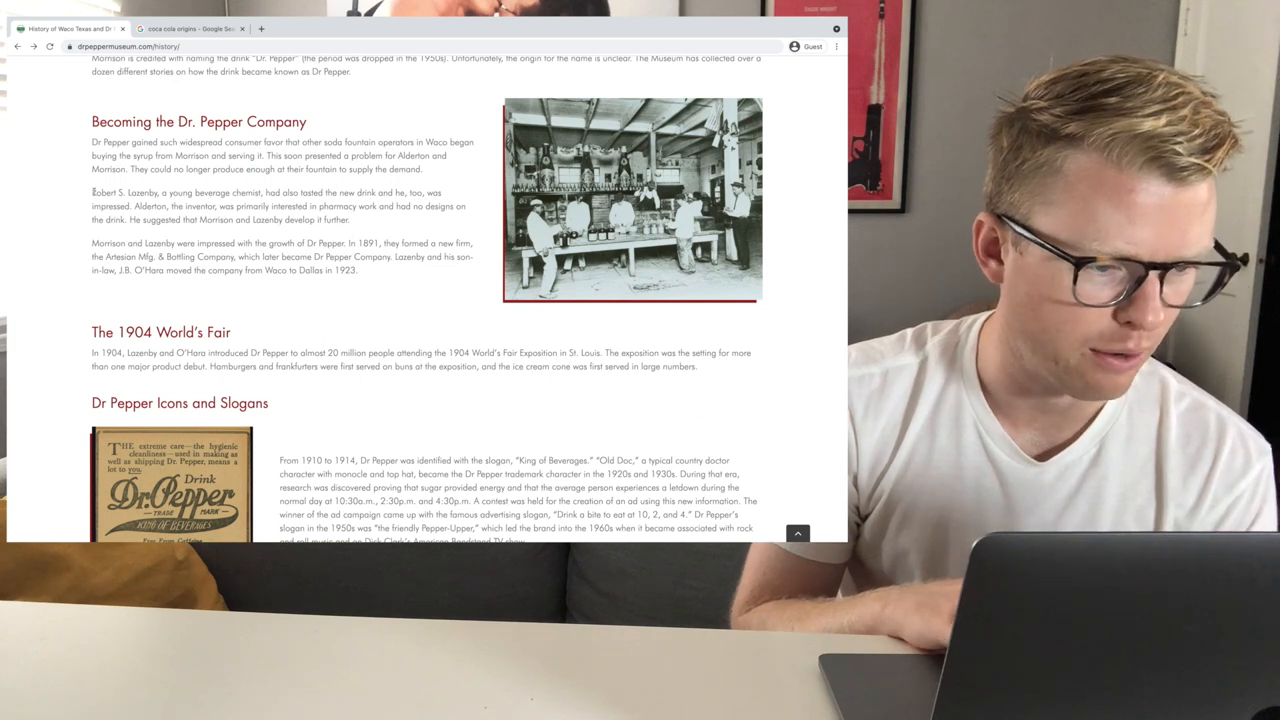
pyautogui.moveTo(91, 192); pyautogui.dragTo(157, 192)
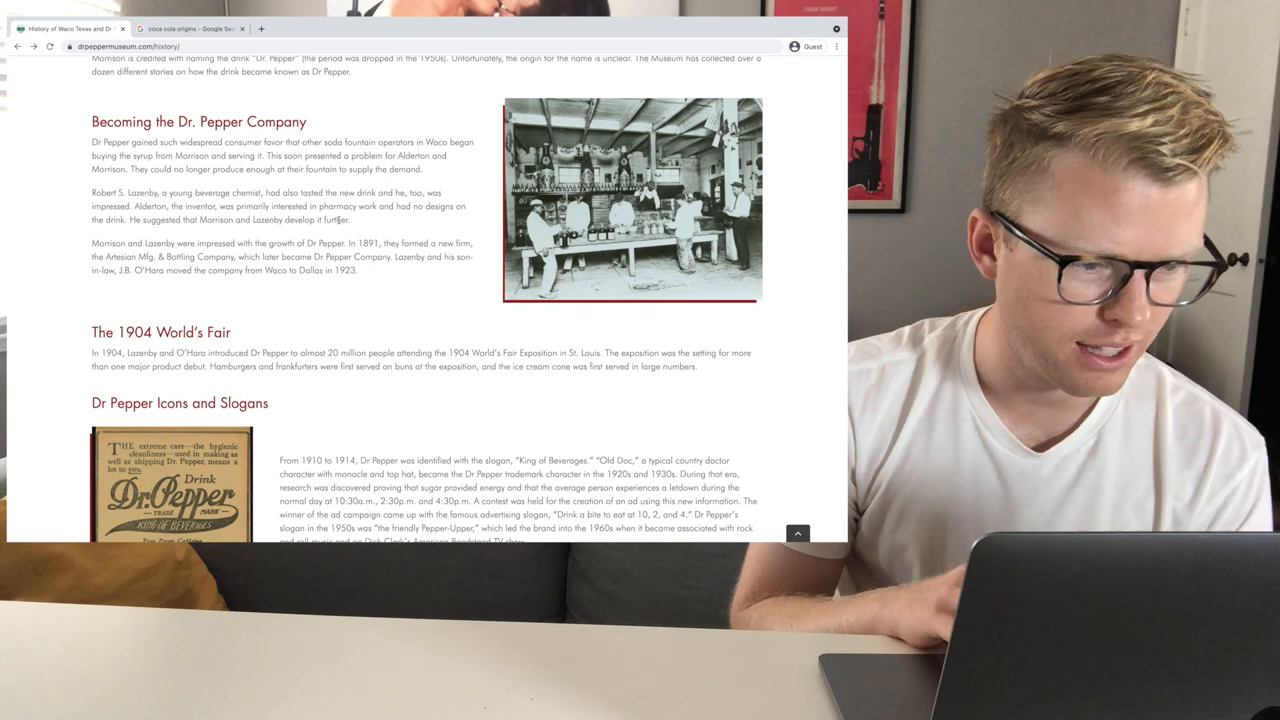
pyautogui.moveTo(134, 206); pyautogui.dragTo(368, 206)
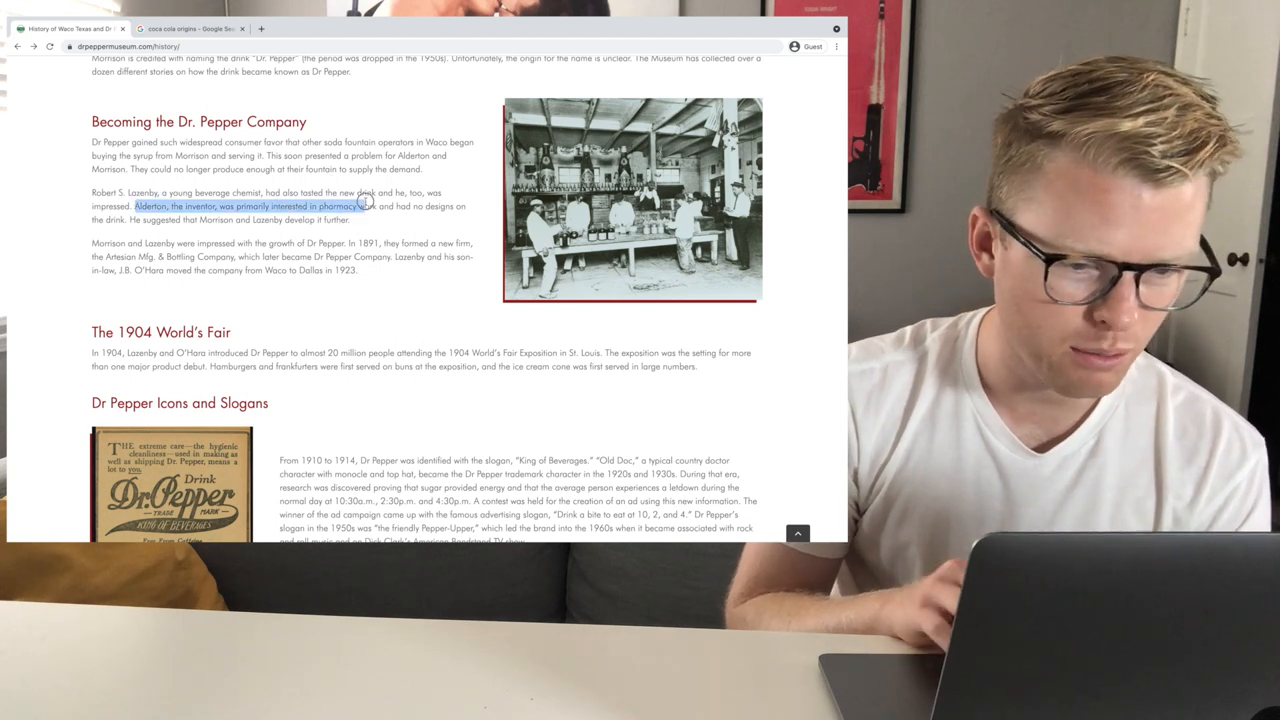
pyautogui.click(360, 206)
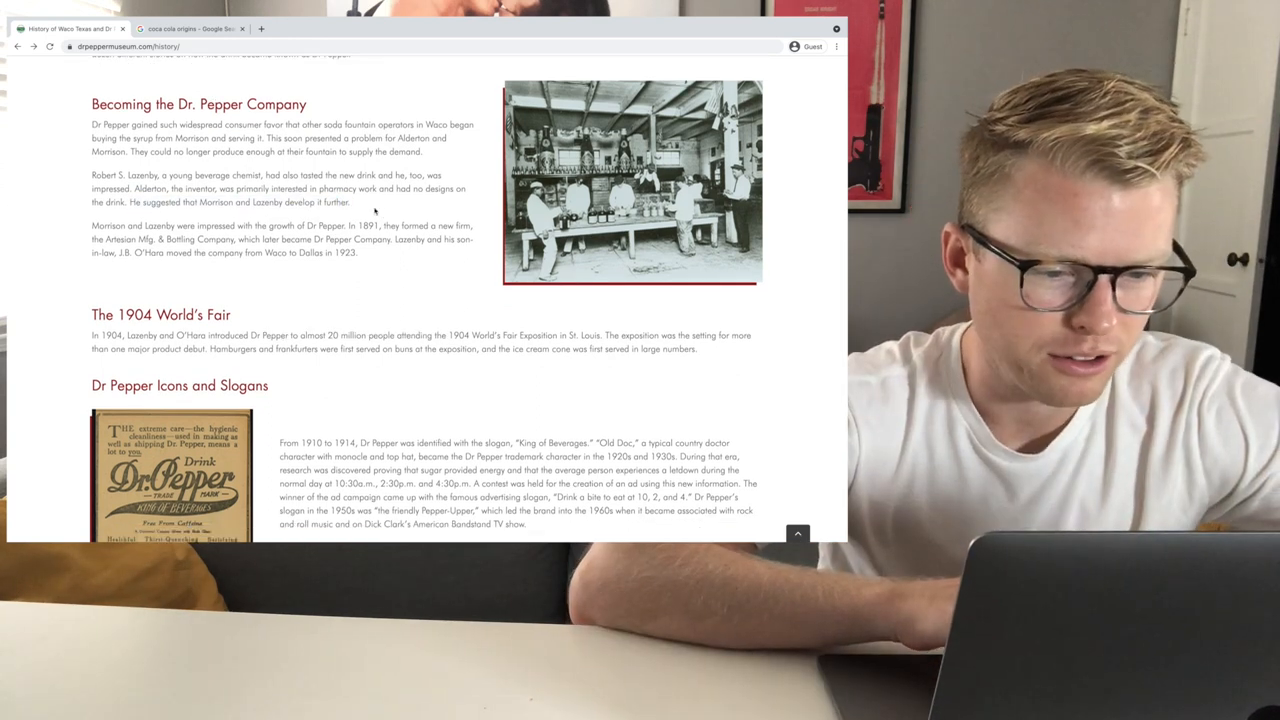
# Read on past the 1904 World's Fair to the Icons and Slogans section.
pyautogui.scroll(-3)
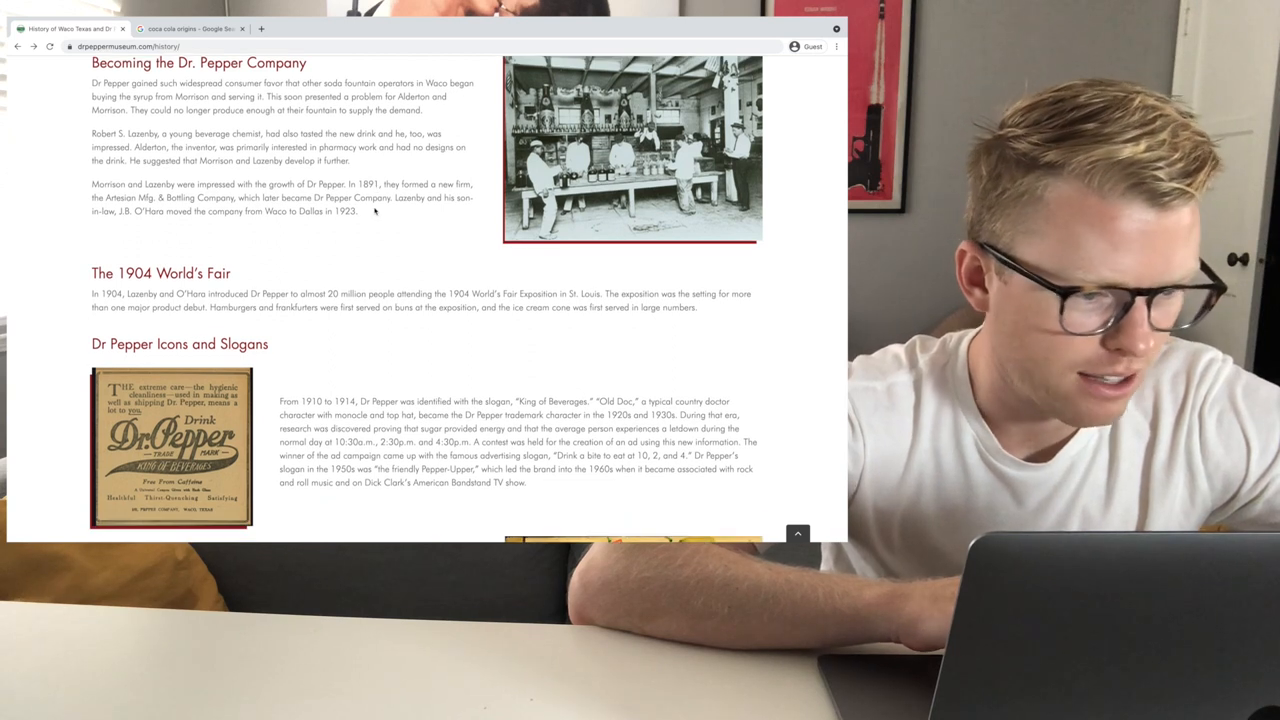
pyautogui.scroll(-3)
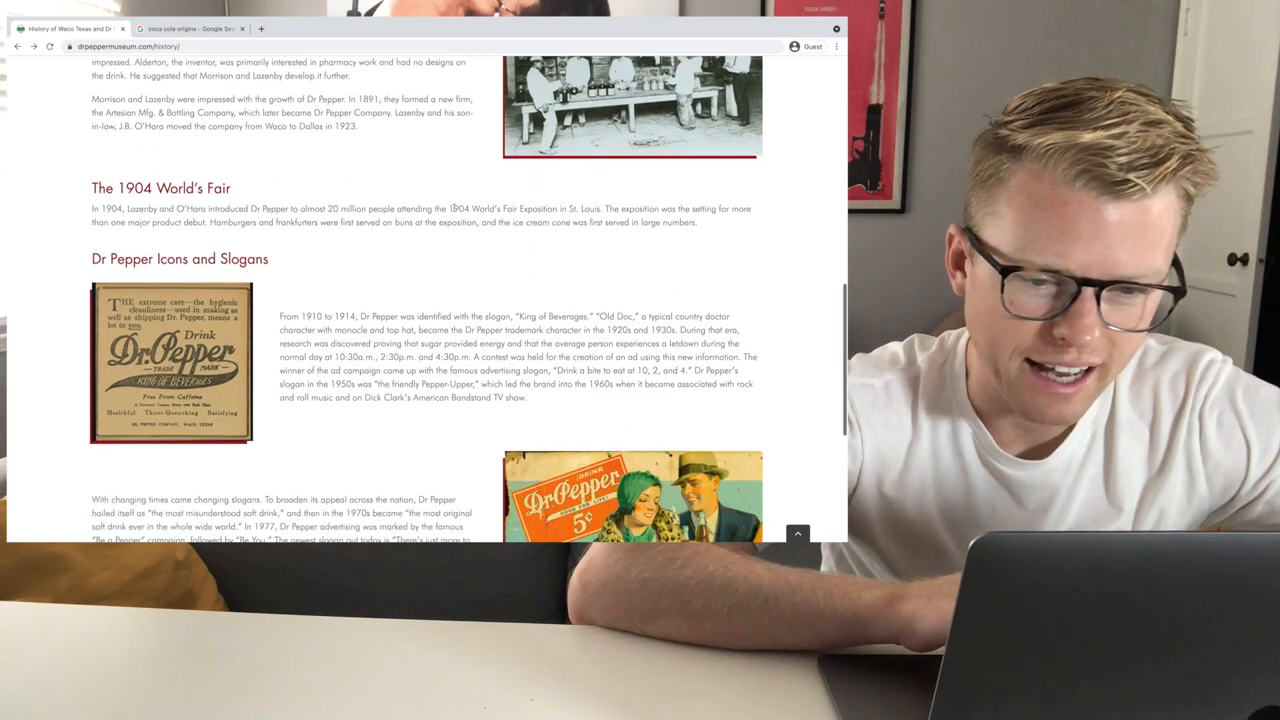
pyautogui.scroll(-3)
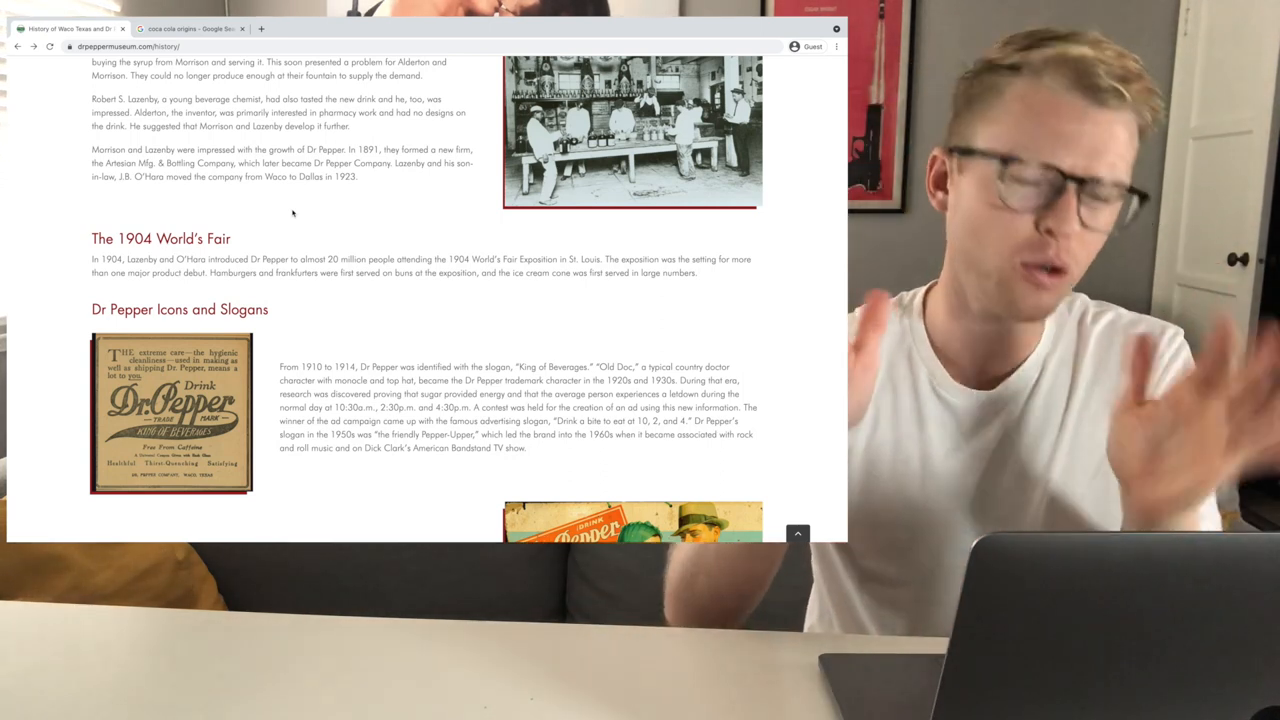
pyautogui.scroll(-3)
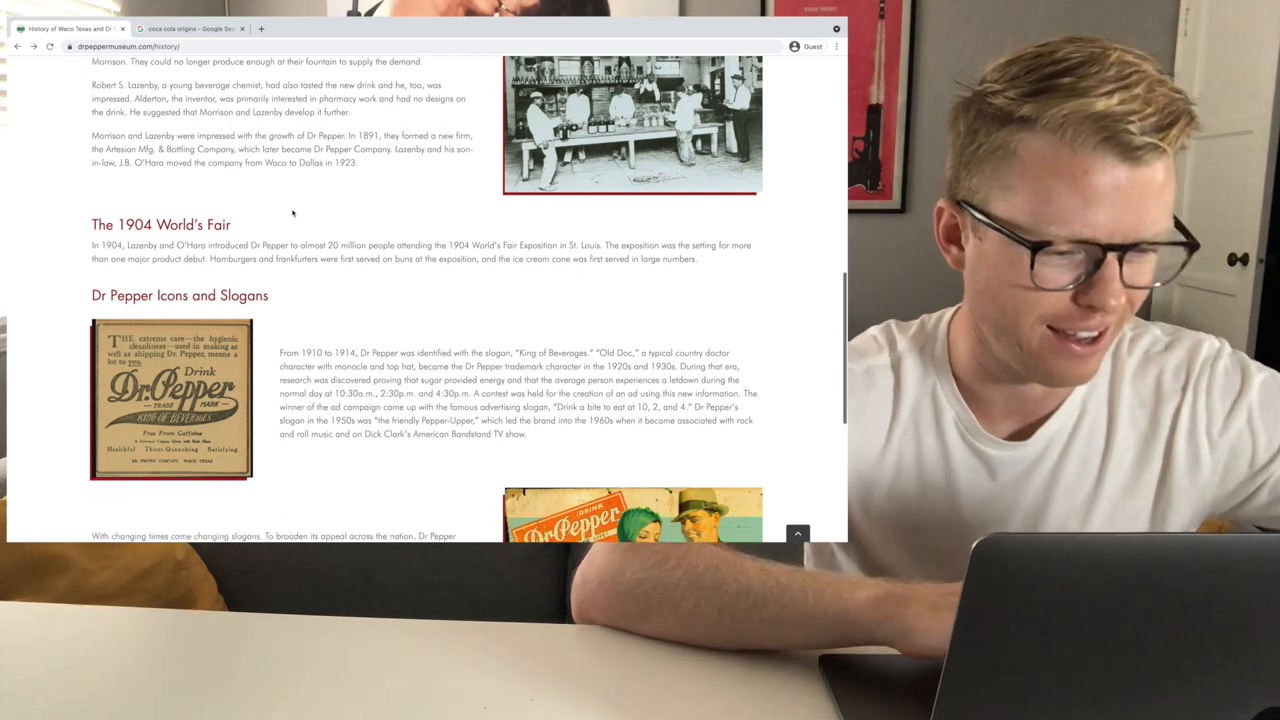
pyautogui.scroll(-3)
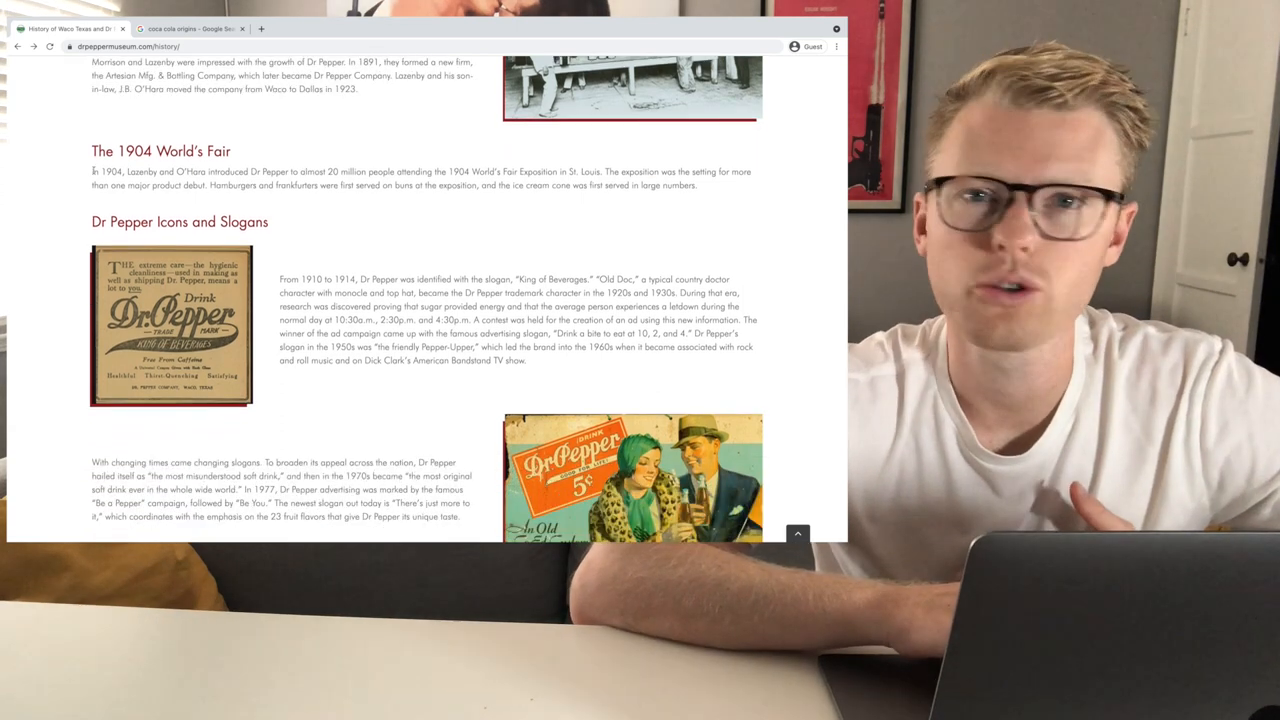
pyautogui.doubleClick(112, 171)
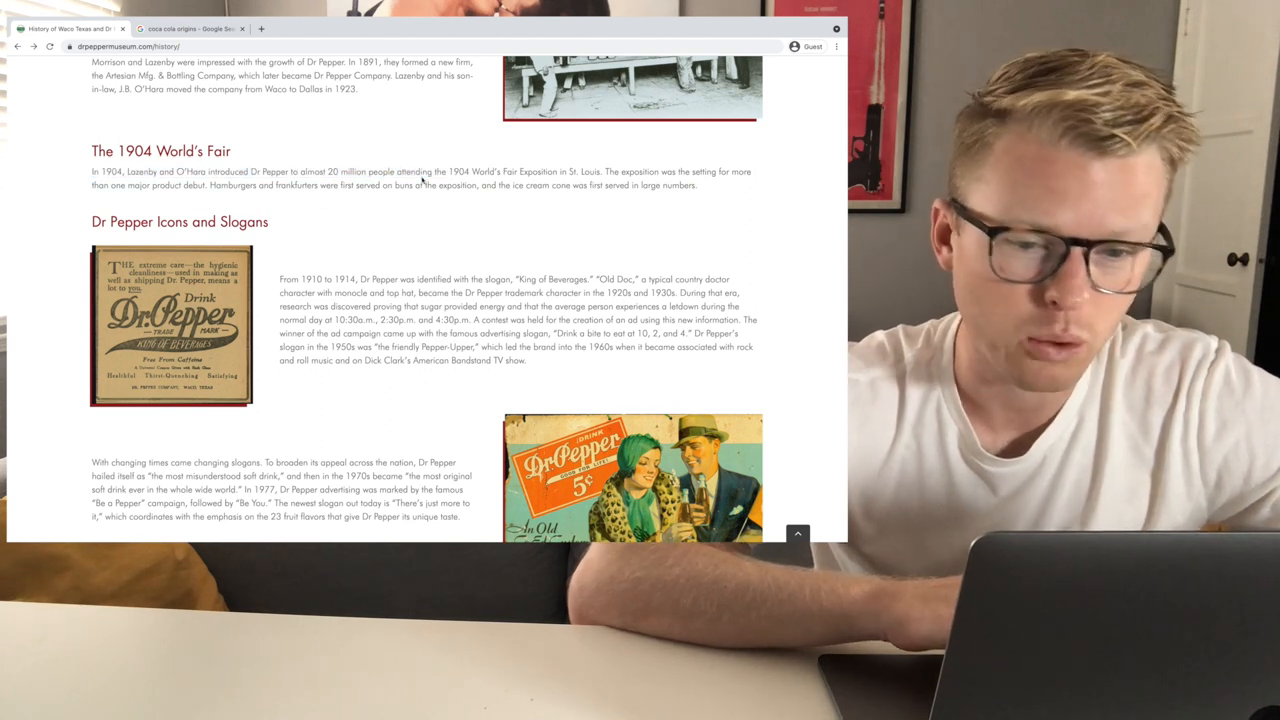
pyautogui.scroll(-3)
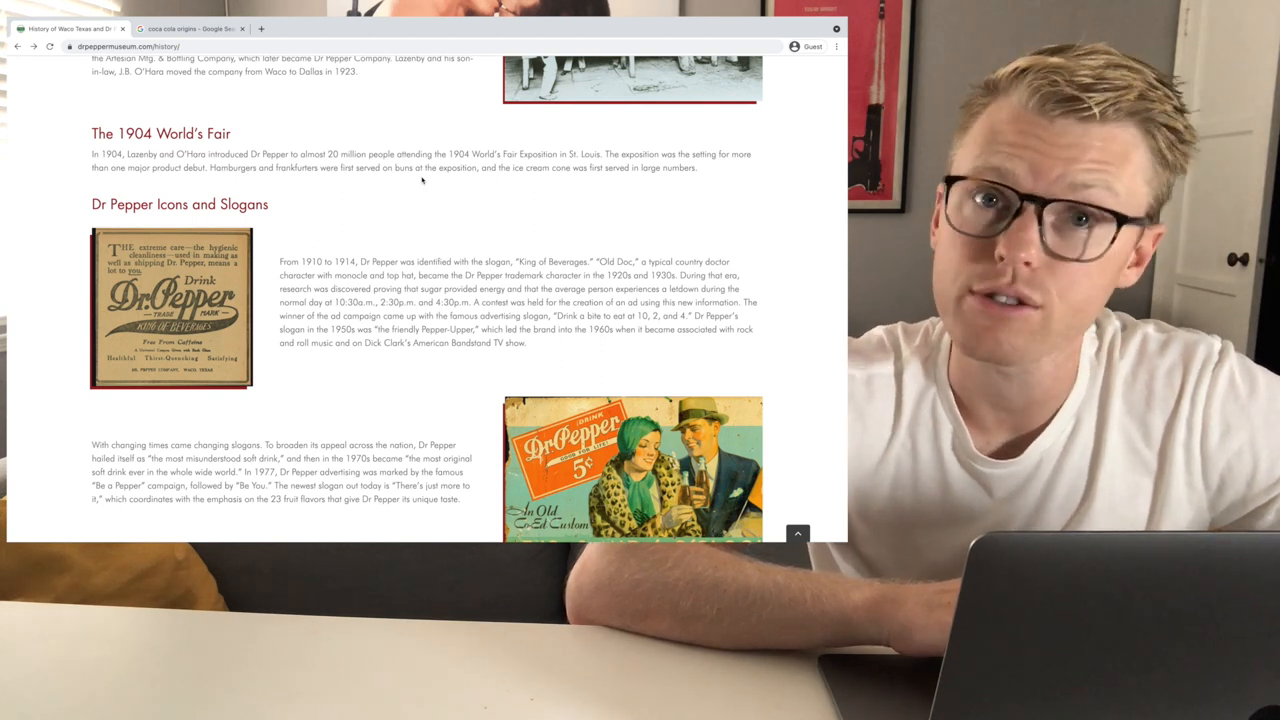
pyautogui.scroll(-3)
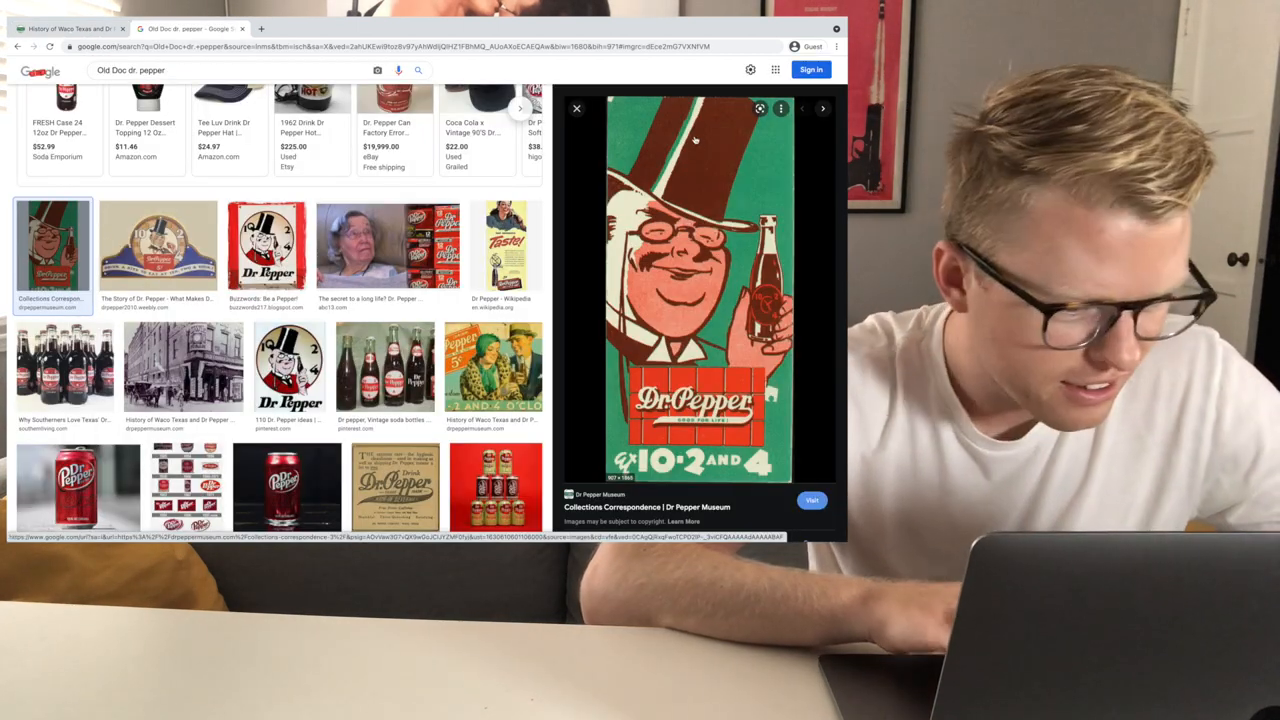
# Preview the Be a Pepper clock and another vintage Dr Pepper image.
pyautogui.click(266, 247)
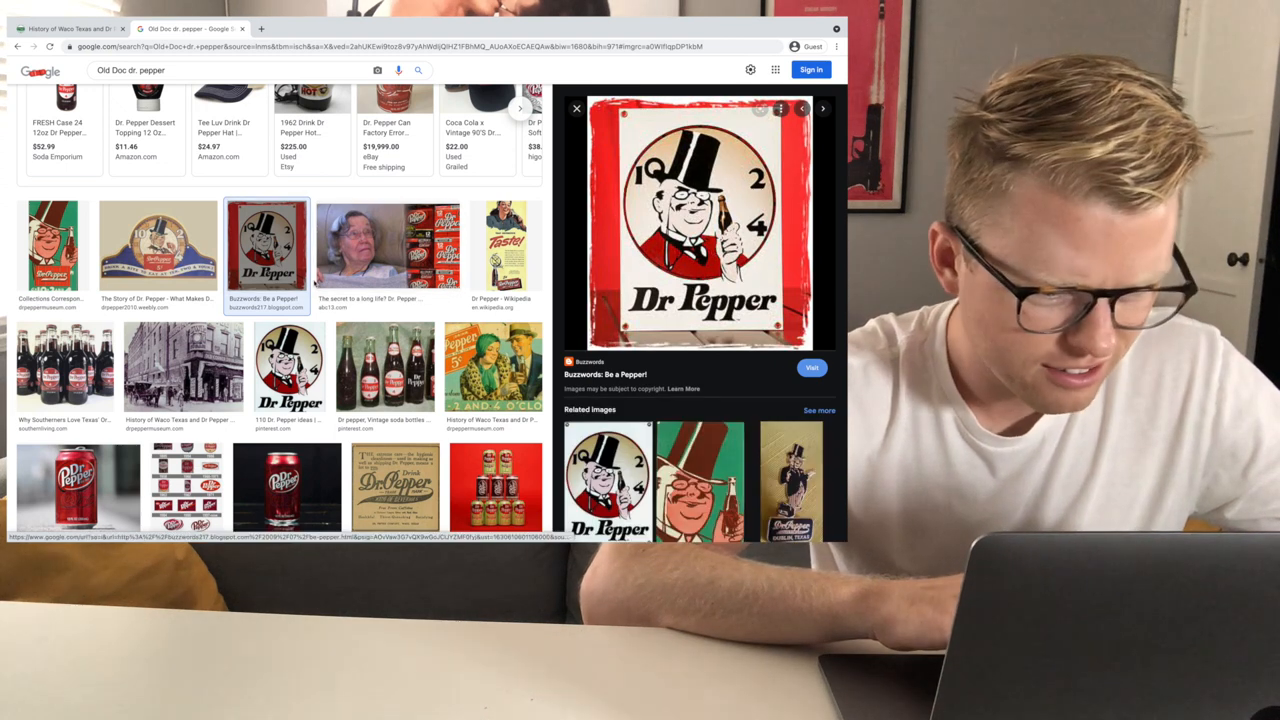
pyautogui.click(160, 256)
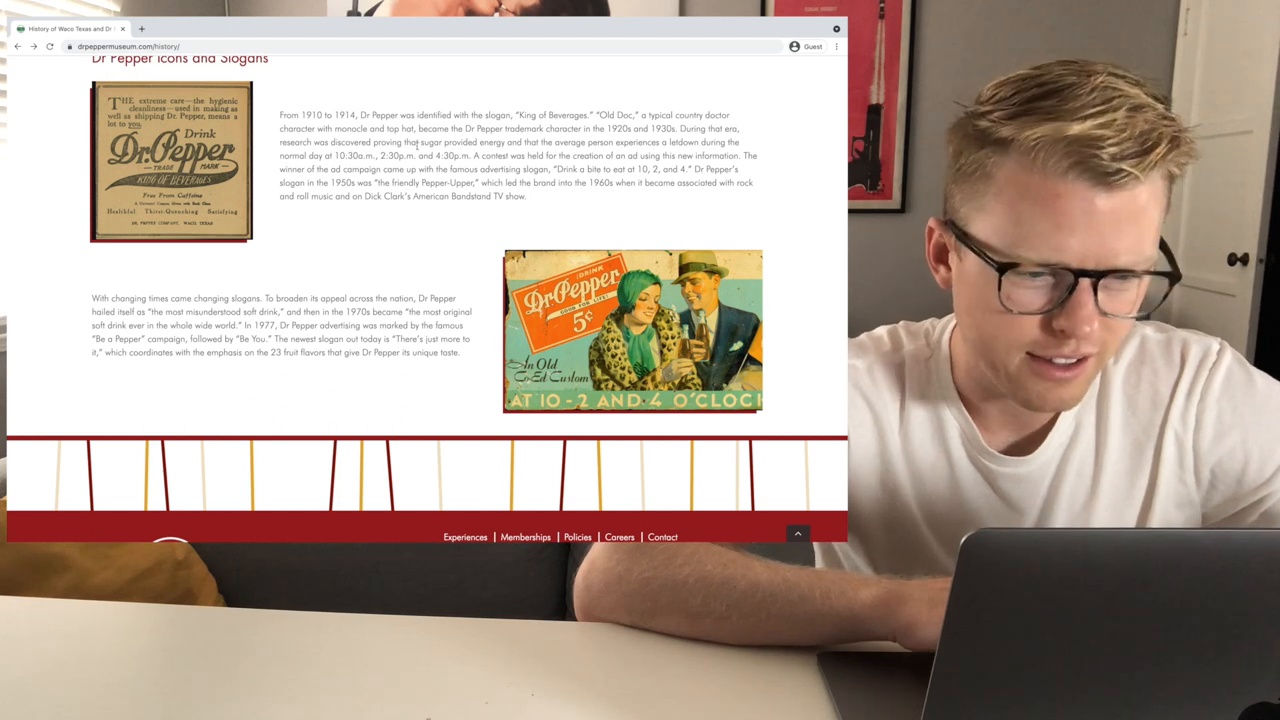
pyautogui.moveTo(435, 160)
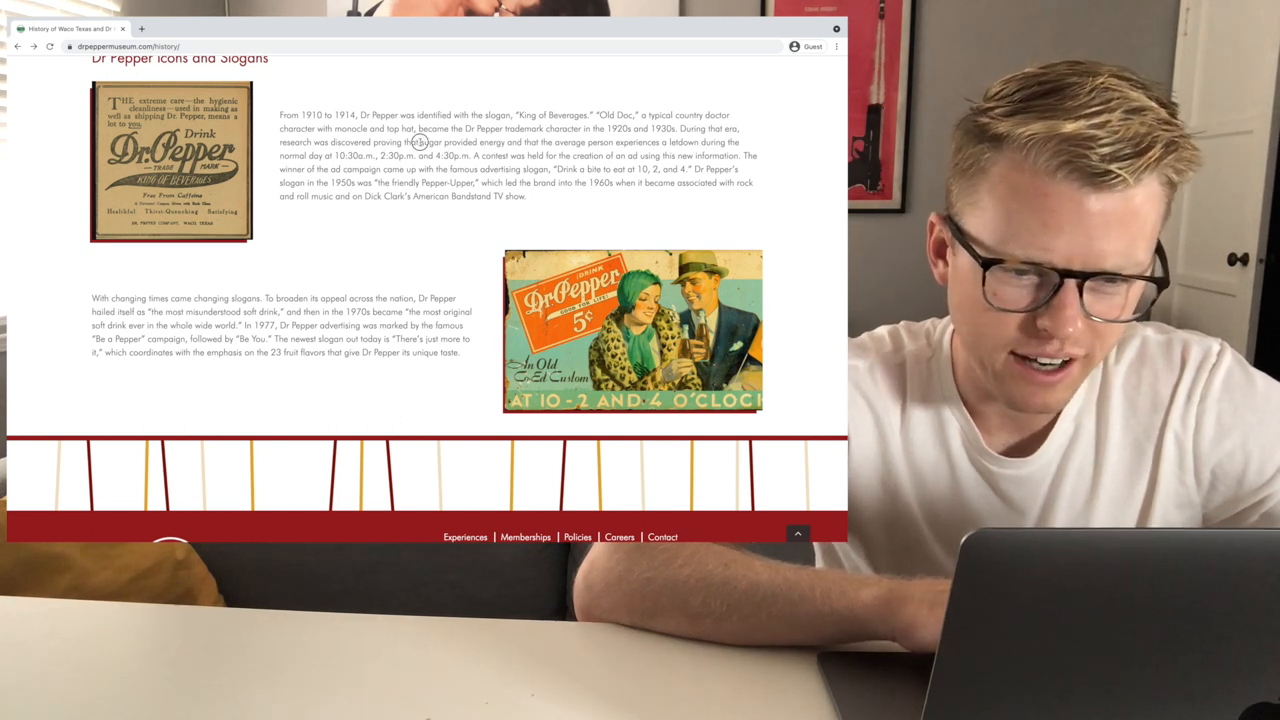
# Select passages on the later slogans and the phrase about 23 fruit flavors.
pyautogui.moveTo(420, 142); pyautogui.dragTo(690, 155)
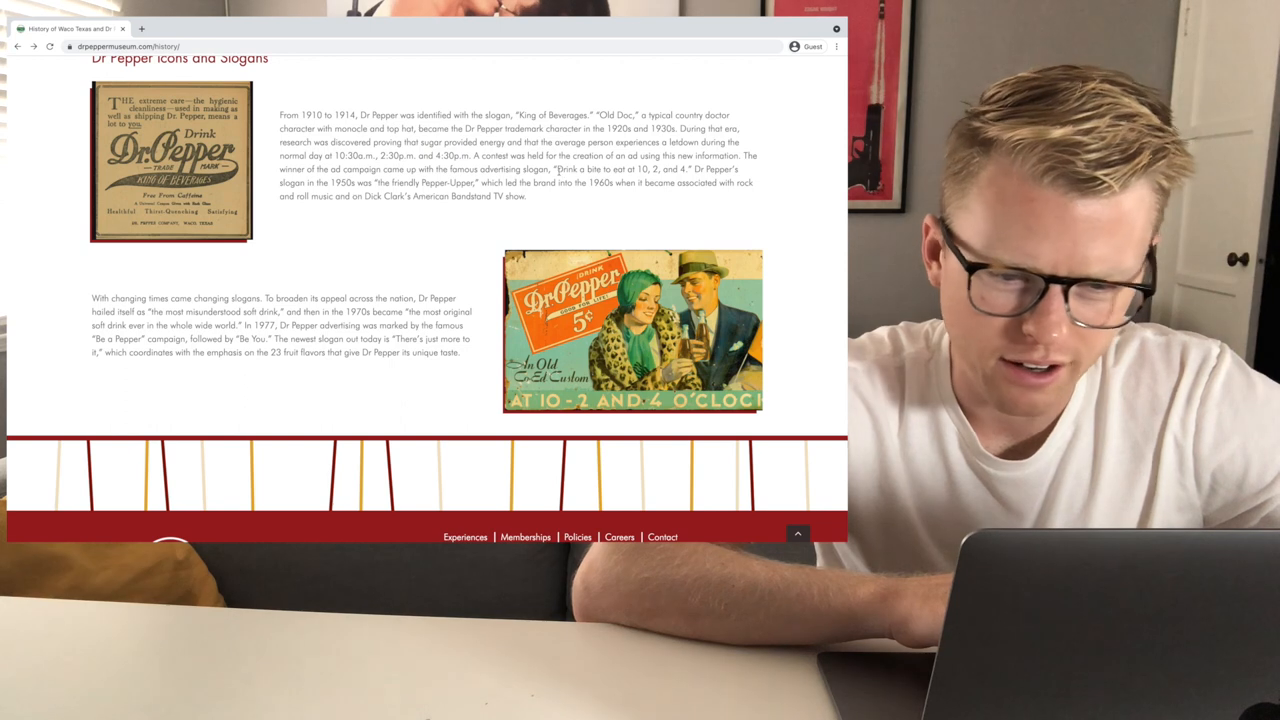
pyautogui.moveTo(555, 169); pyautogui.dragTo(685, 169)
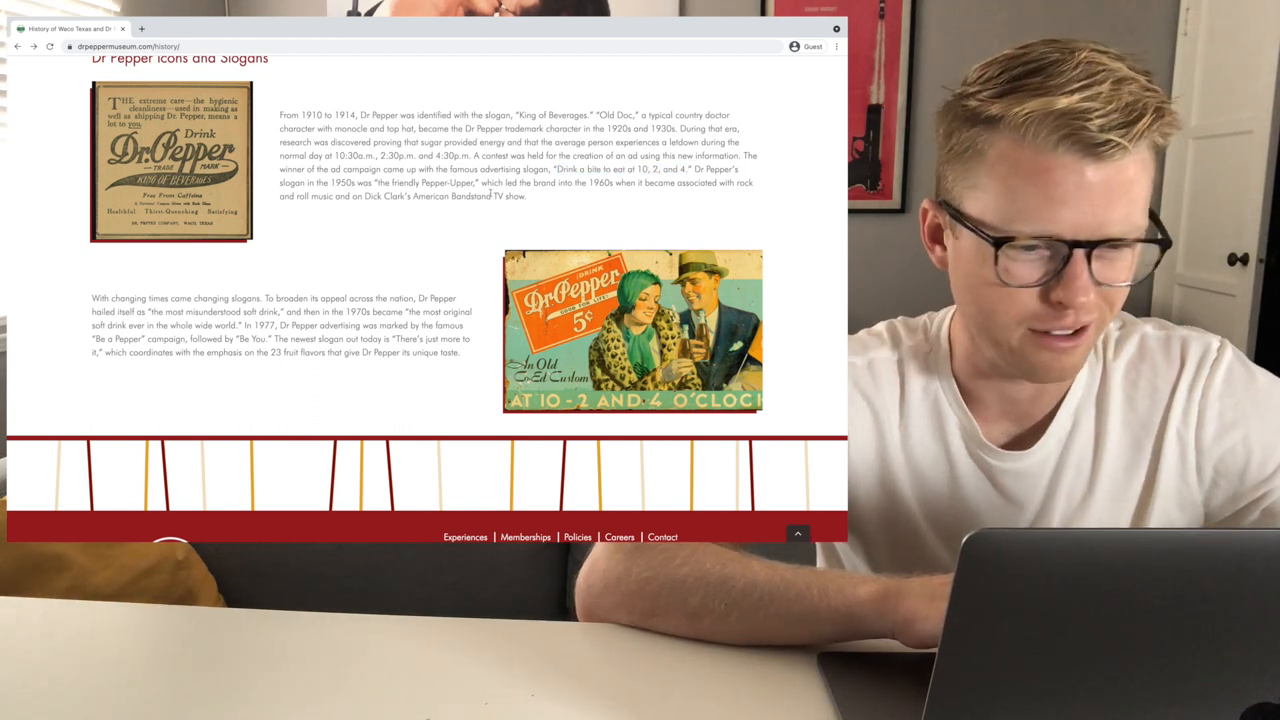
pyautogui.scroll(-3)
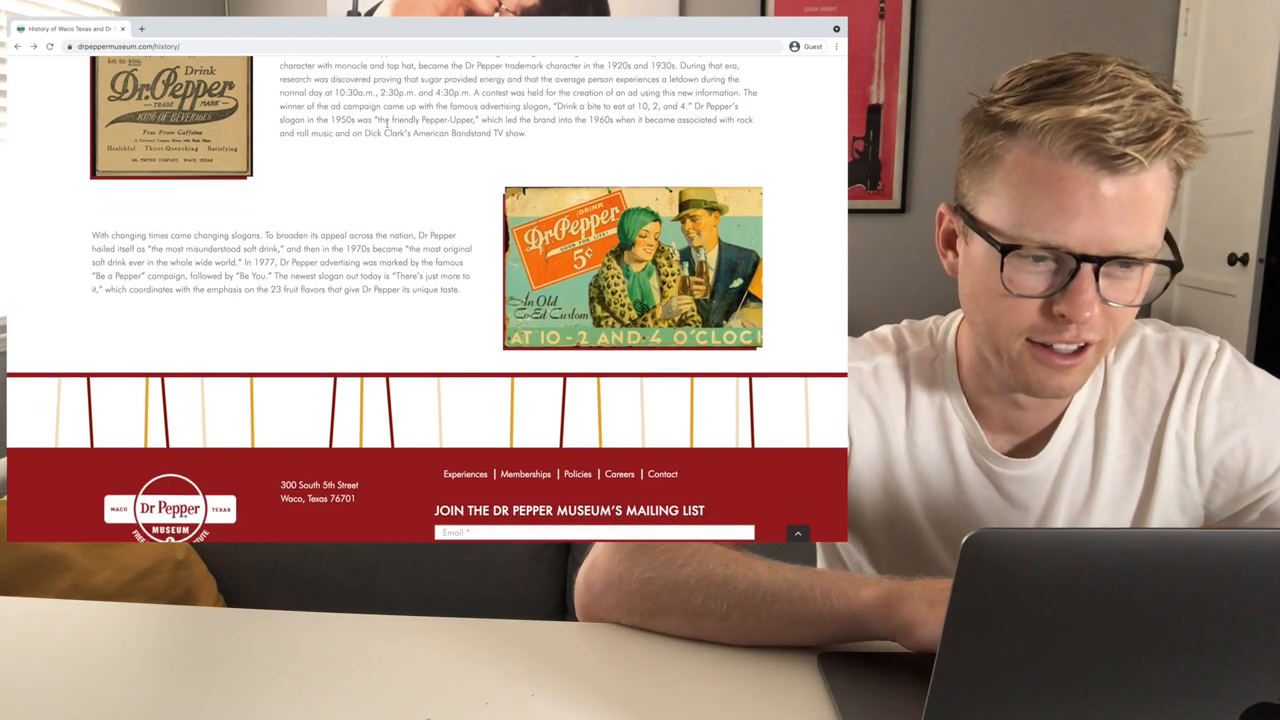
pyautogui.moveTo(378, 119); pyautogui.dragTo(478, 119)
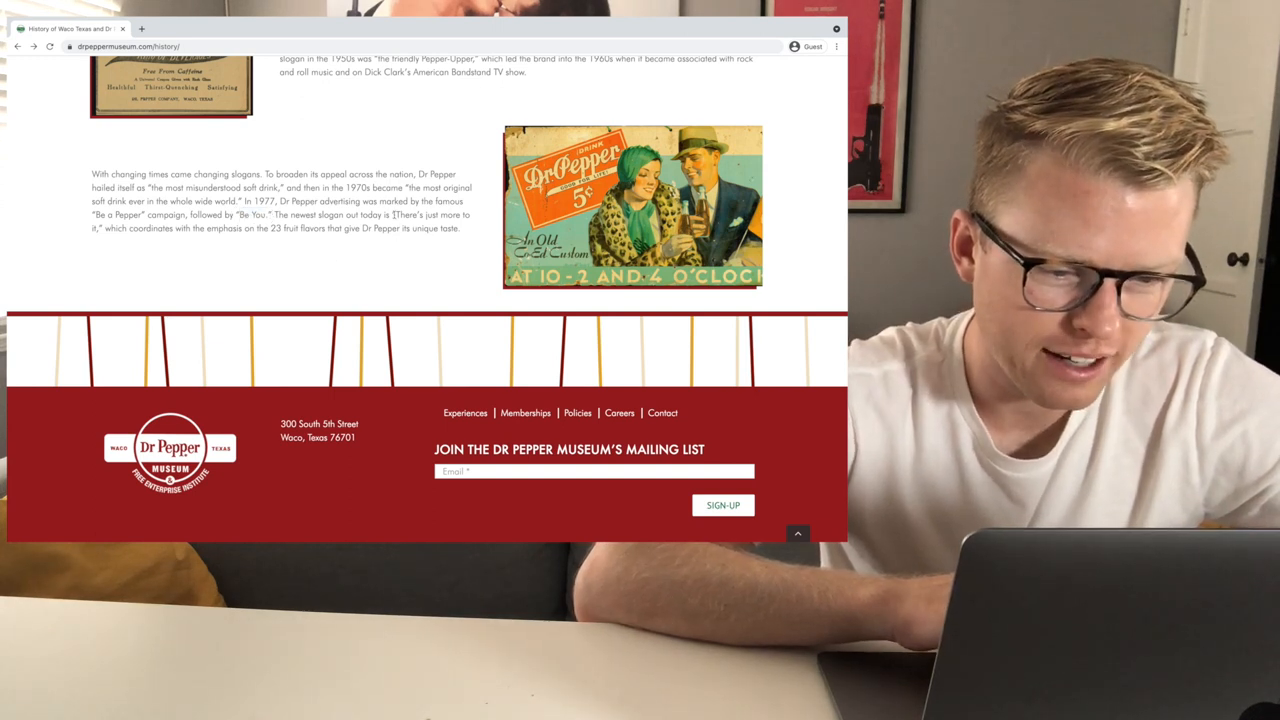
pyautogui.moveTo(393, 215); pyautogui.dragTo(113, 240)
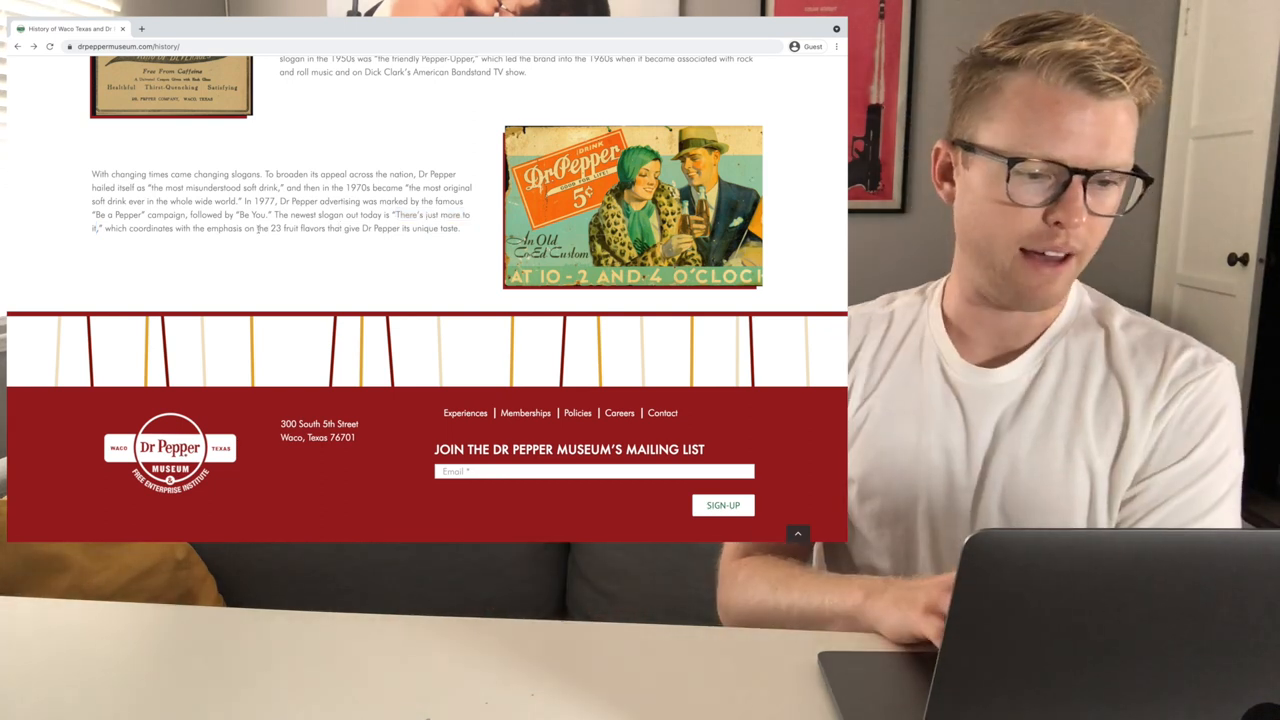
pyautogui.moveTo(207, 228); pyautogui.dragTo(325, 228)
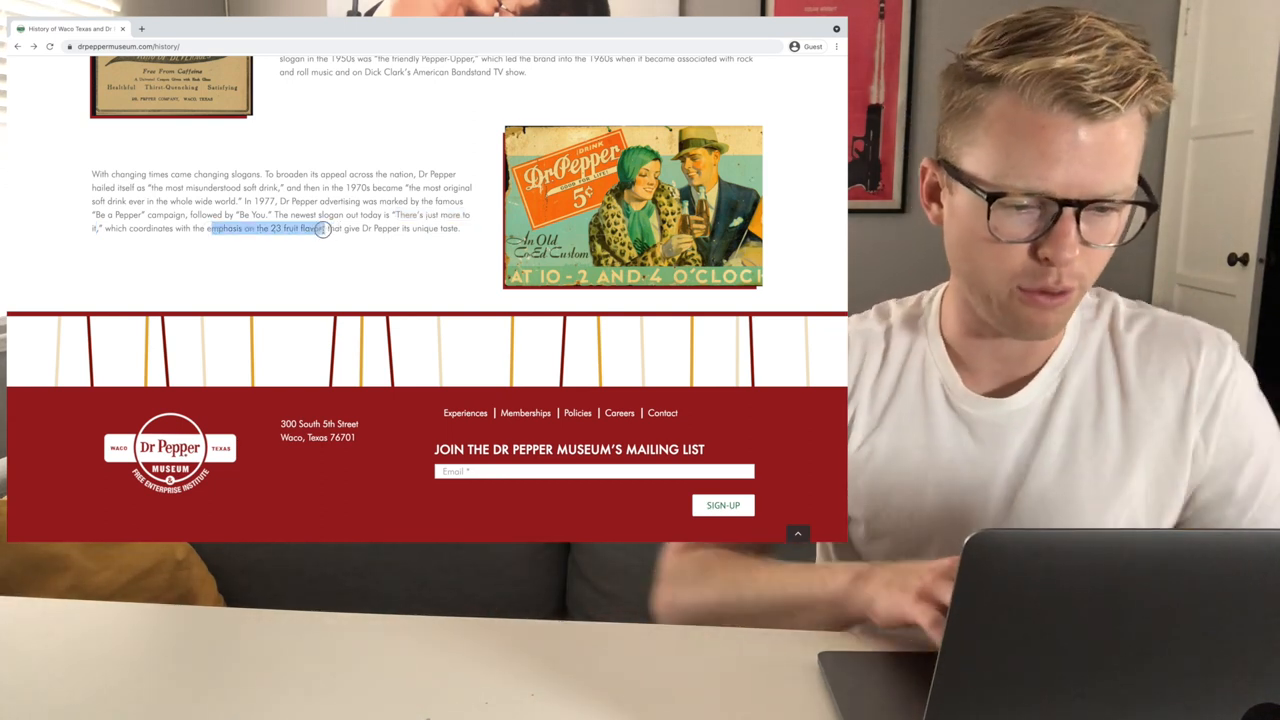
pyautogui.moveTo(320, 228); pyautogui.dragTo(460, 228)
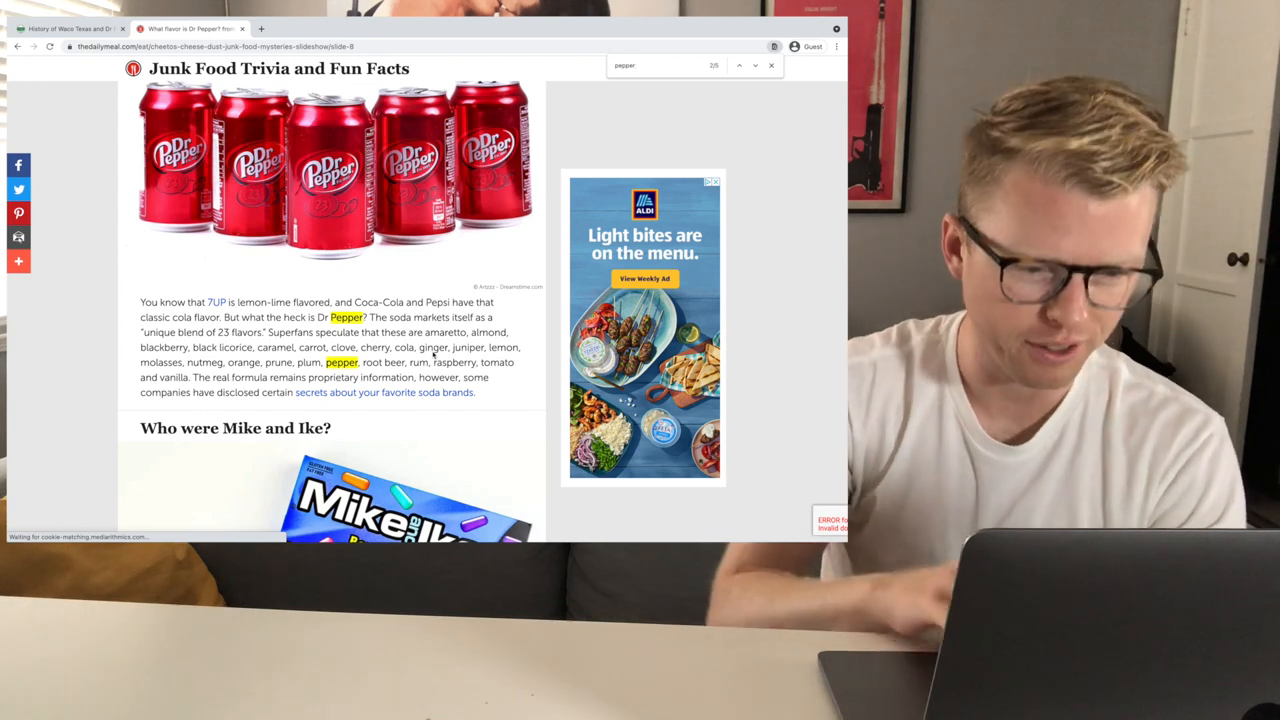
# Scroll the Daily Meal trivia and select text about Dr Pepper's 23 flavours.
pyautogui.scroll(-3)
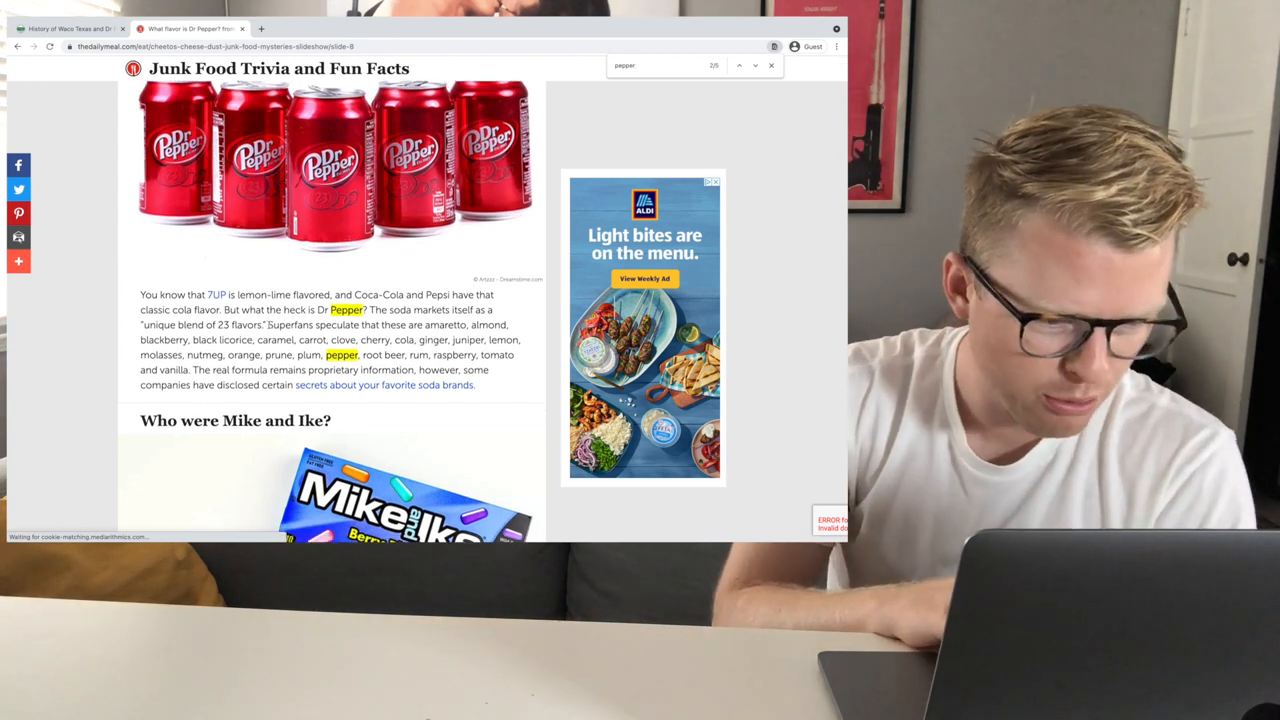
pyautogui.moveTo(268, 324); pyautogui.dragTo(450, 324)
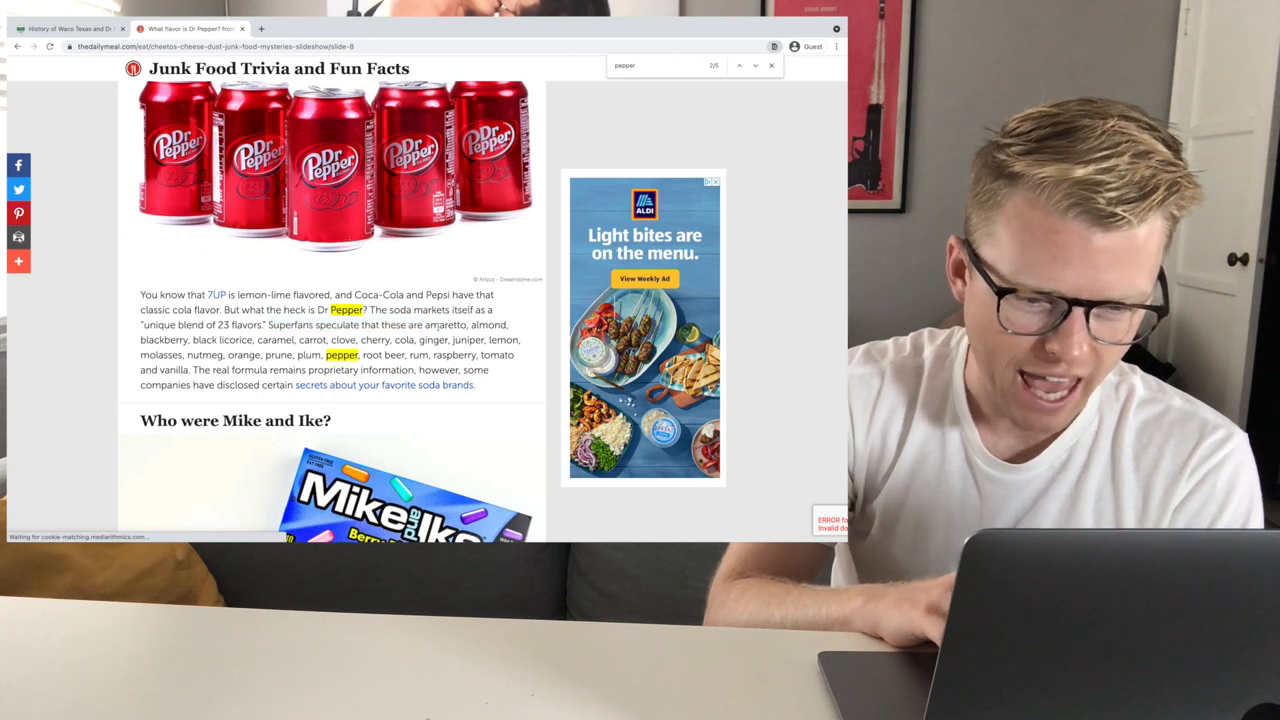
pyautogui.moveTo(425, 324); pyautogui.dragTo(180, 339)
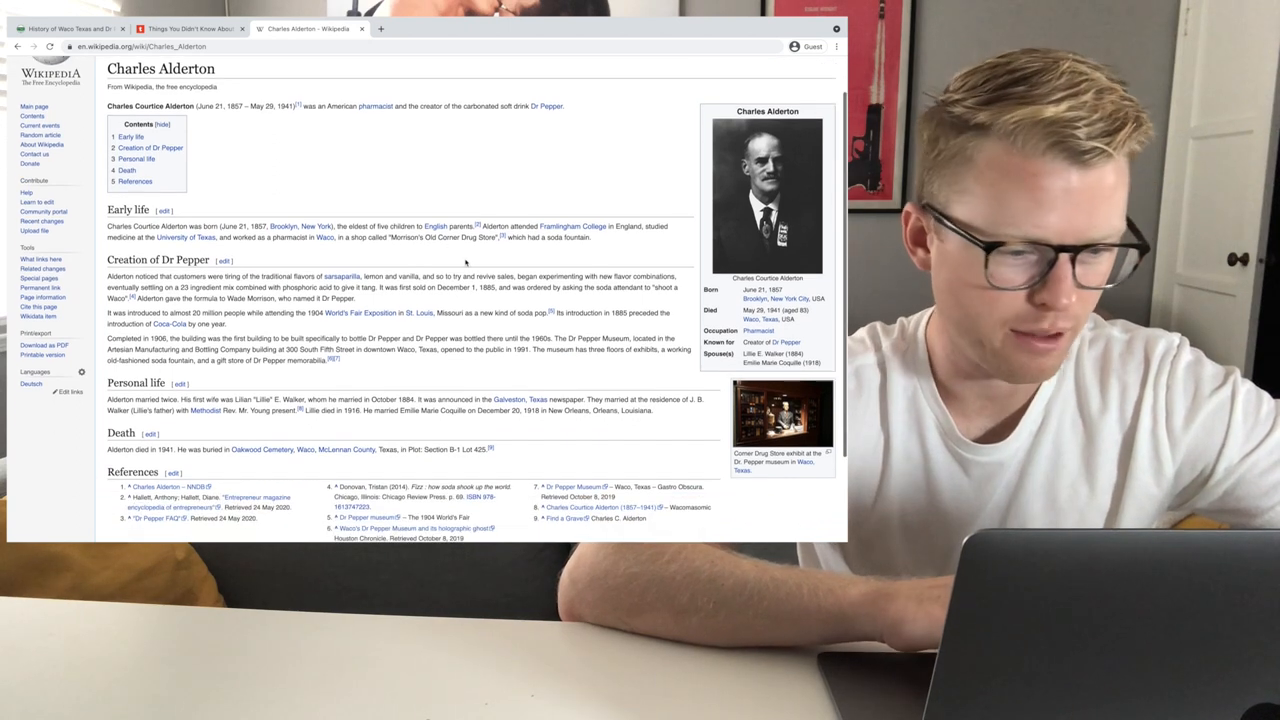
# Scroll down the article and select a word while reading.
pyautogui.scroll(-3)
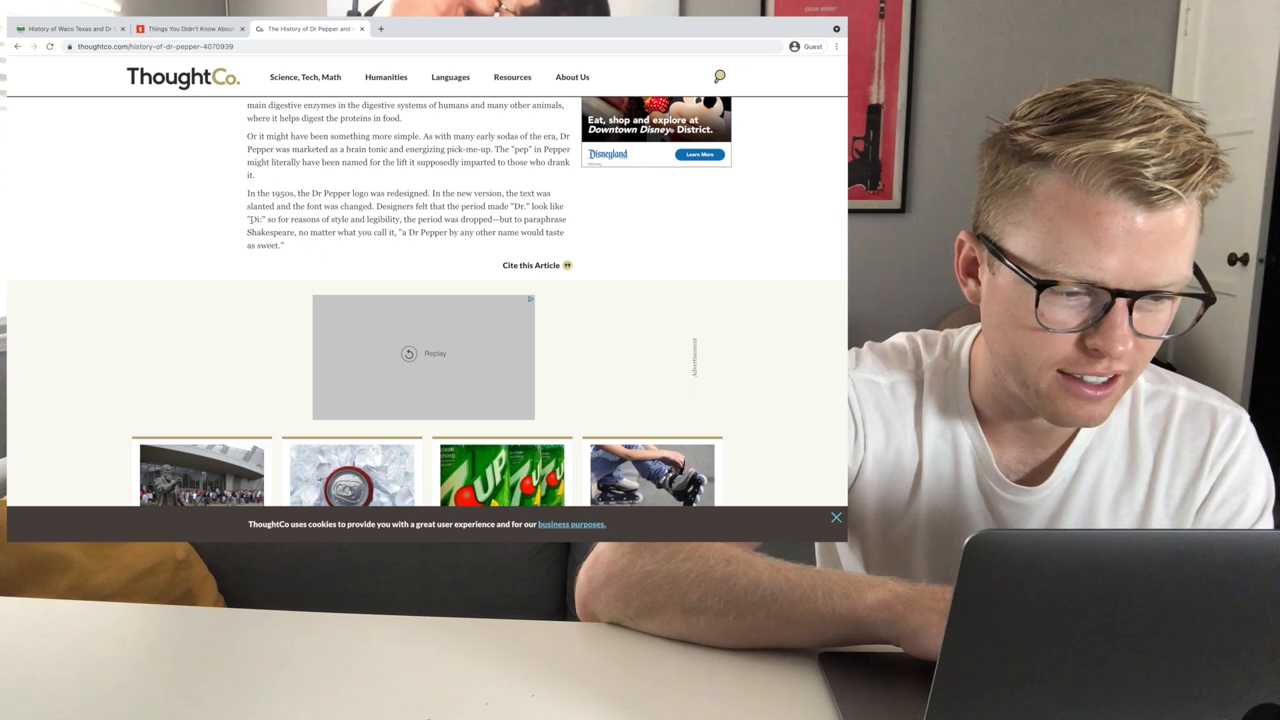
pyautogui.doubleClick(257, 219)
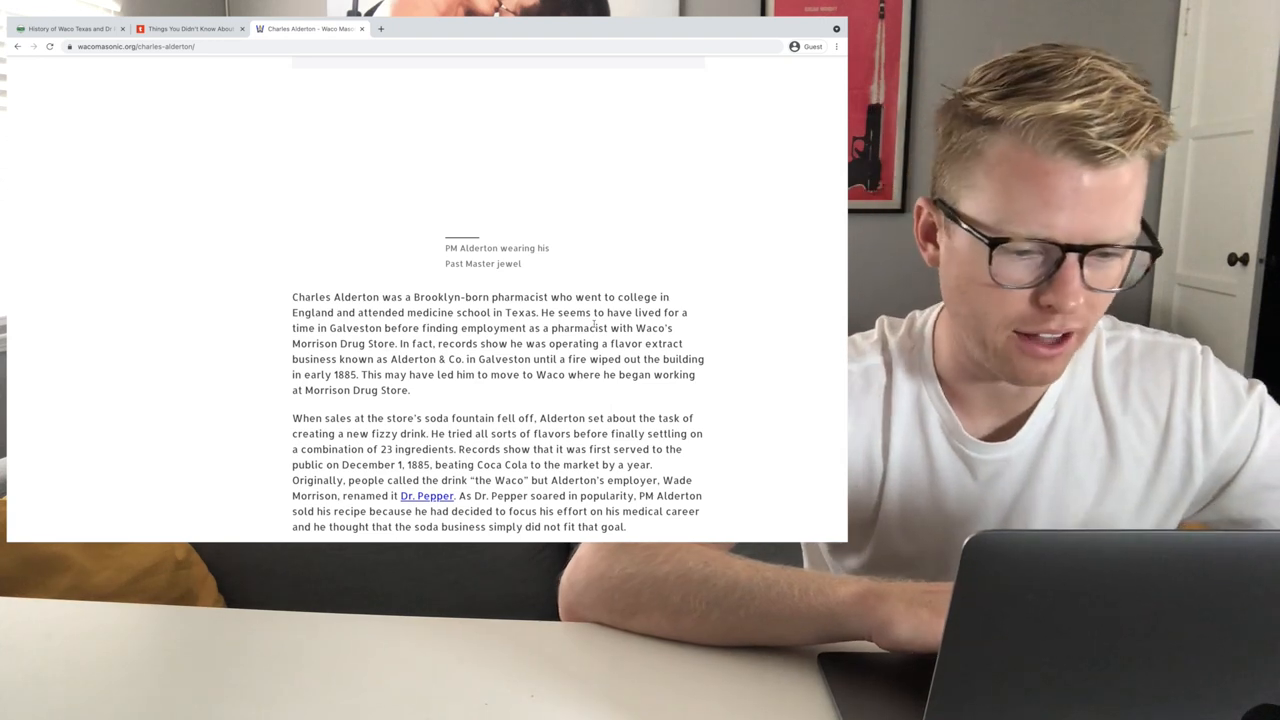
# Read the Waco Masonic page, highlighting the recipe-sale sentence and a later passage.
pyautogui.scroll(-3)
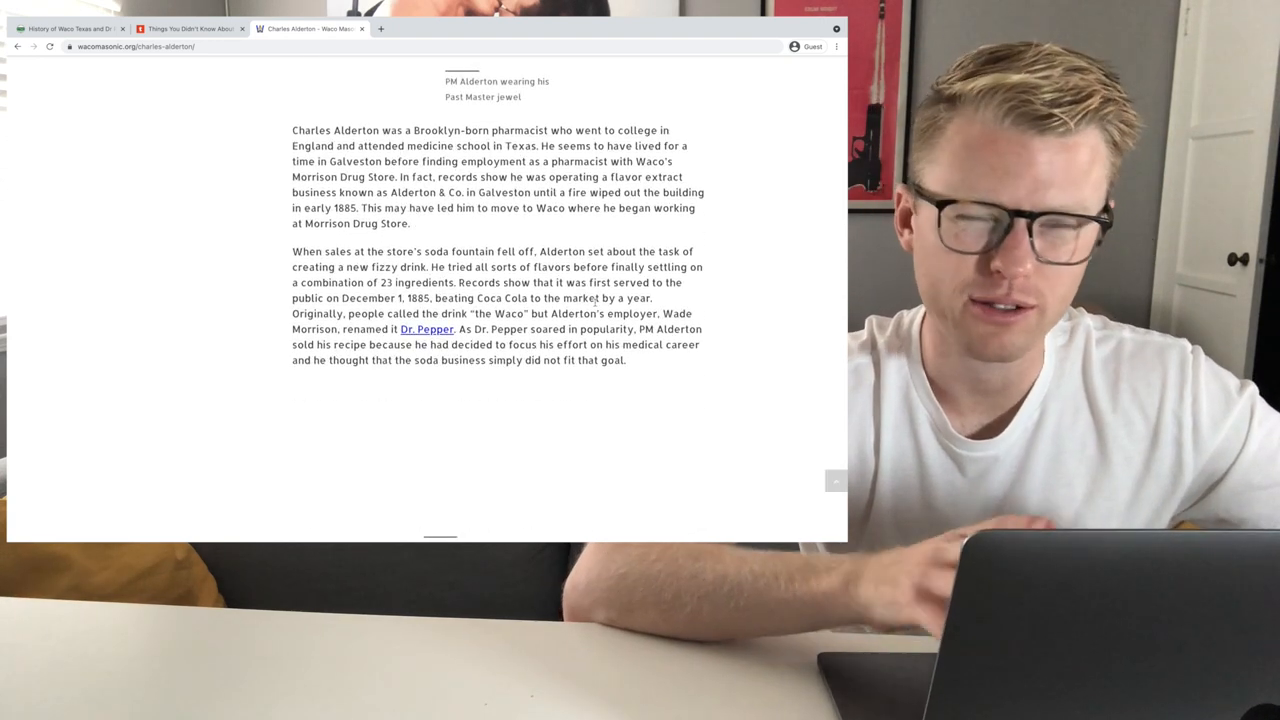
pyautogui.scroll(-3)
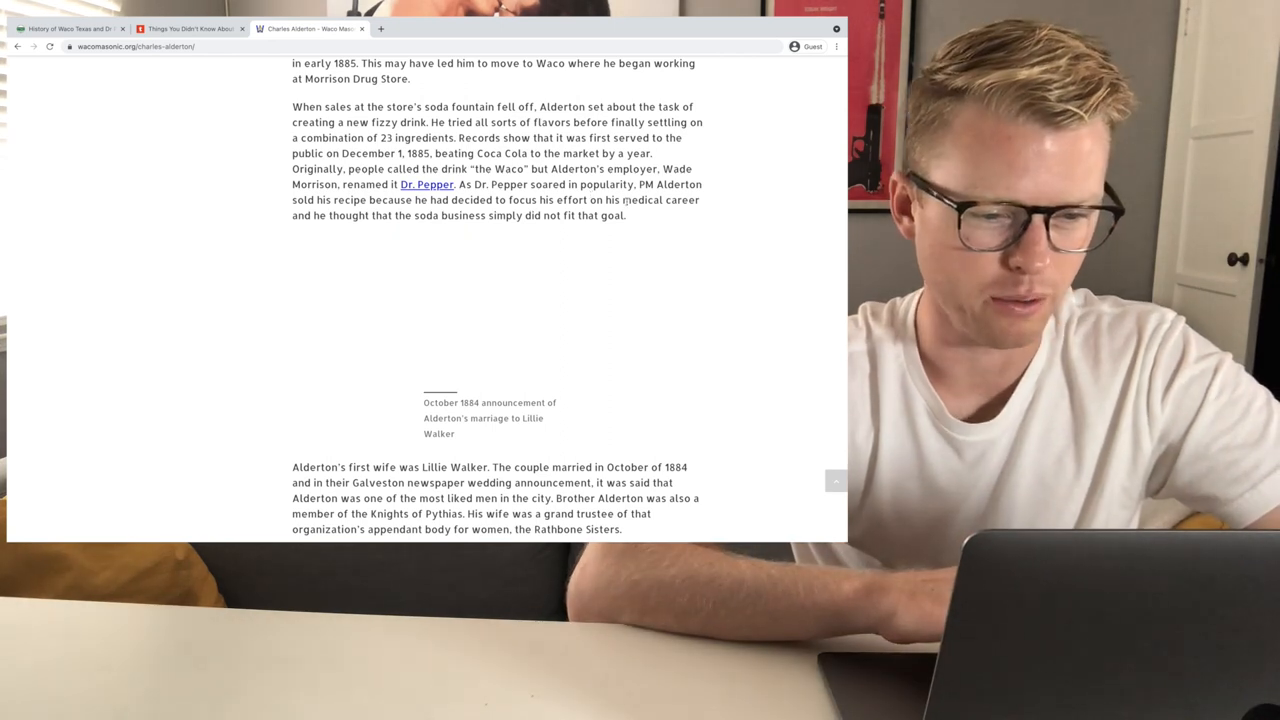
pyautogui.moveTo(658, 184); pyautogui.dragTo(430, 199)
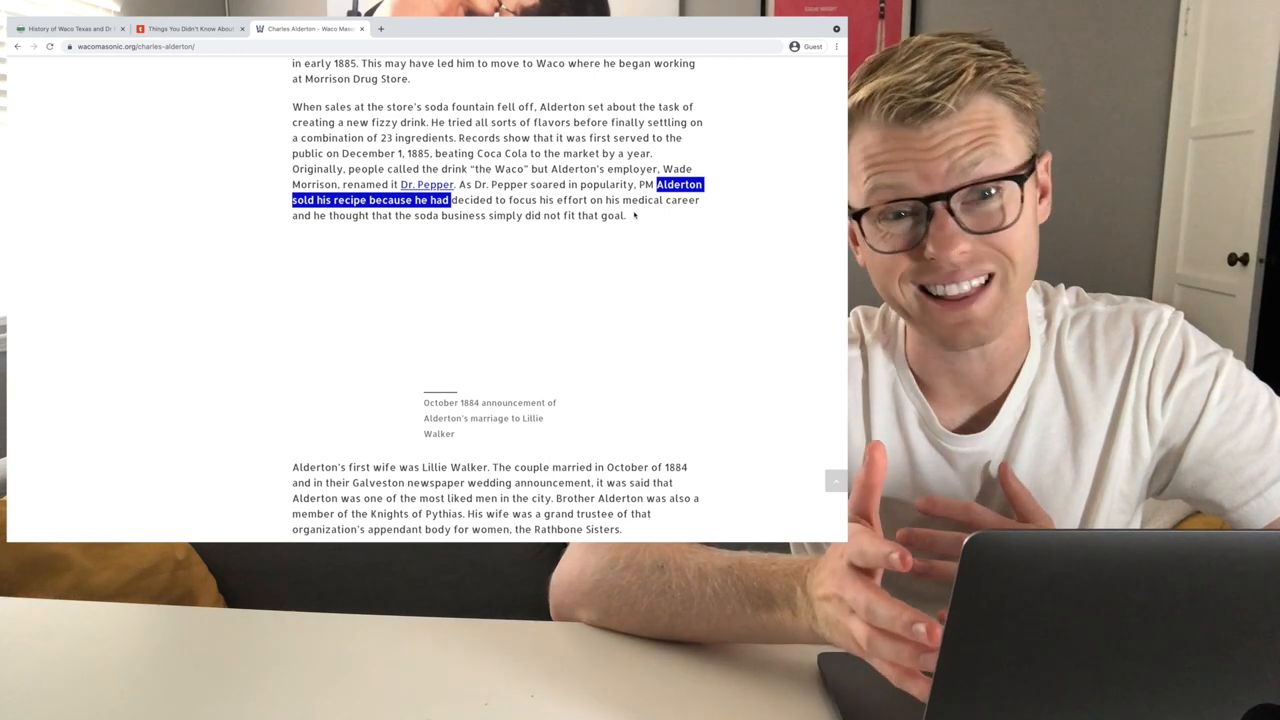
pyautogui.scroll(-3)
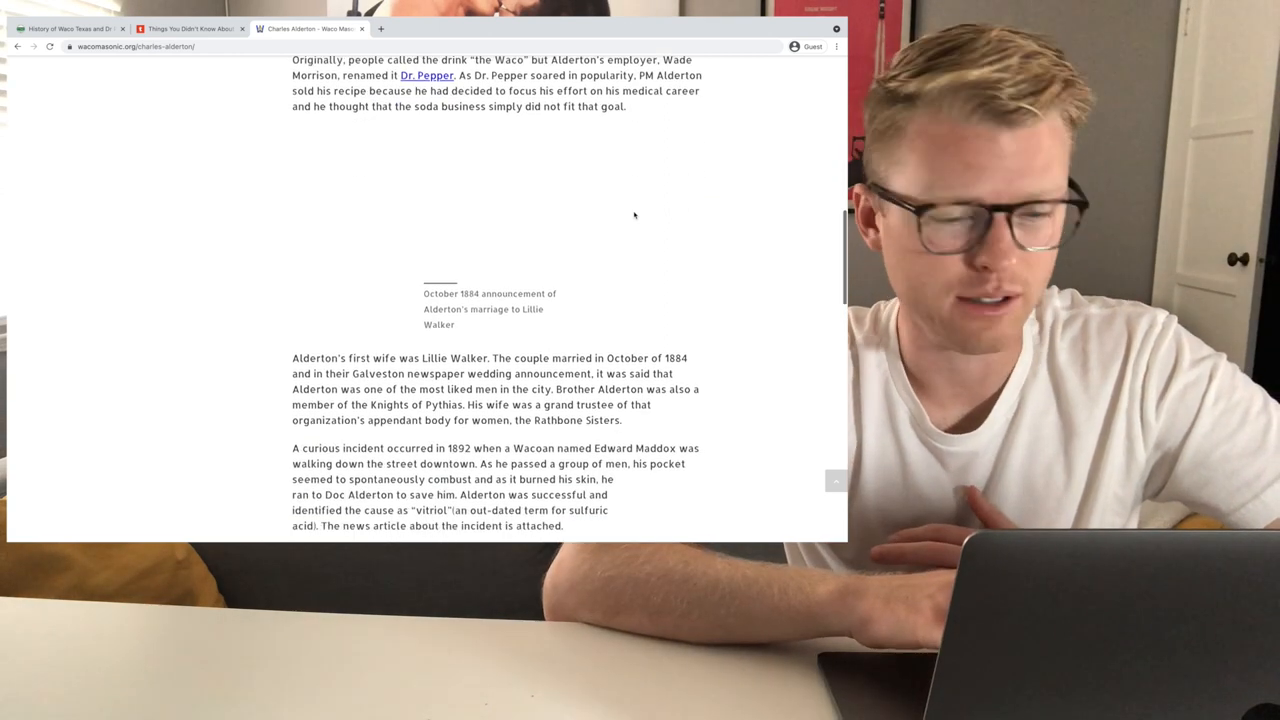
pyautogui.scroll(-3)
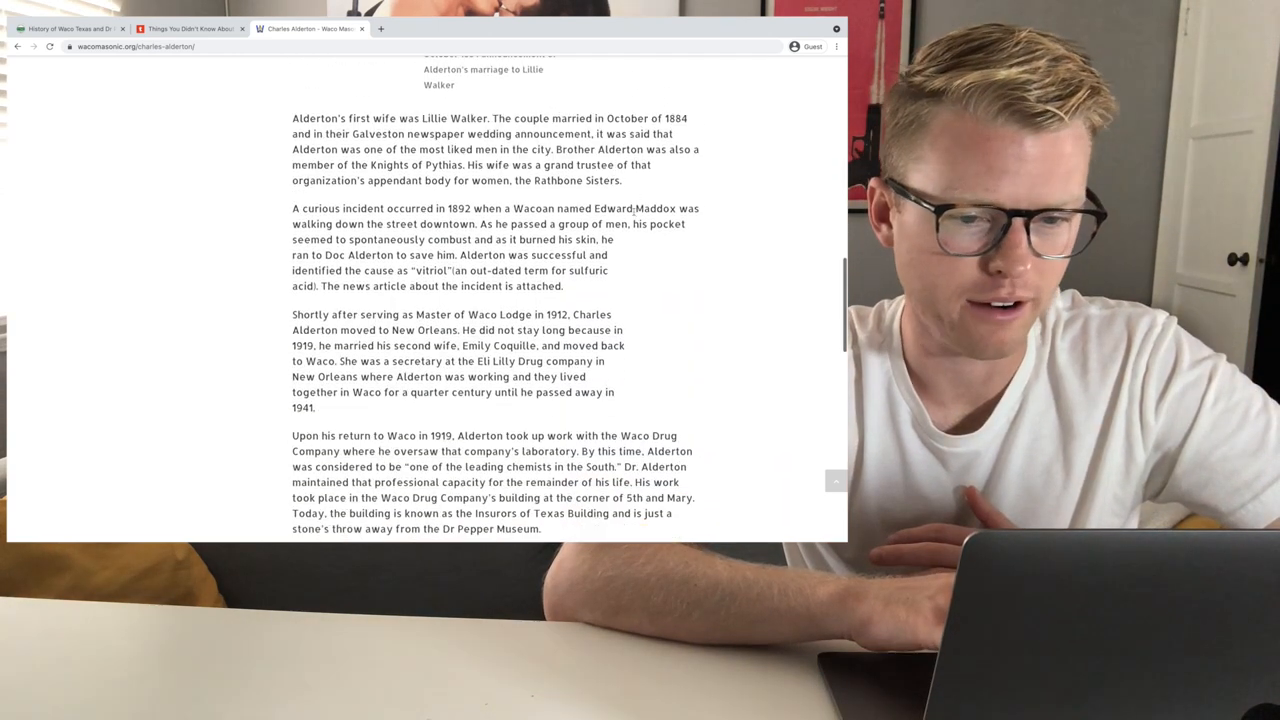
pyautogui.scroll(-3)
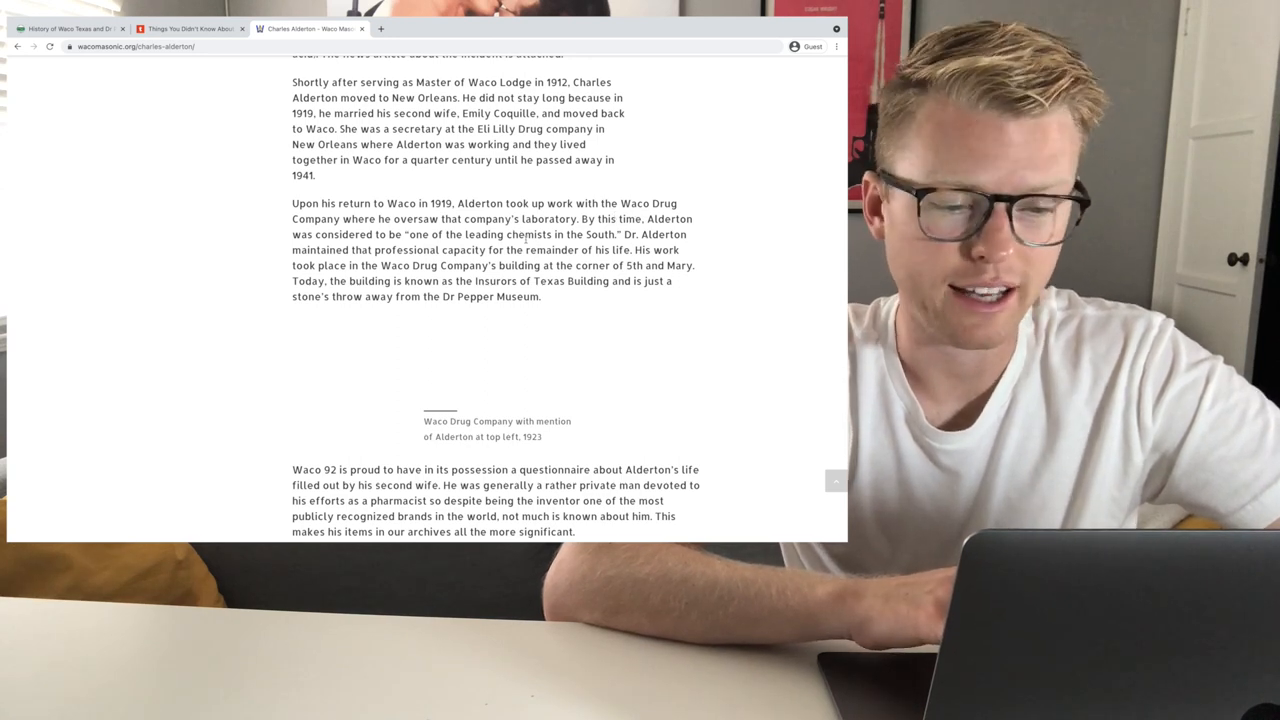
pyautogui.scroll(-3)
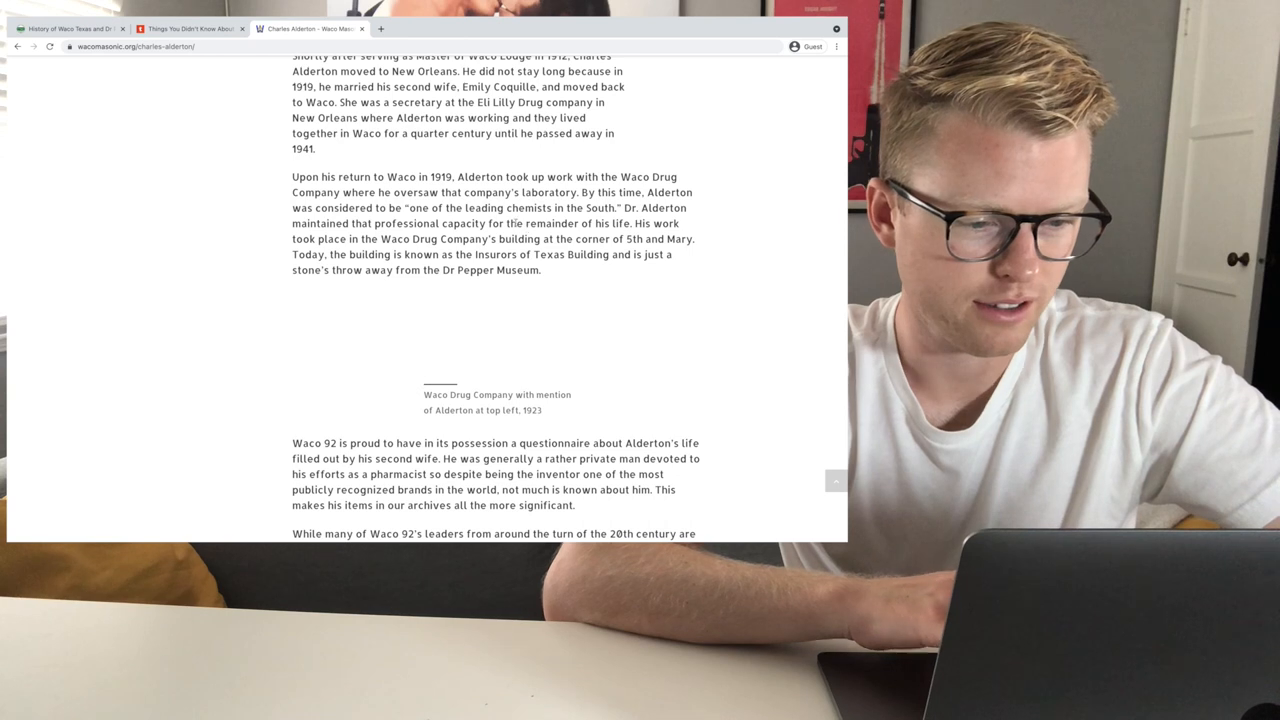
pyautogui.moveTo(405, 207); pyautogui.dragTo(620, 207)
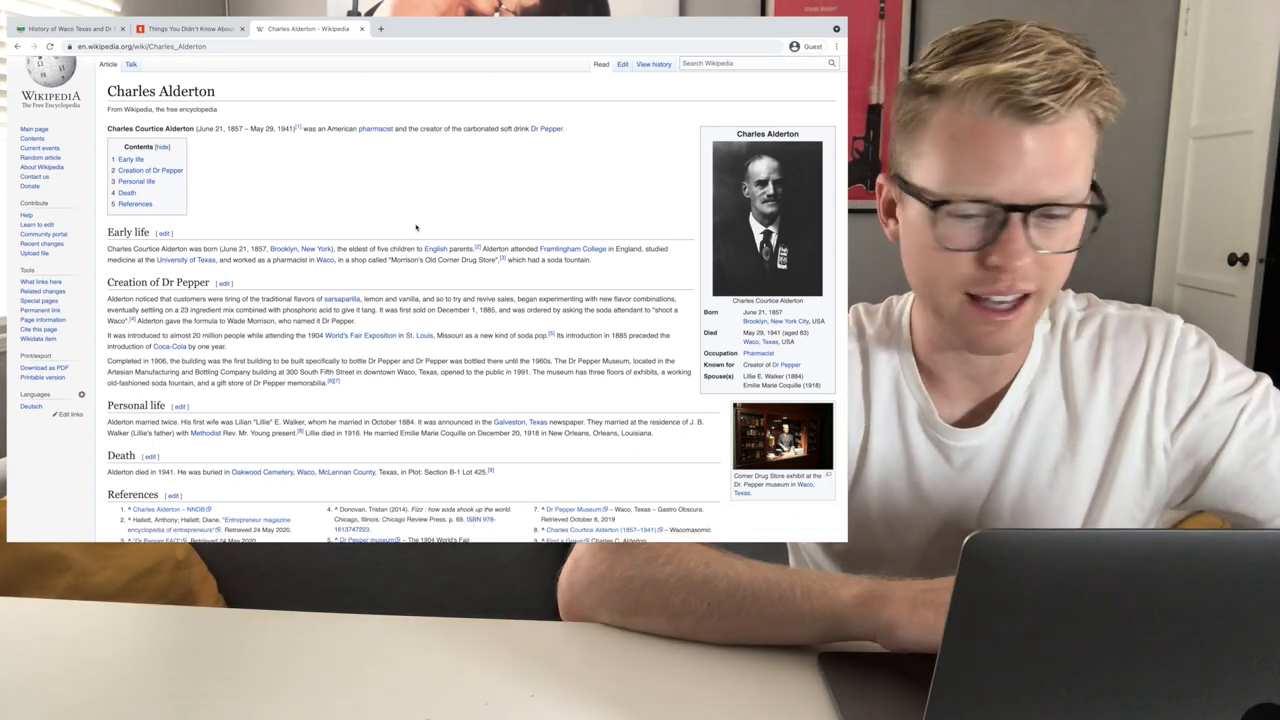
# Scroll to the bottom of the Charles Alderton article, then switch to the Mashed 'Untold Truth Of Dr Pepper' tab.
pyautogui.scroll(-3)
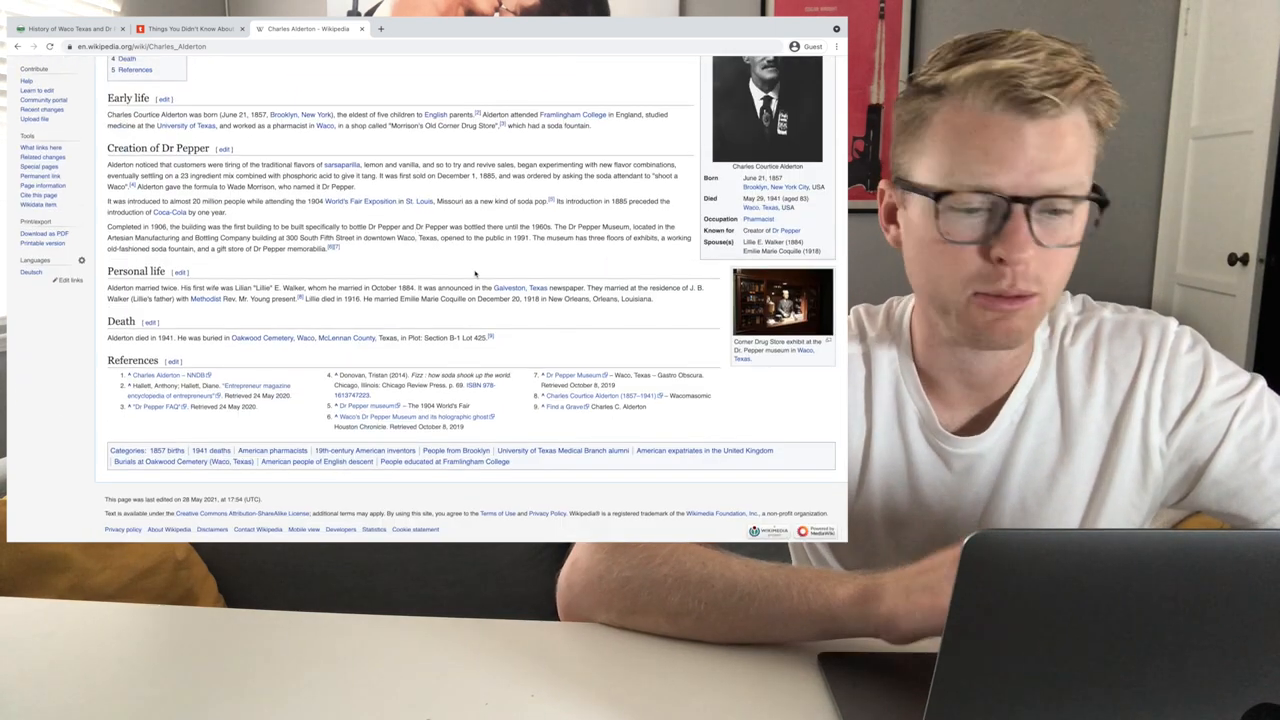
pyautogui.click(200, 28)
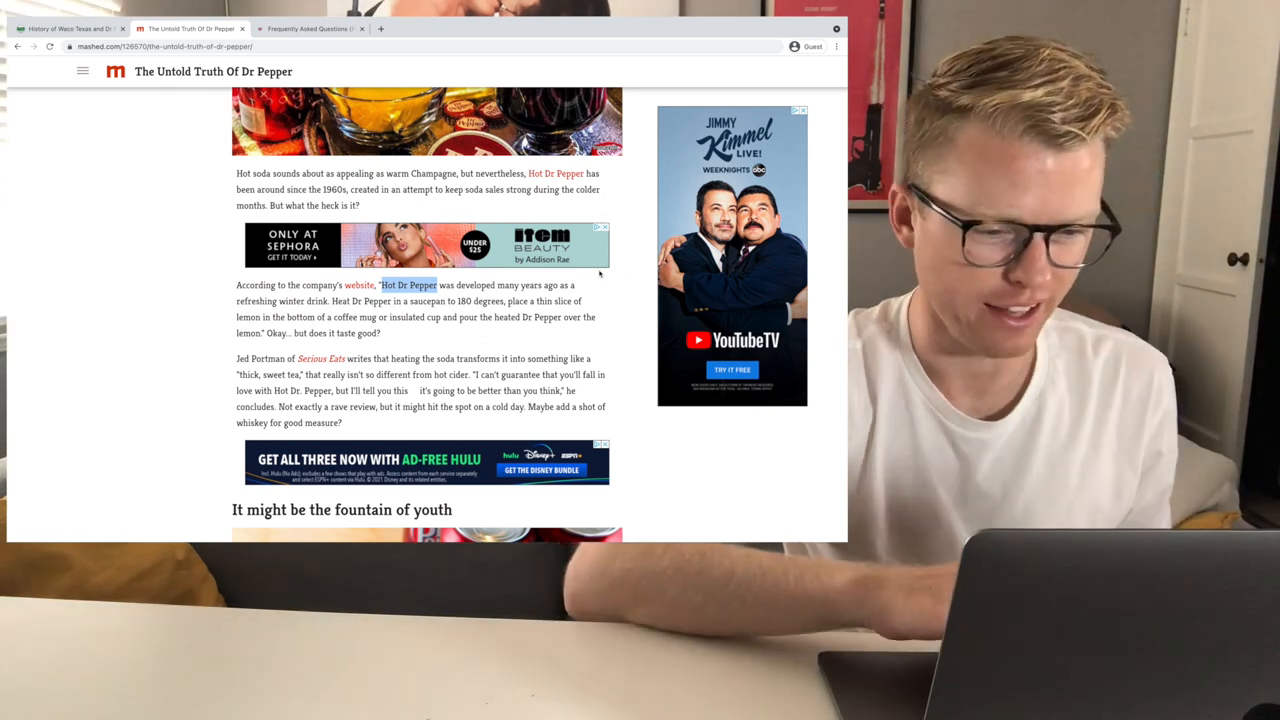
# Highlight the Mashed Hot Dr Pepper passage about heating it with lemon in a saucepan.
pyautogui.scroll(-3)
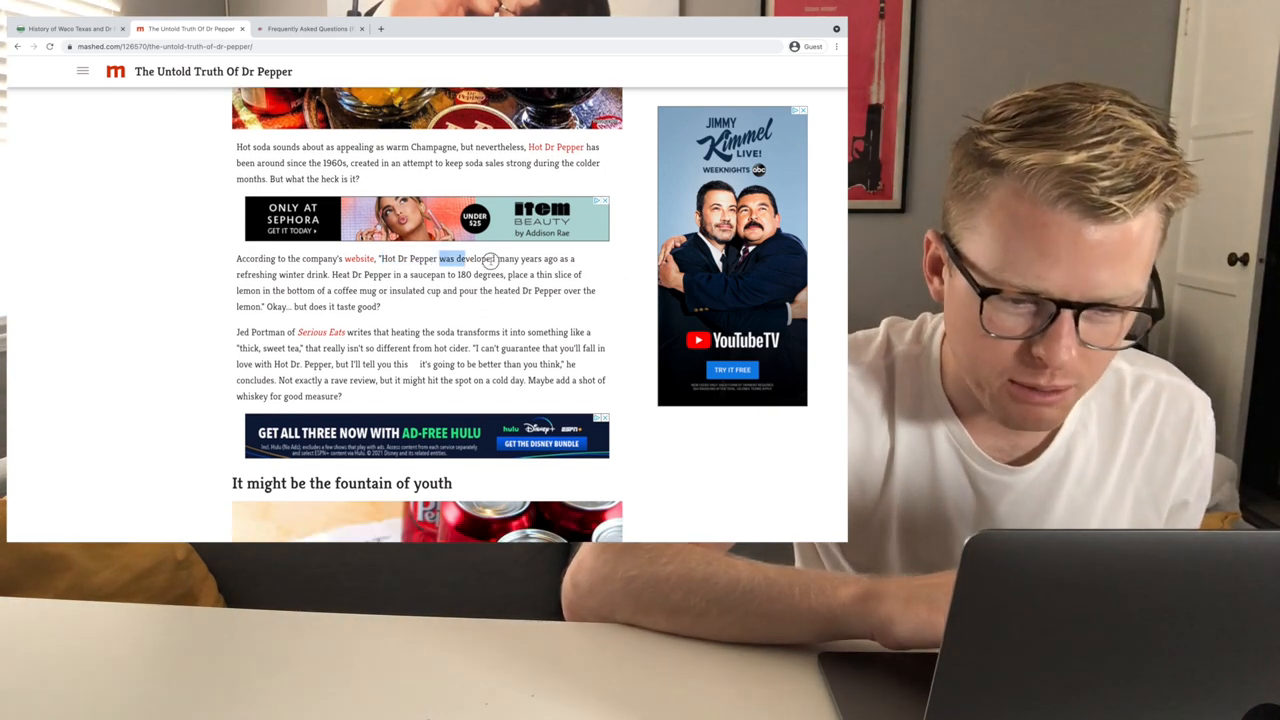
pyautogui.moveTo(490, 259); pyautogui.dragTo(420, 274)
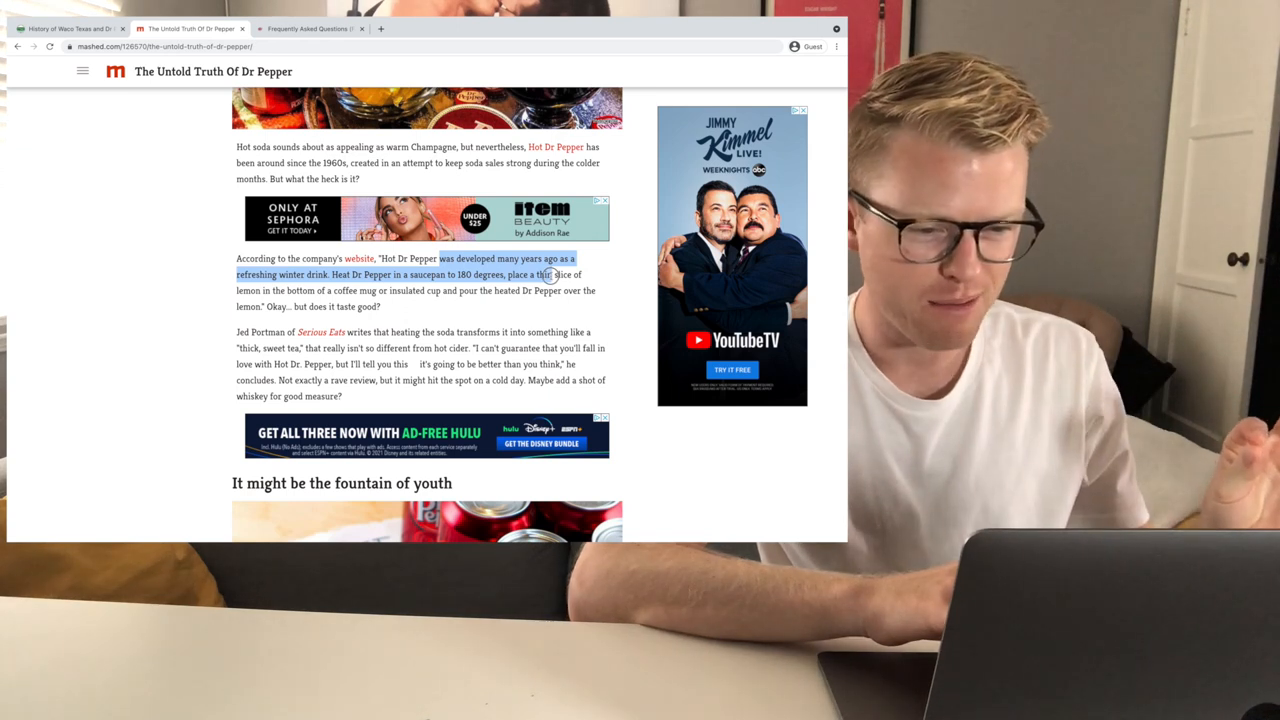
pyautogui.moveTo(550, 274); pyautogui.dragTo(515, 306)
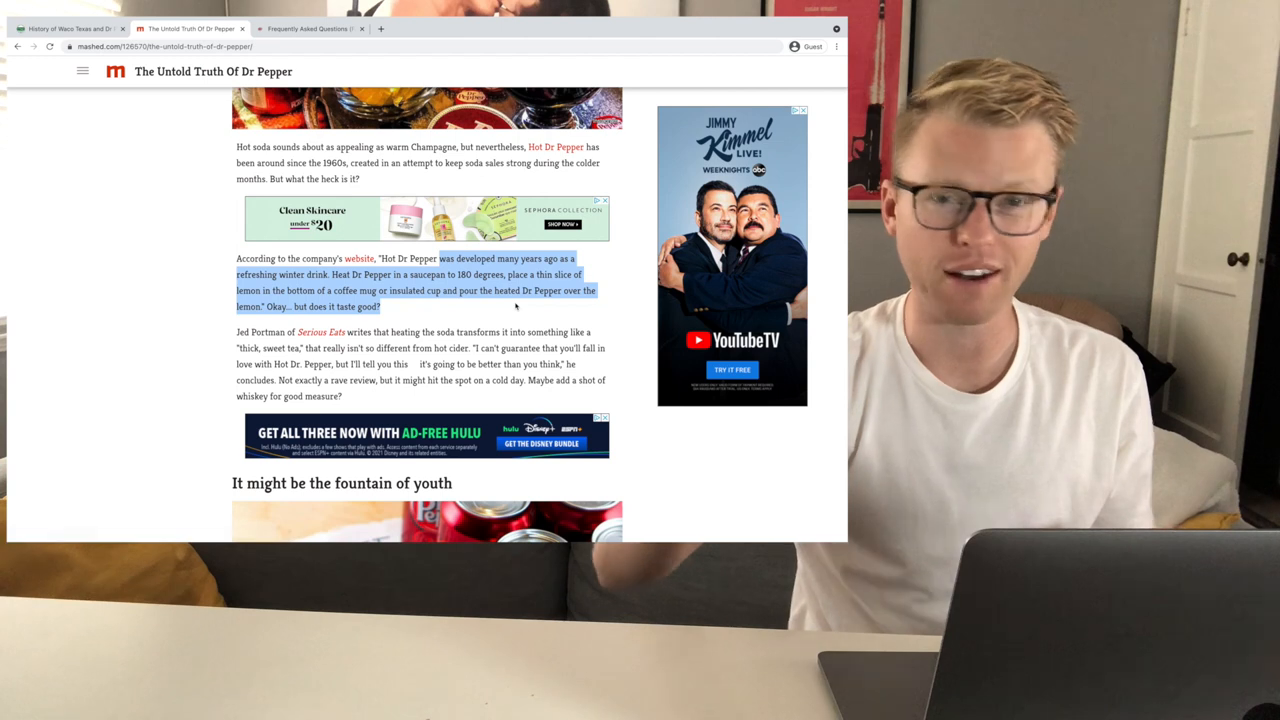
pyautogui.scroll(-3)
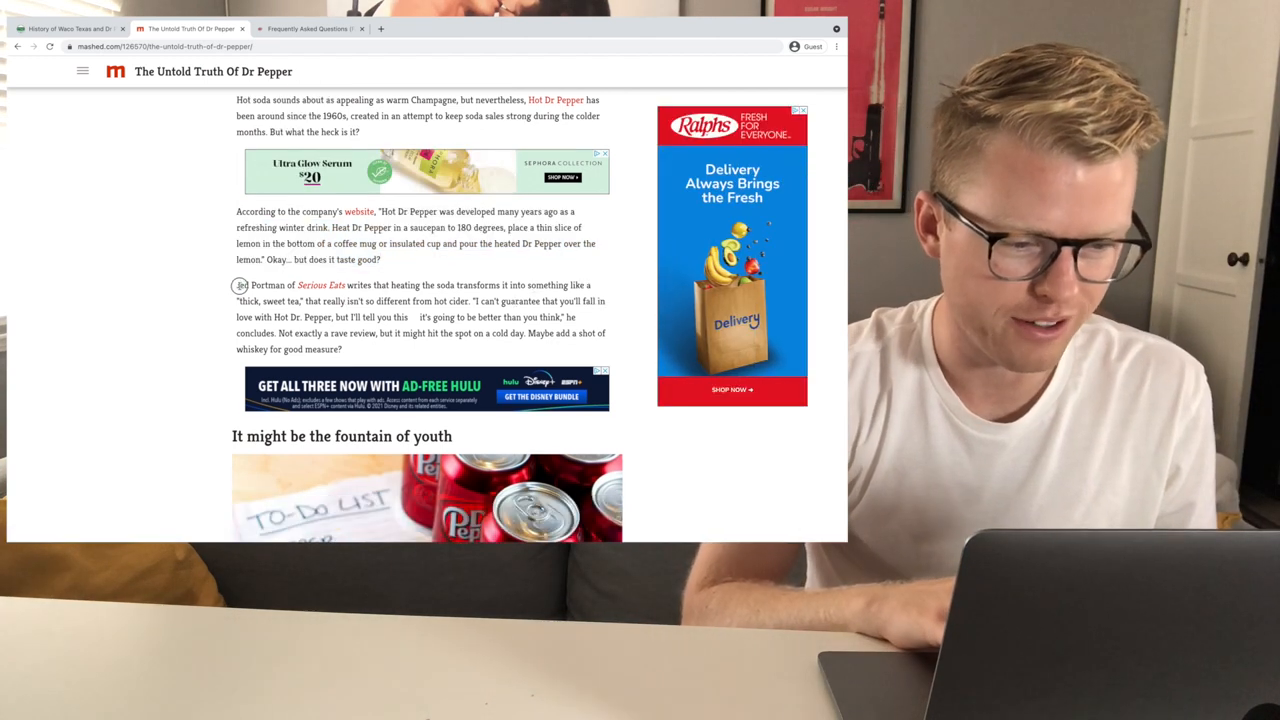
pyautogui.moveTo(237, 285); pyautogui.dragTo(290, 301)
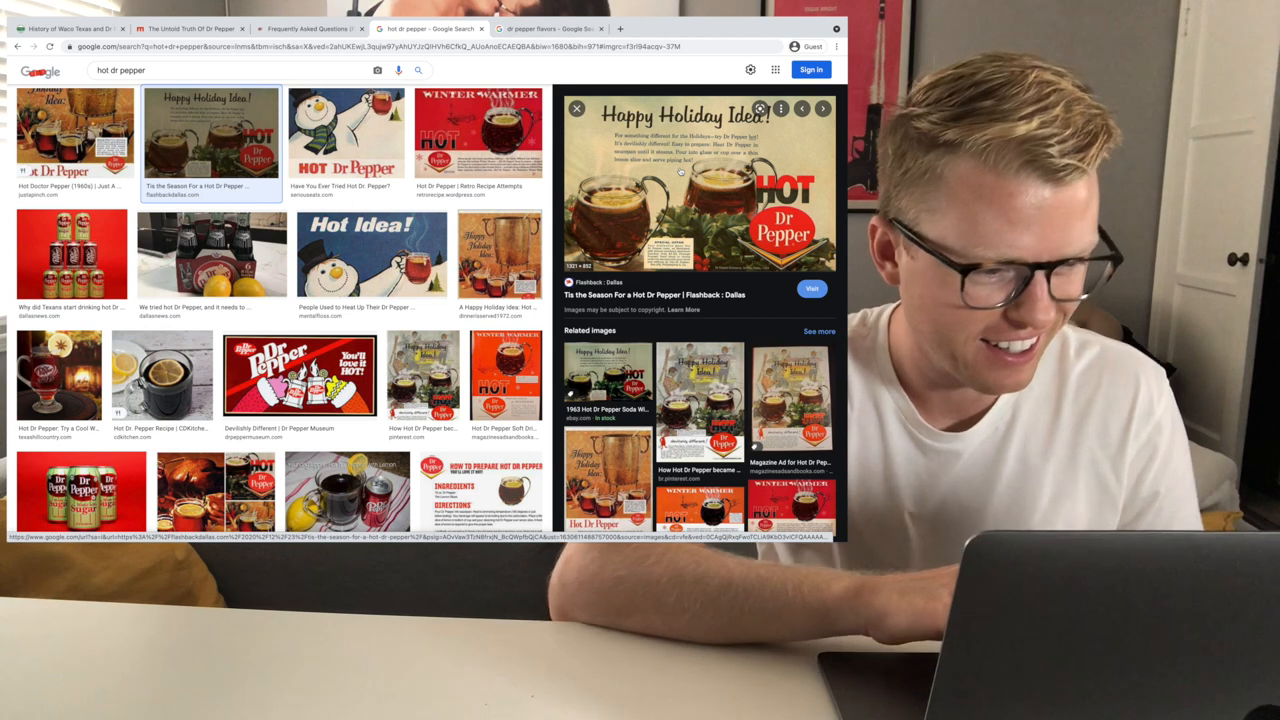
# Preview the Devilishly Different Dr Pepper Museum ad, then close the 'hot dr pepper' image search.
pyautogui.click(300, 375)
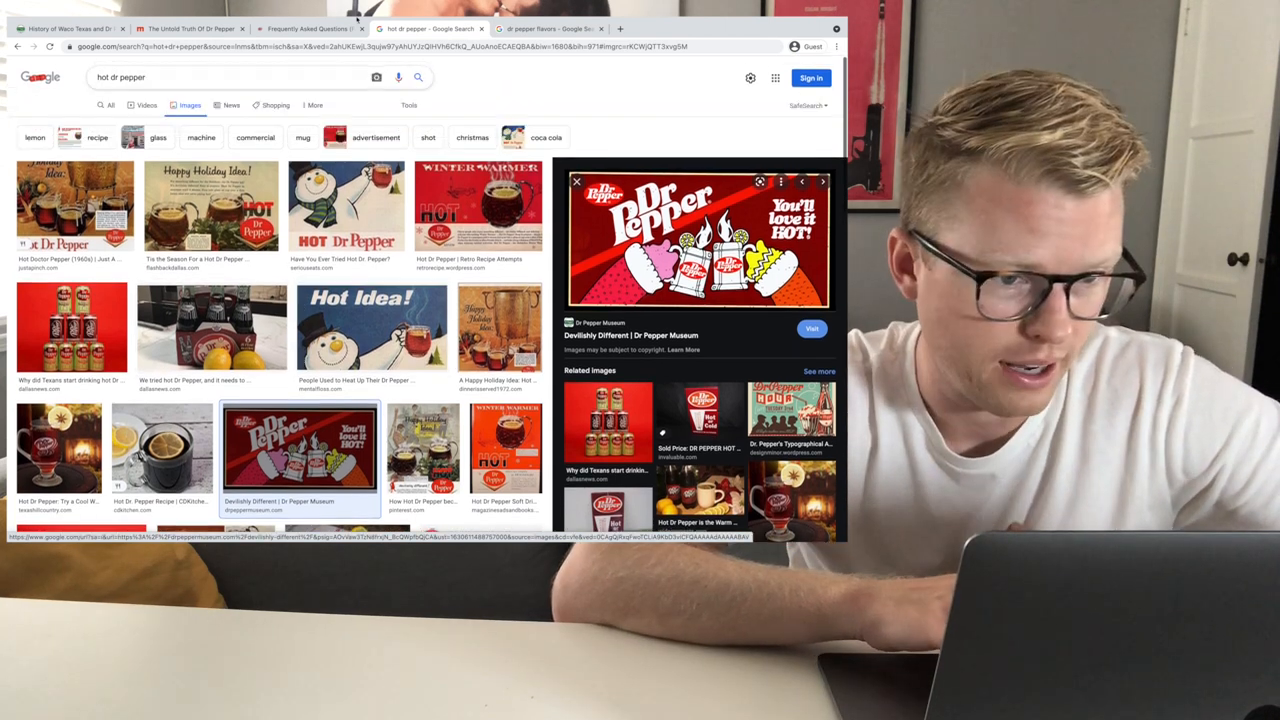
pyautogui.click(200, 28)
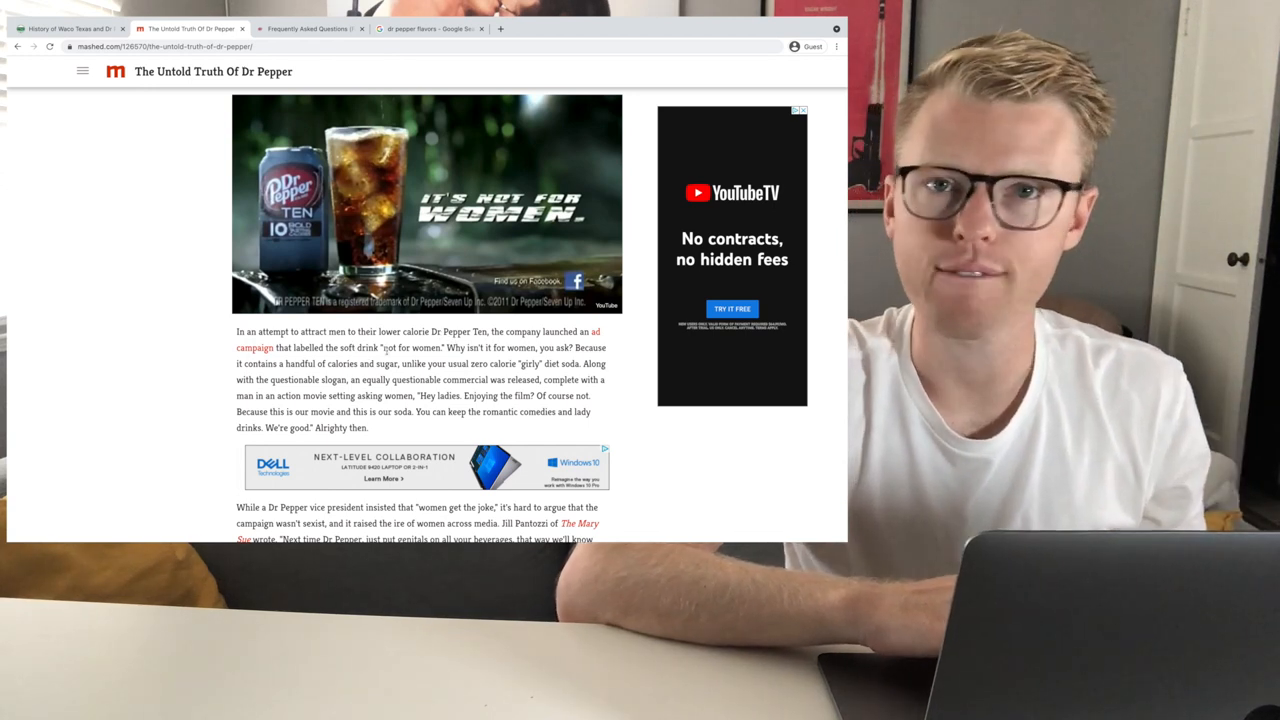
pyautogui.scroll(-3)
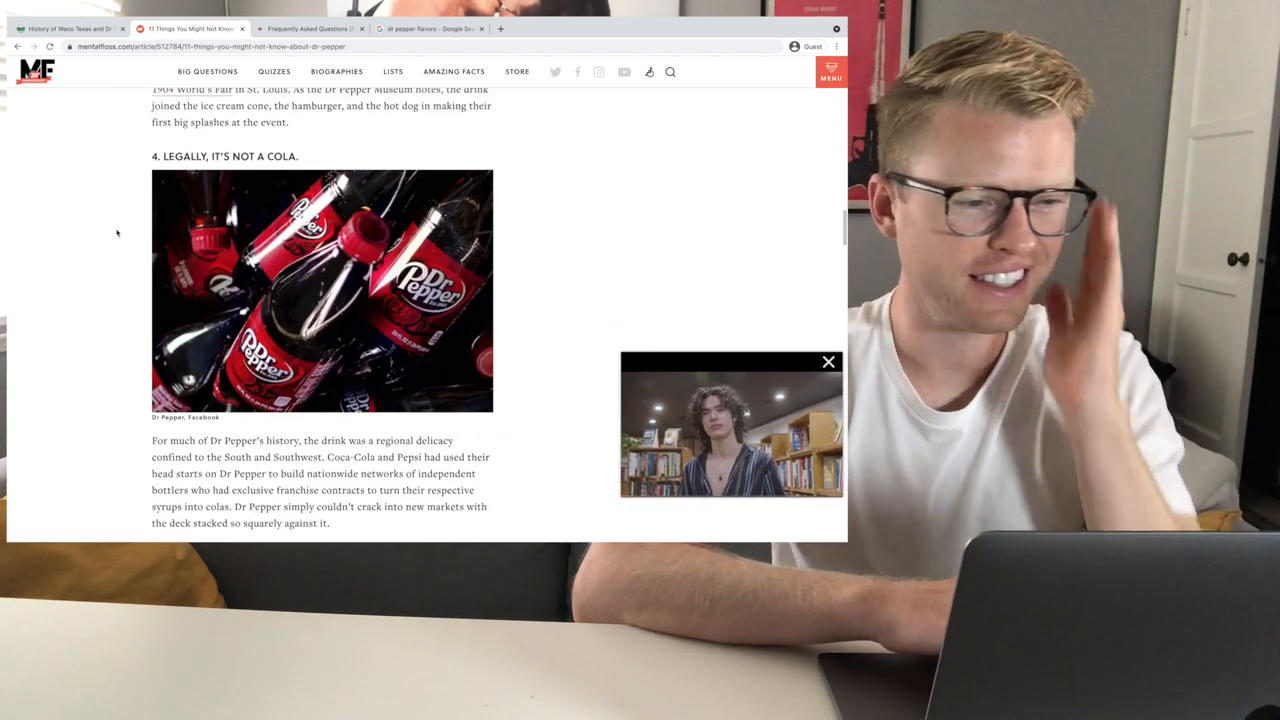
# Scroll Mental Floss to item 4 and highlight the 1963 'cola product' ruling sentence.
pyautogui.scroll(-3)
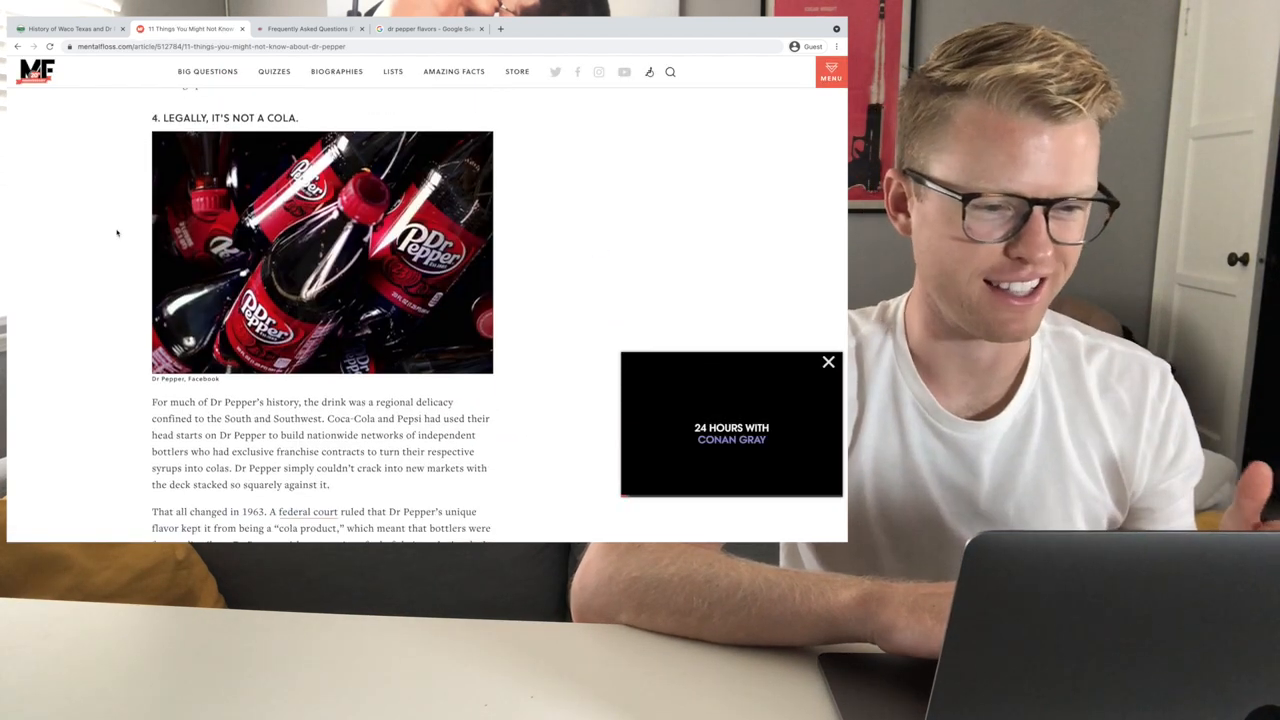
pyautogui.scroll(-3)
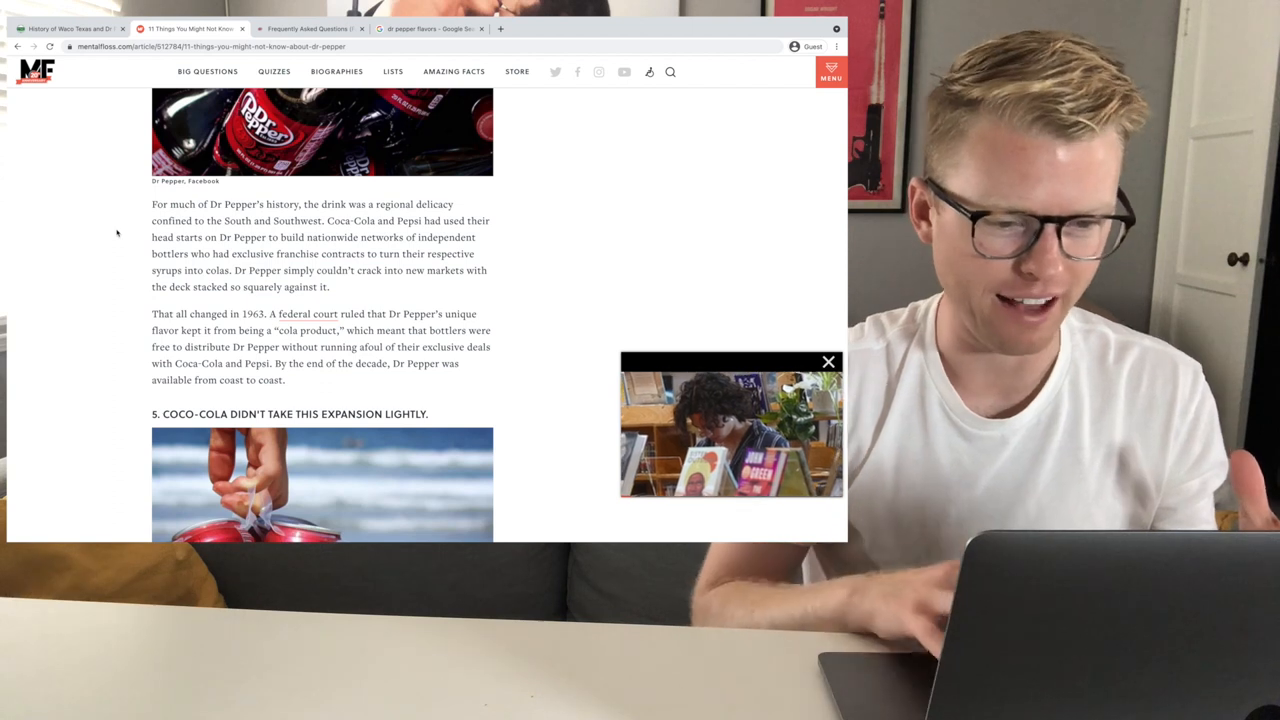
pyautogui.scroll(-3)
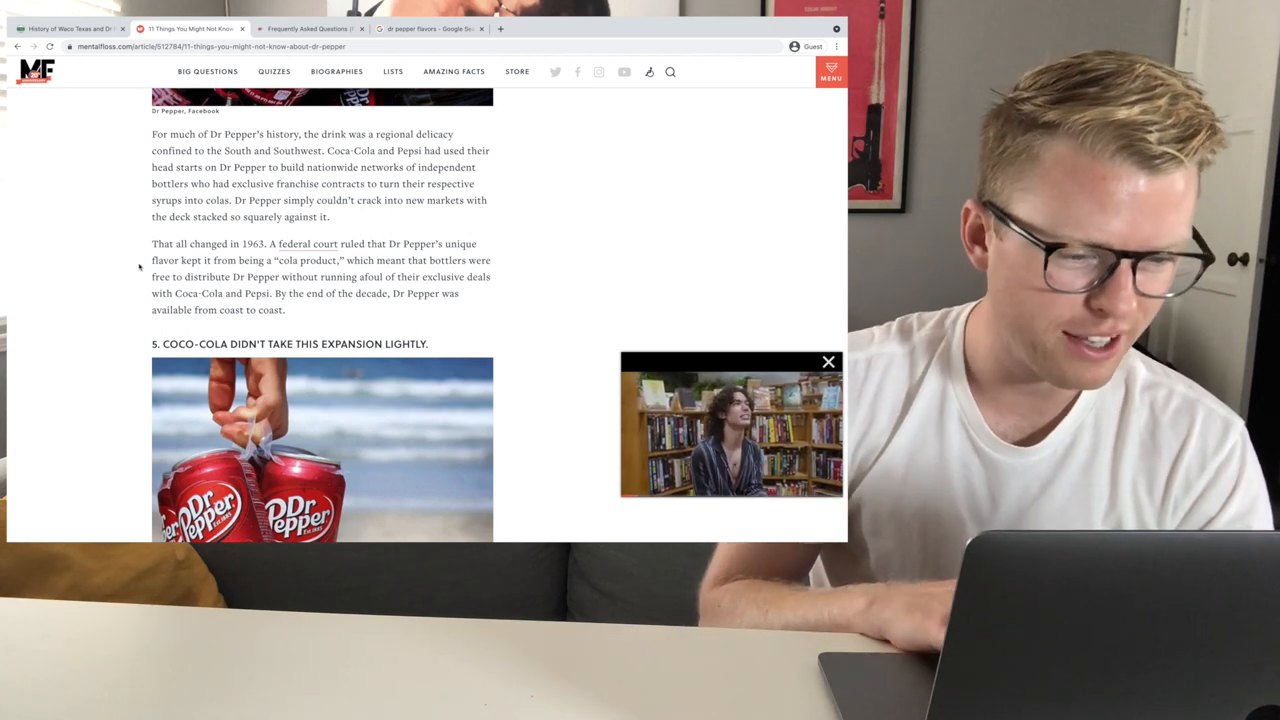
pyautogui.moveTo(173, 260); pyautogui.dragTo(360, 260)
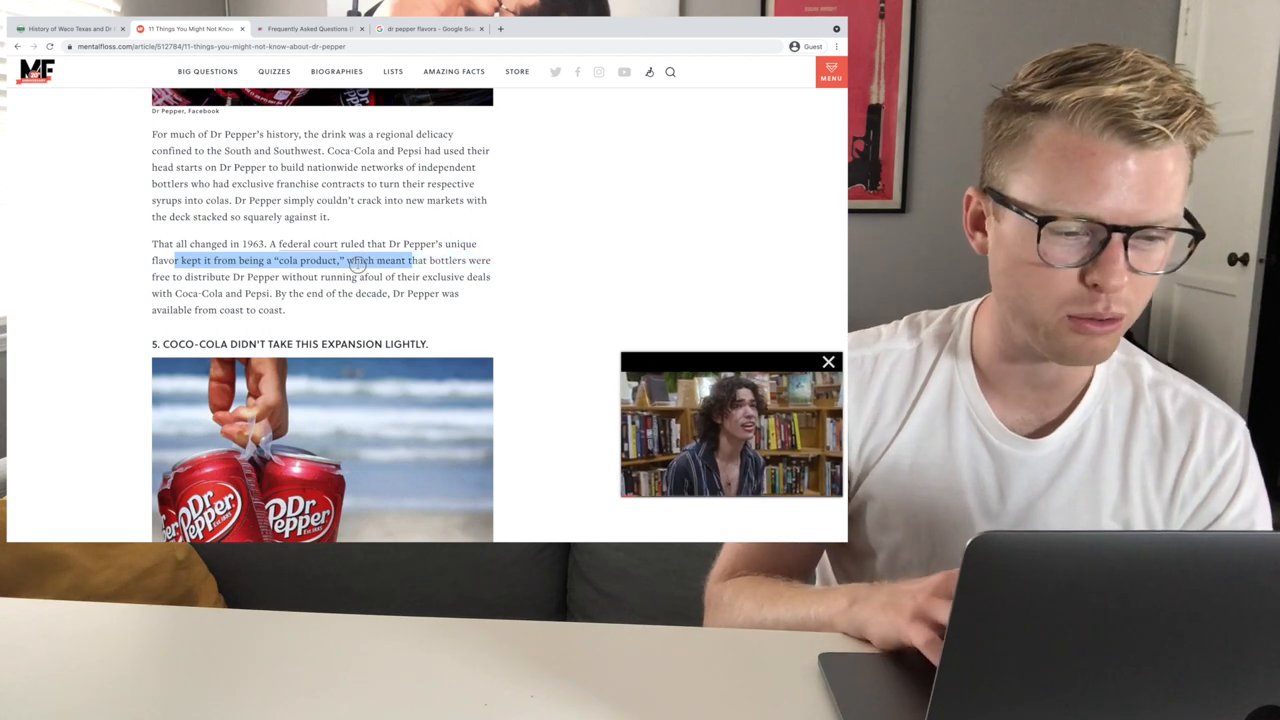
pyautogui.moveTo(355, 260); pyautogui.dragTo(385, 277)
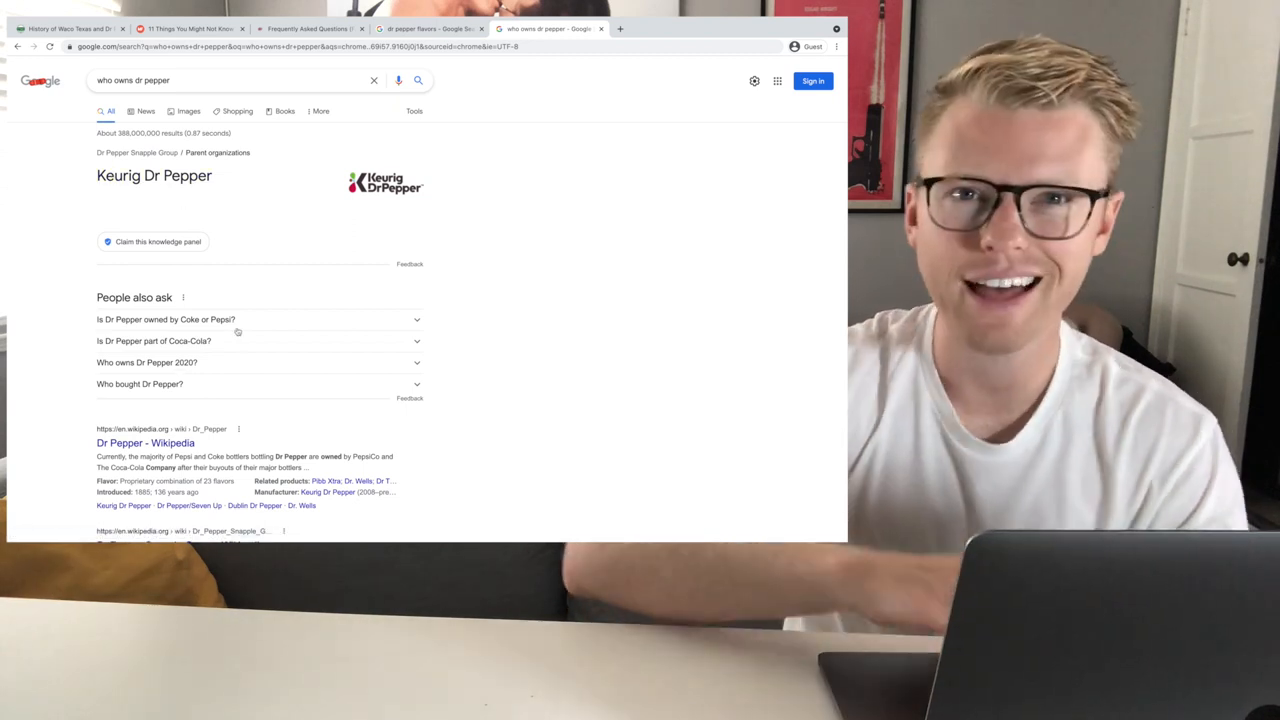
pyautogui.moveTo(299, 291)
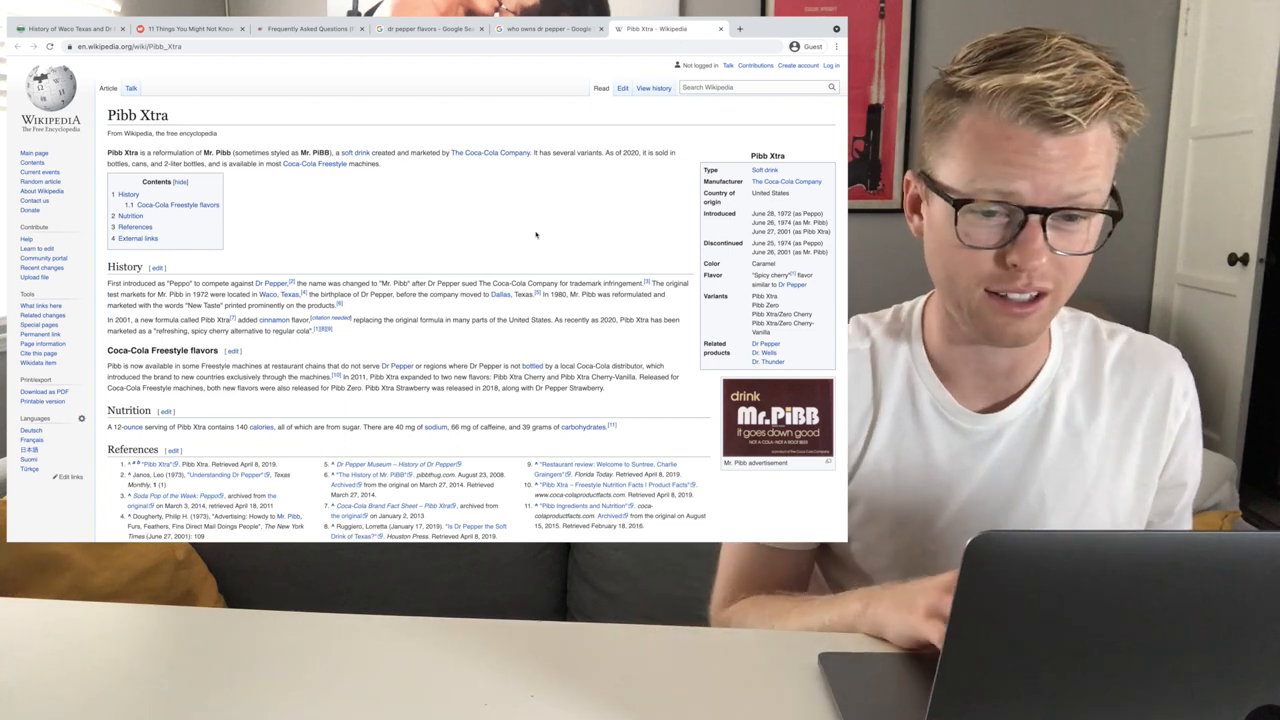
# Read Pibb Xtra's History section, highlight the 2001 cinnamon reformulation sentence, and return to the top.
pyautogui.scroll(-3)
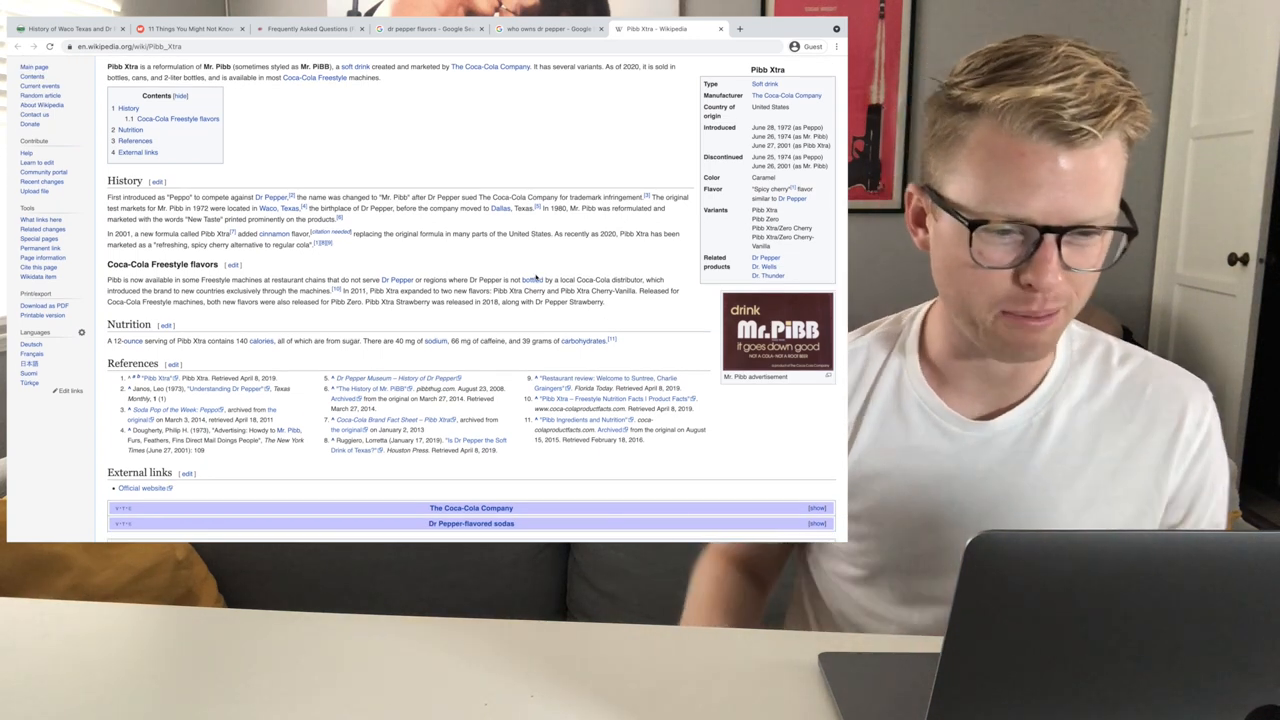
pyautogui.moveTo(428, 197); pyautogui.dragTo(595, 197)
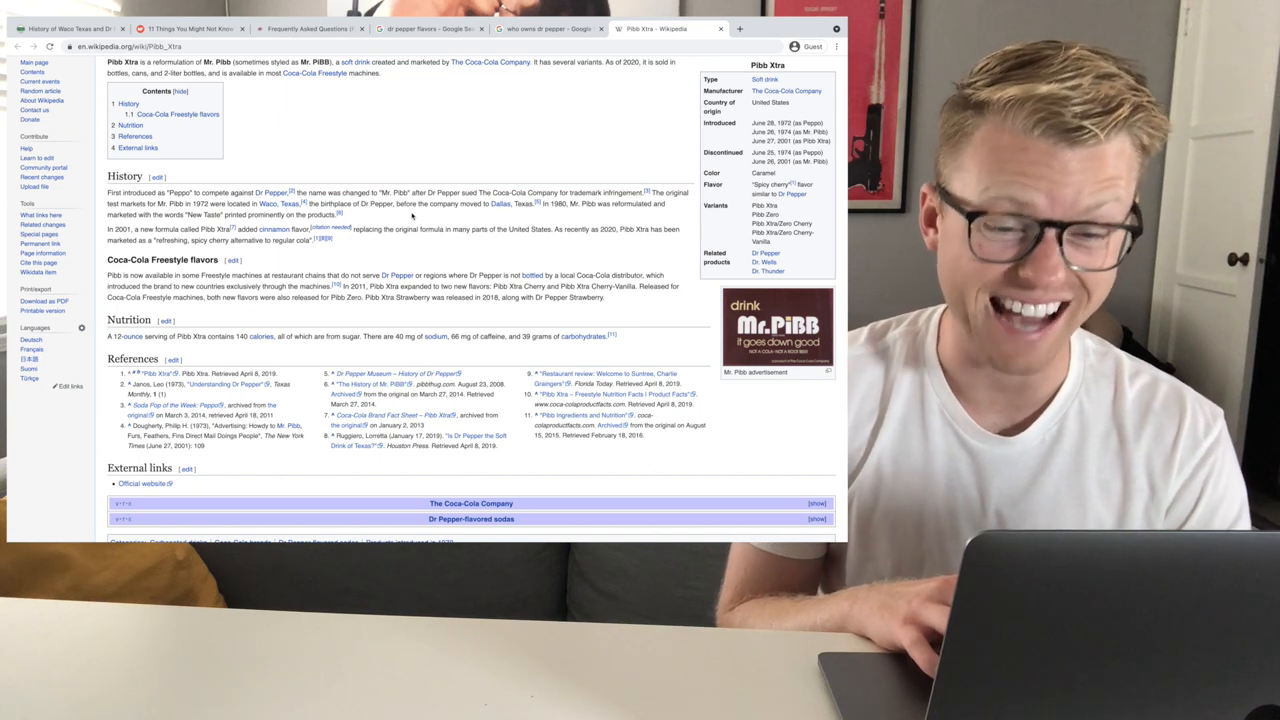
pyautogui.scroll(-3)
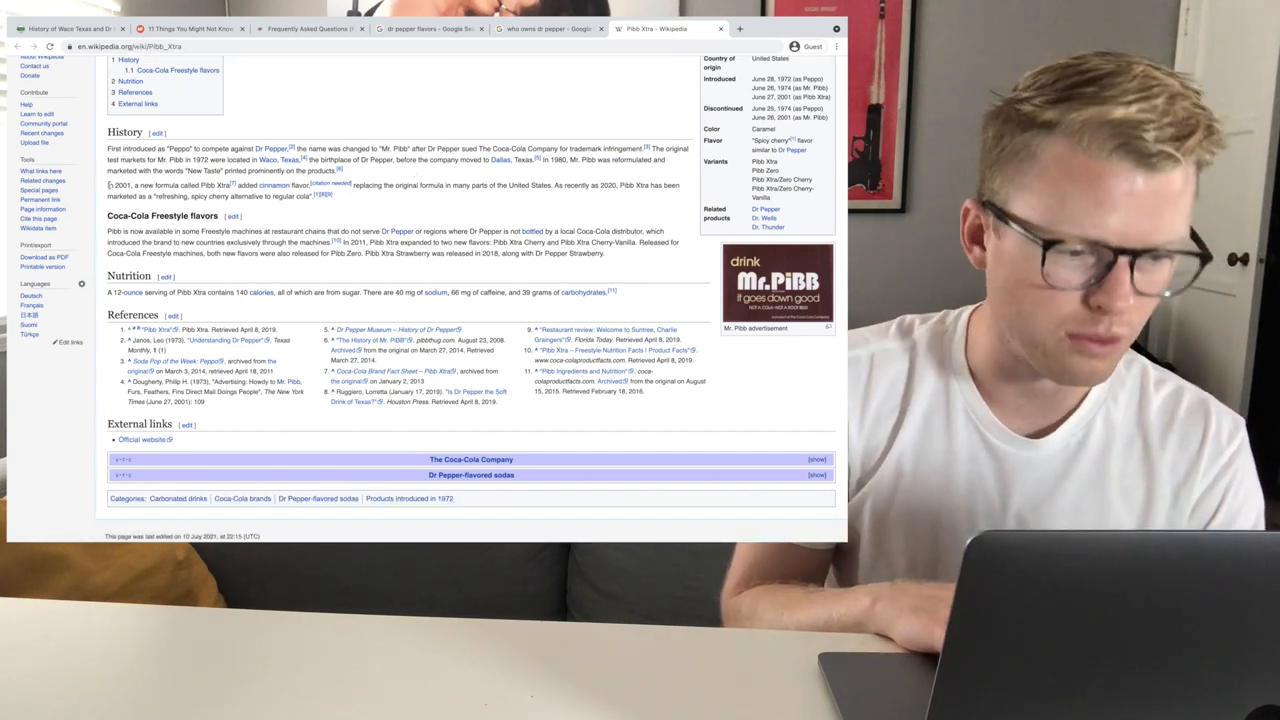
pyautogui.moveTo(109, 185); pyautogui.dragTo(230, 185)
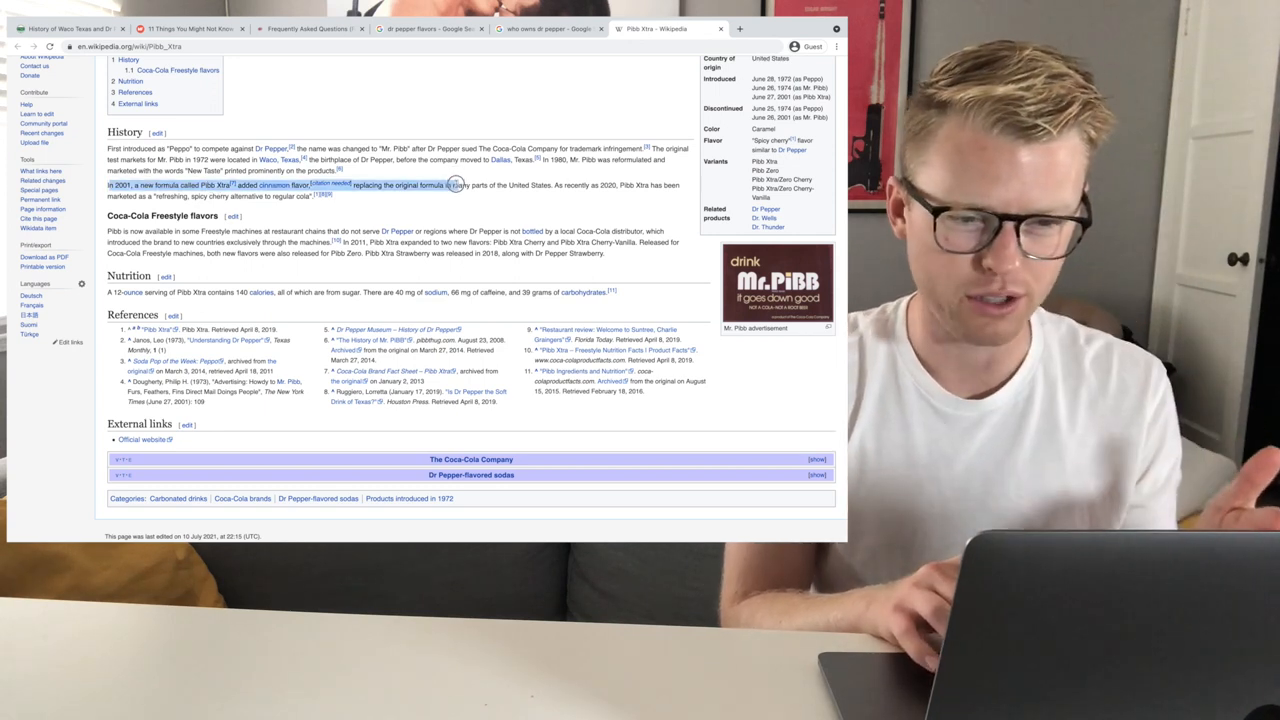
pyautogui.scroll(-3)
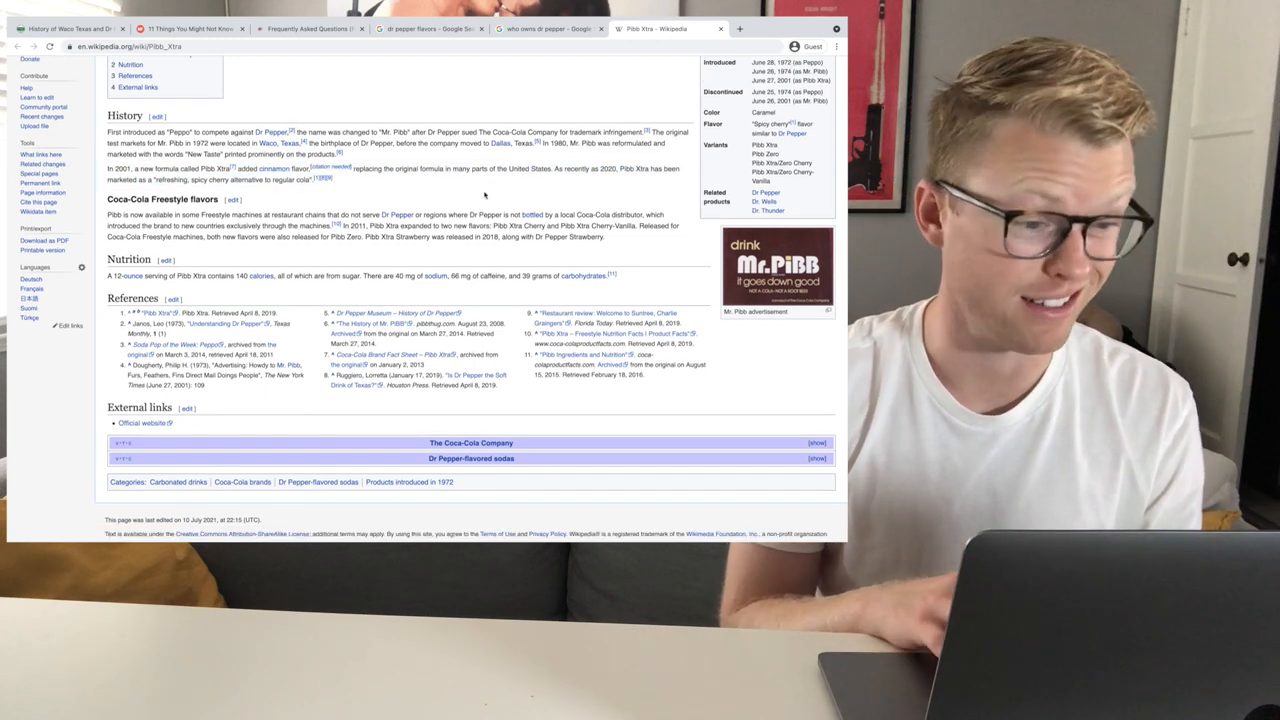
pyautogui.scroll(3)
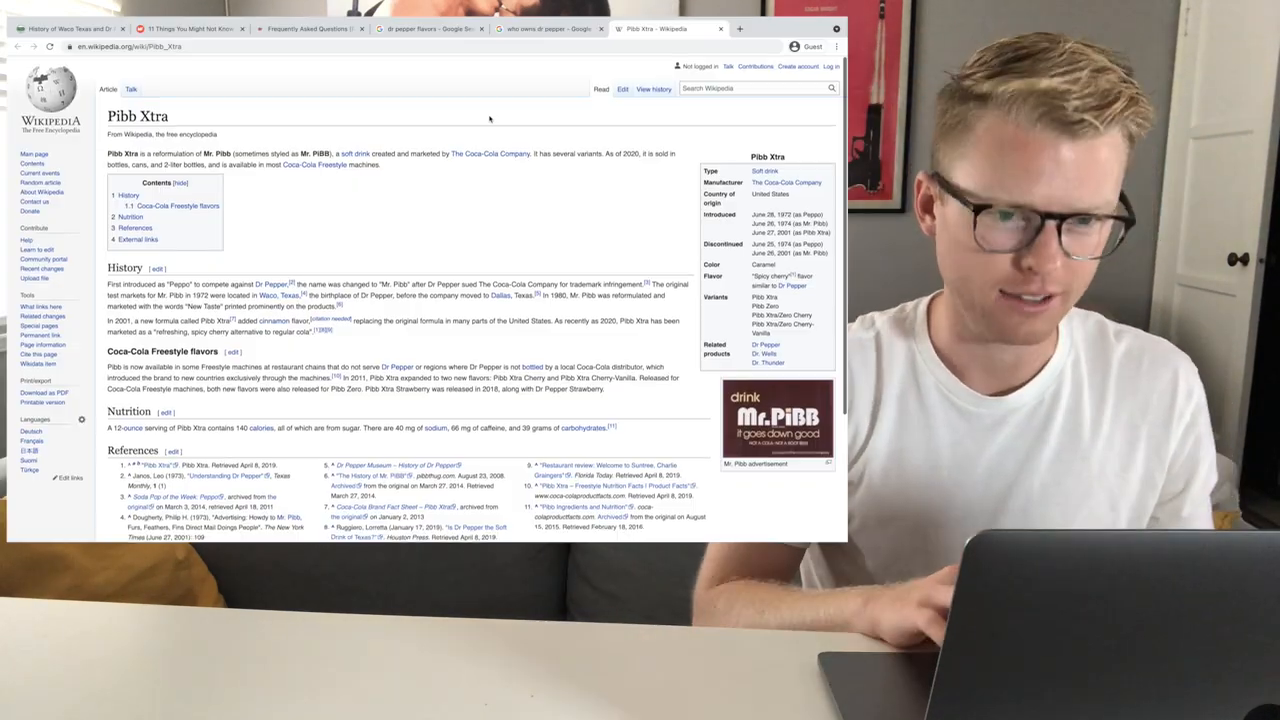
# Search Google for 'pepsi dr. pepper knock off' and scroll through the results.
pyautogui.write('pepsi')
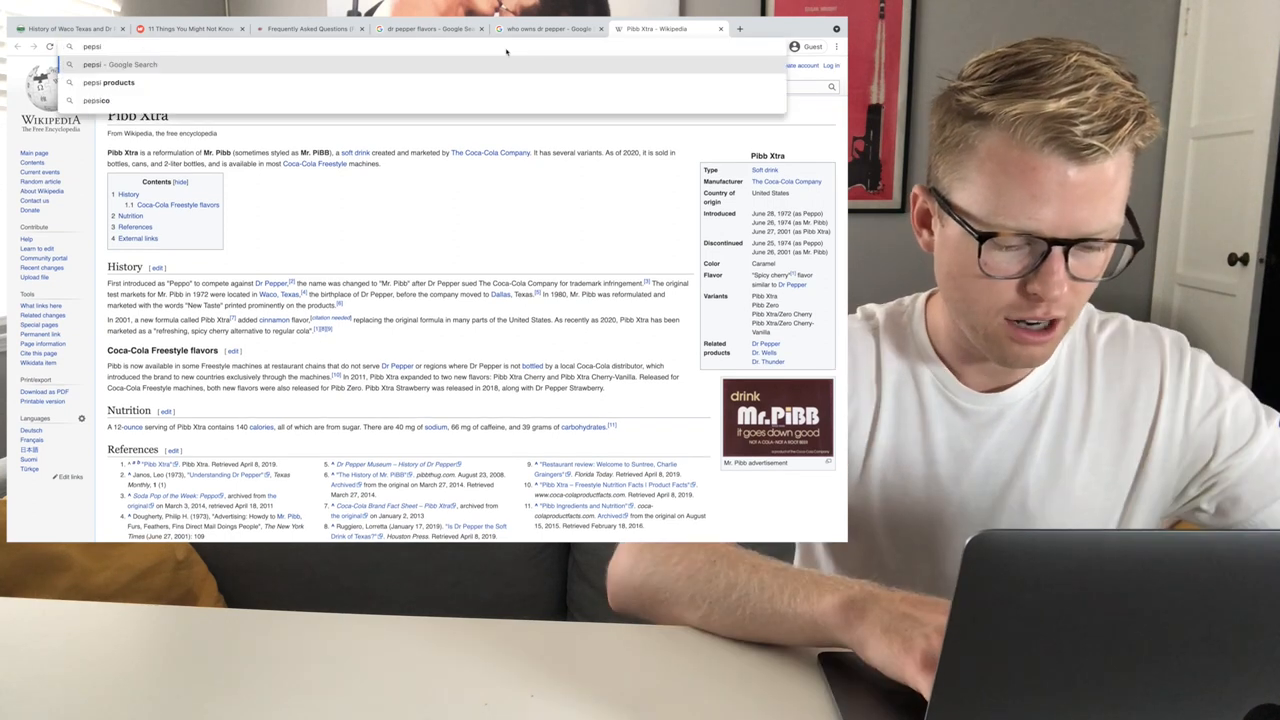
pyautogui.write('dr. pepper knock off')
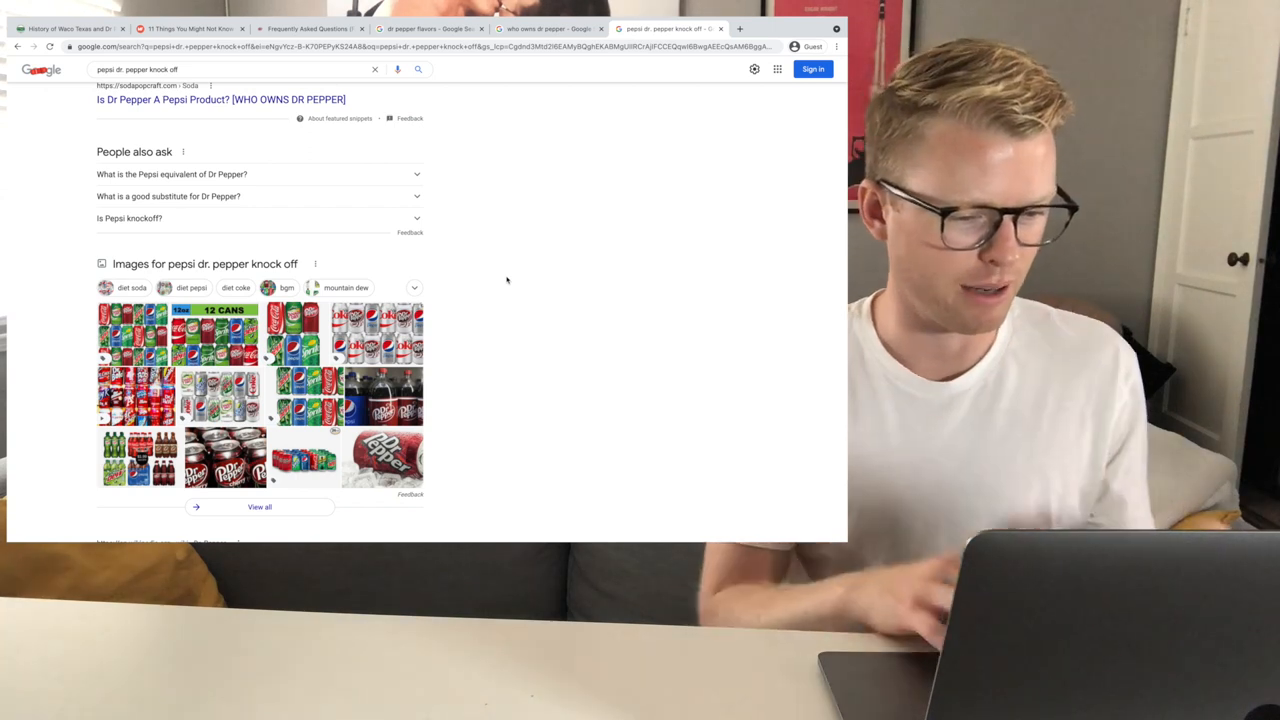
pyautogui.scroll(-3)
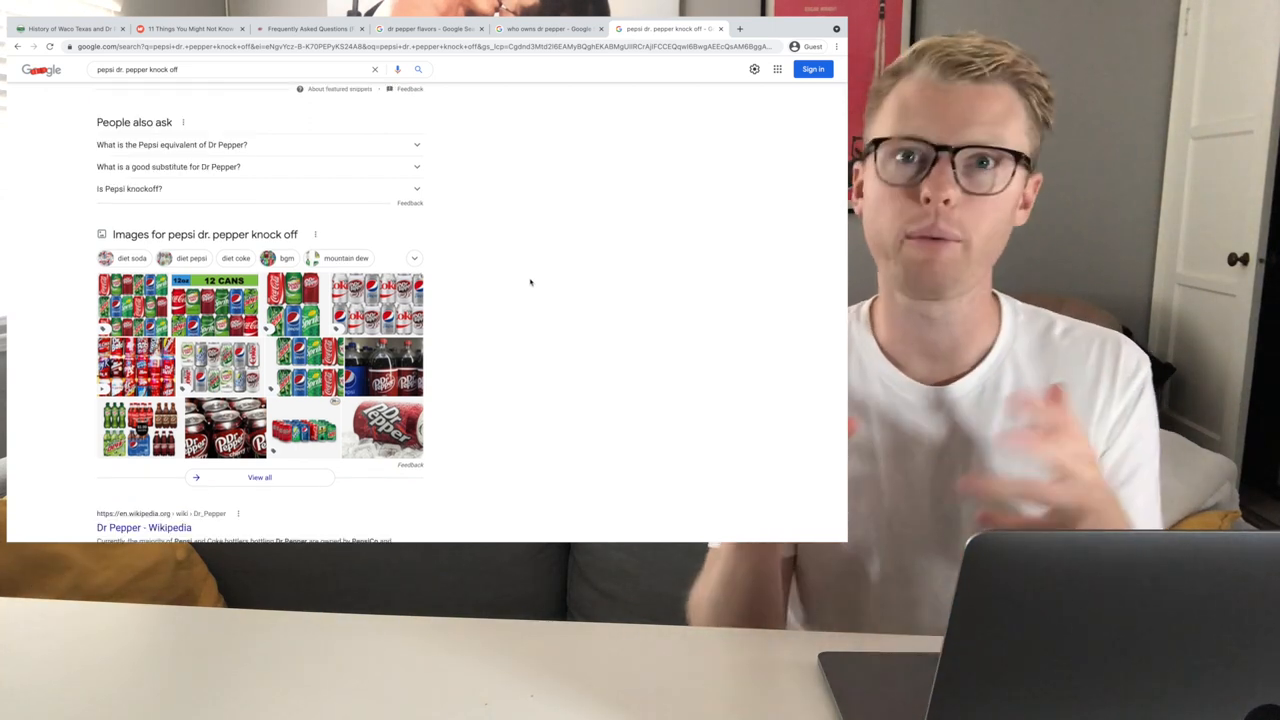
pyautogui.scroll(-3)
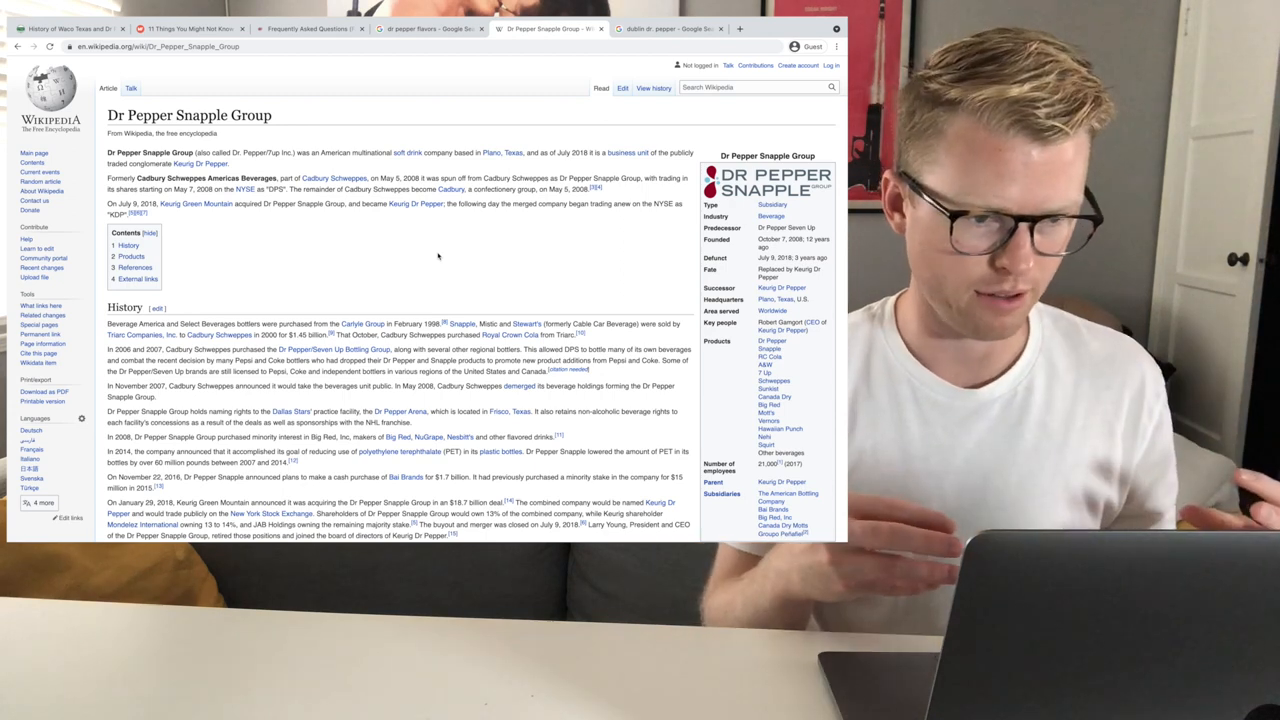
# Scroll the Dr Pepper Snapple Group article to its Products list, then open the official Dr Pepper products page.
pyautogui.scroll(-3)
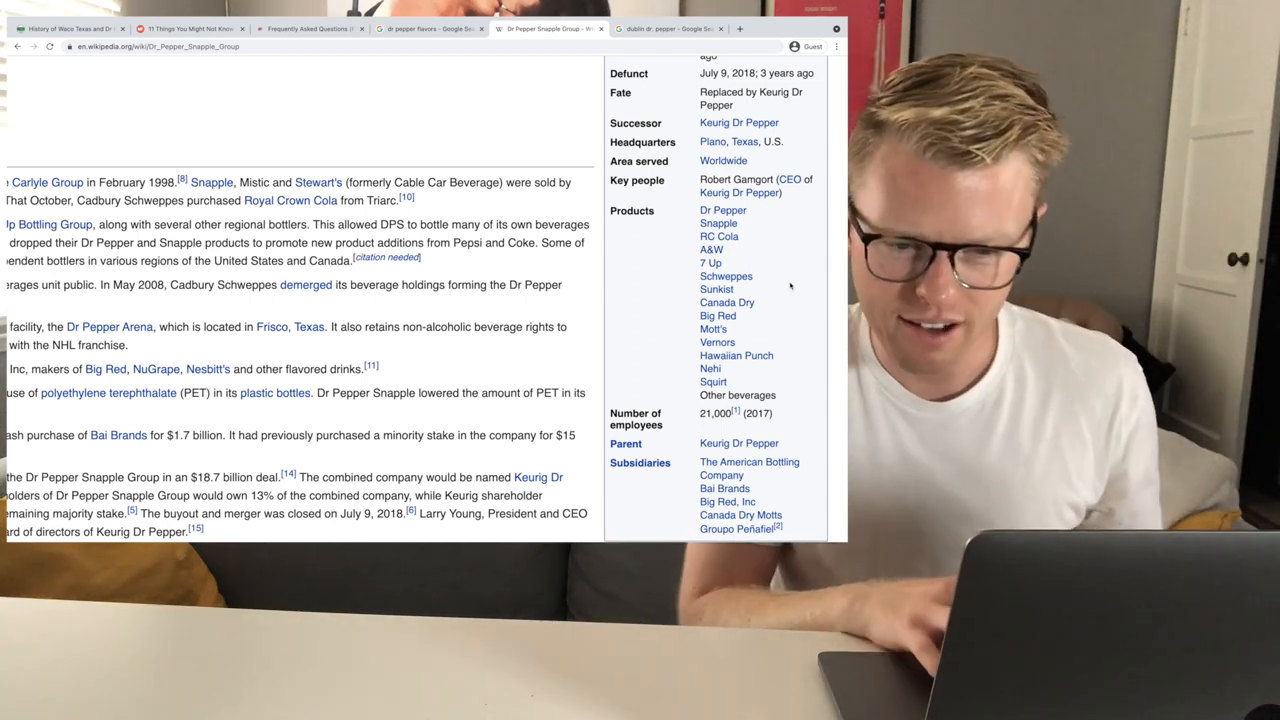
pyautogui.scroll(-3)
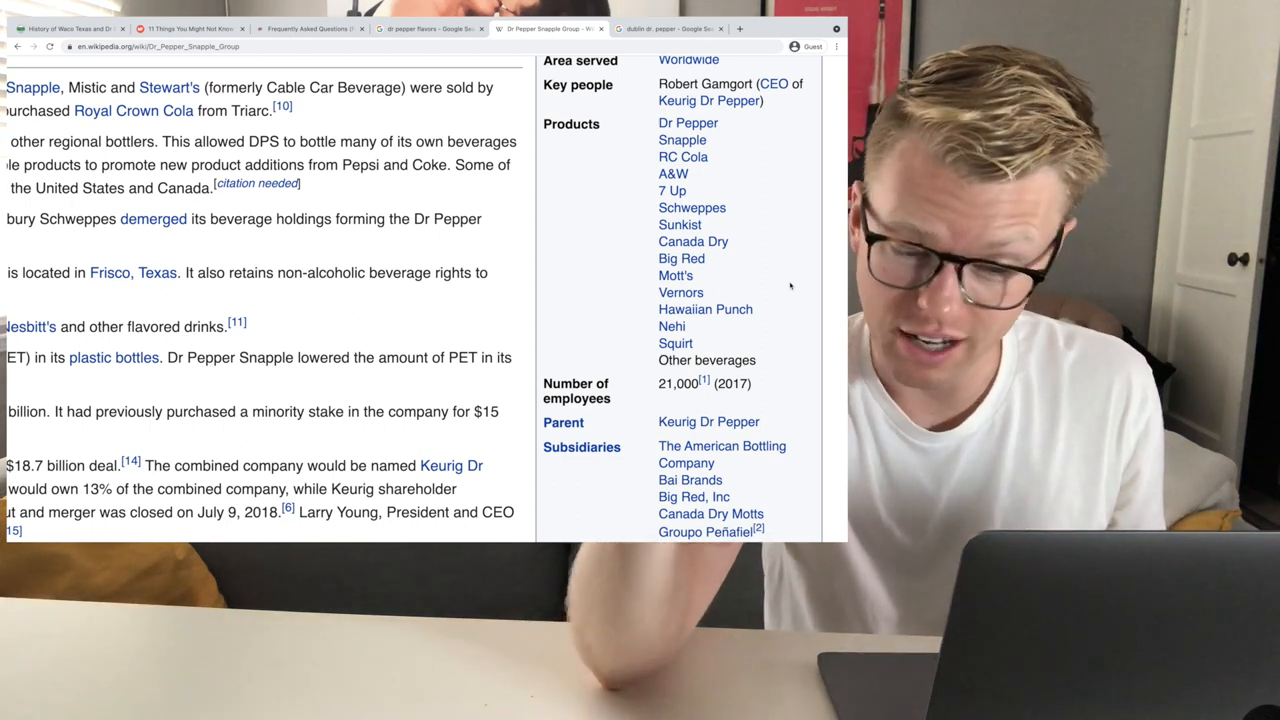
pyautogui.scroll(-3)
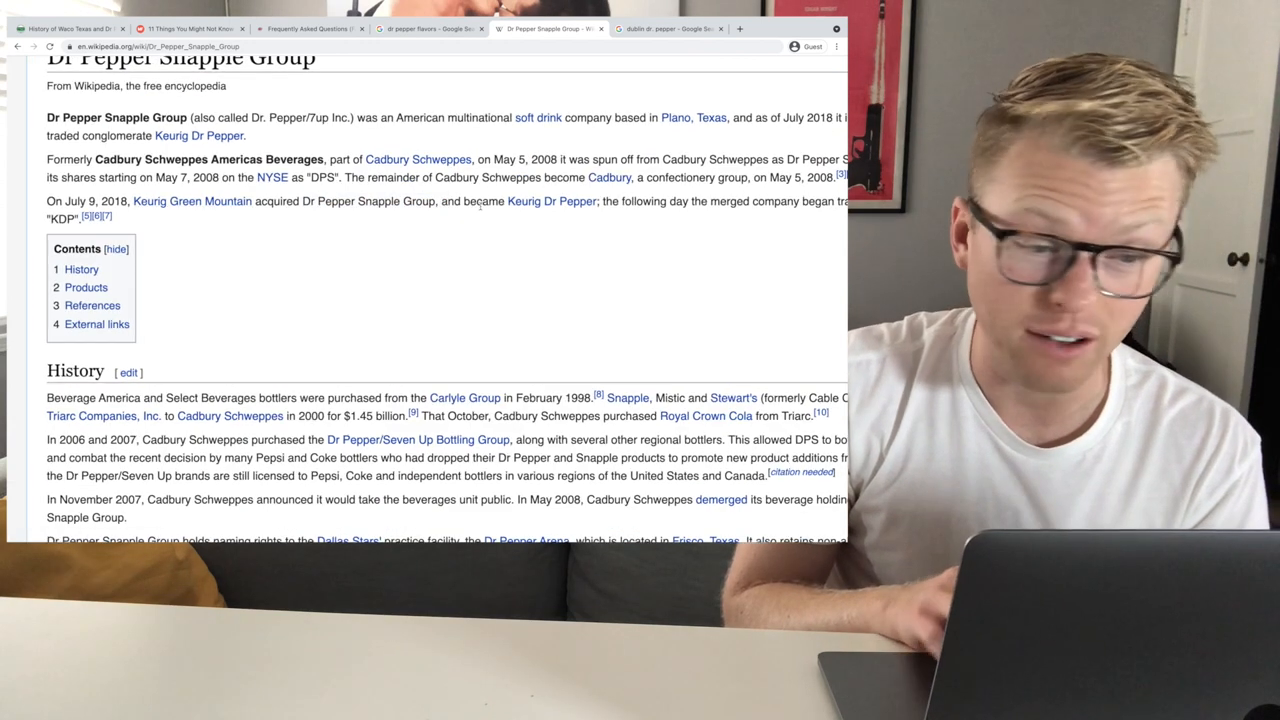
pyautogui.click(552, 201)
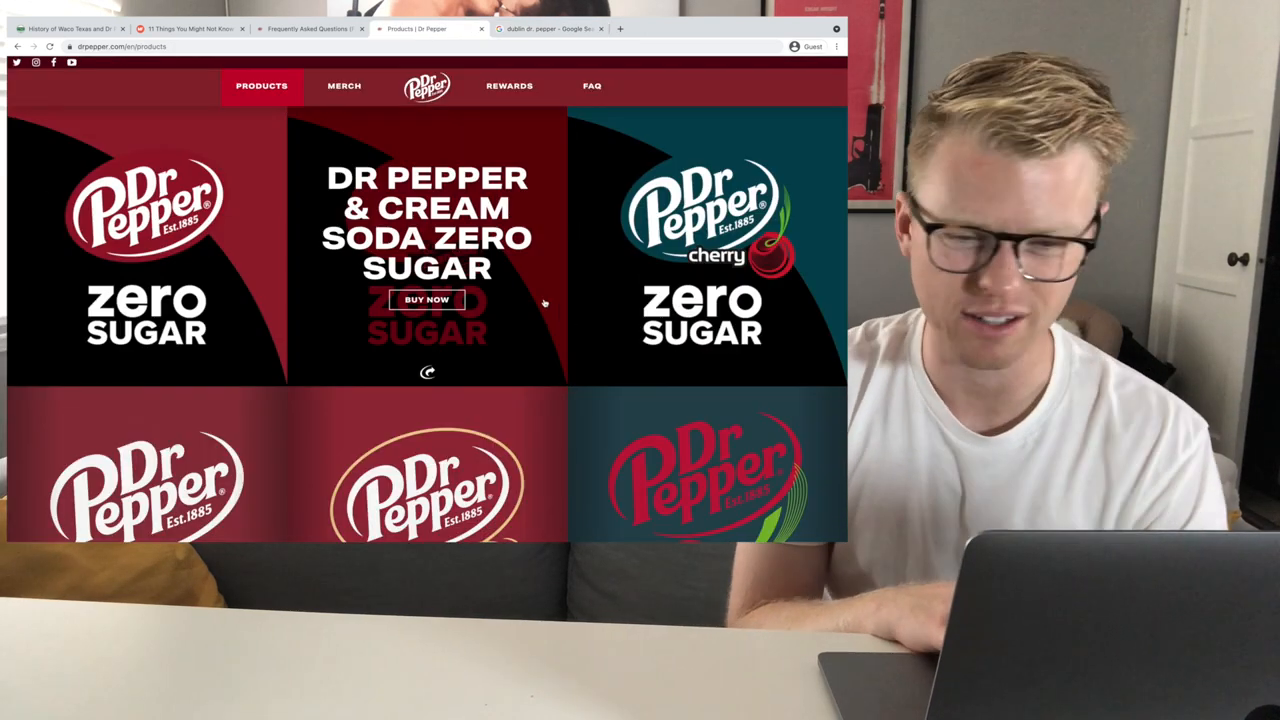
# Scroll through the drpepper.com products lineup, then switch to the Best Products Dark Berry article.
pyautogui.scroll(-3)
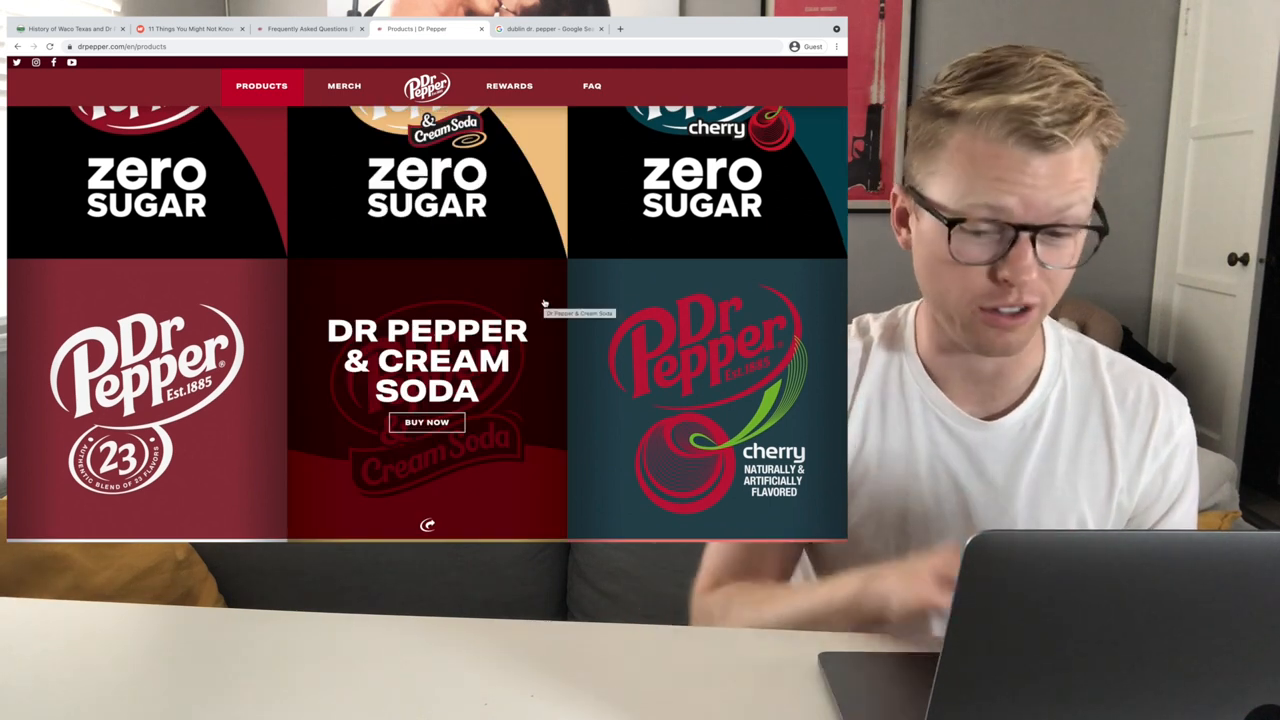
pyautogui.scroll(-3)
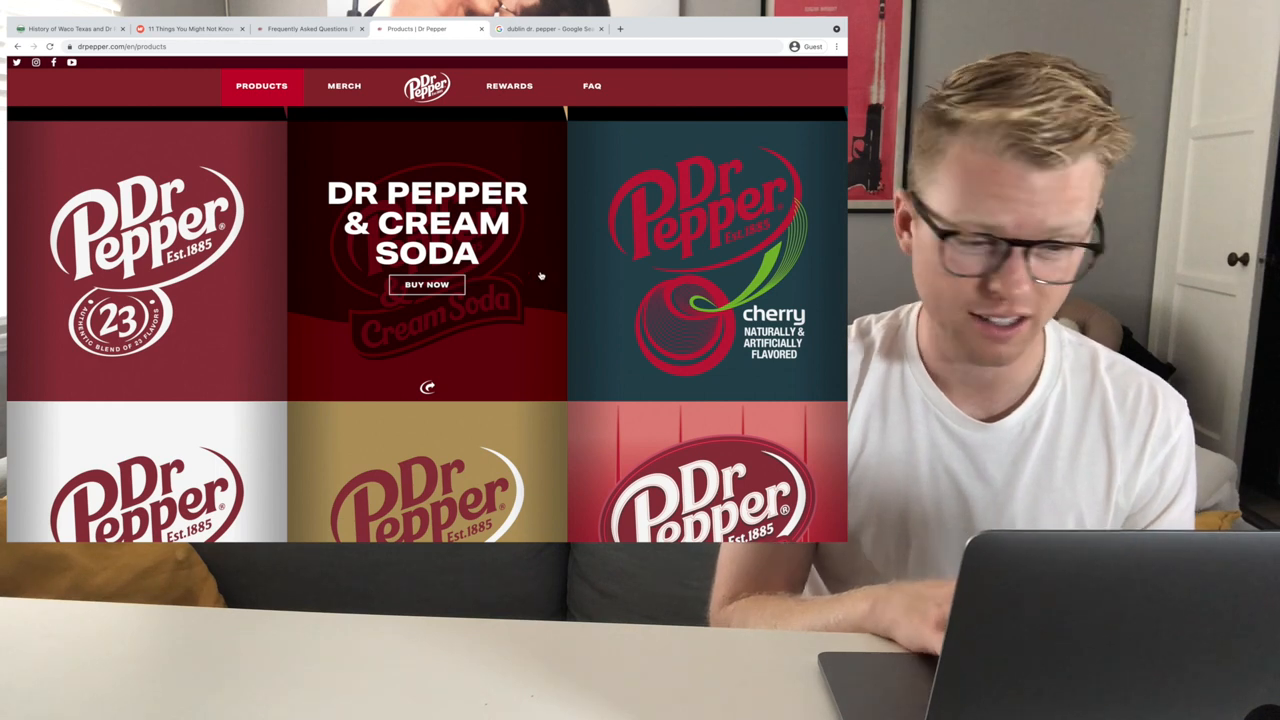
pyautogui.scroll(-3)
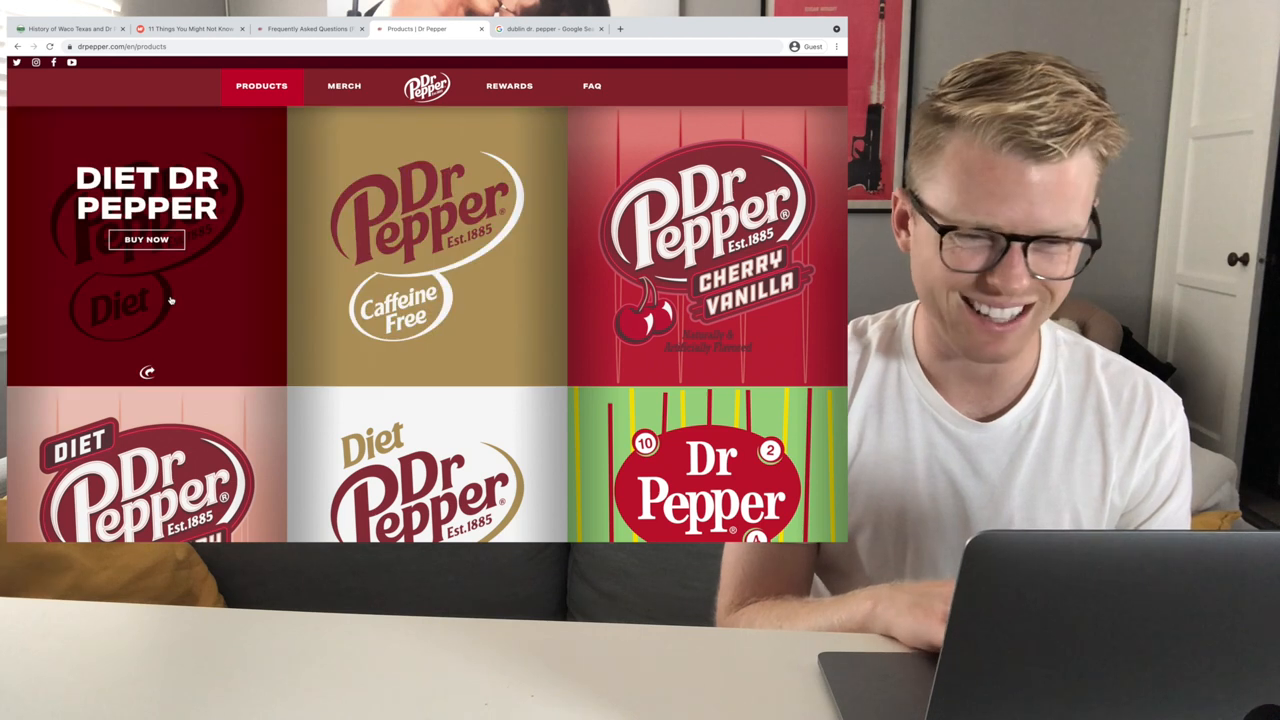
pyautogui.scroll(-3)
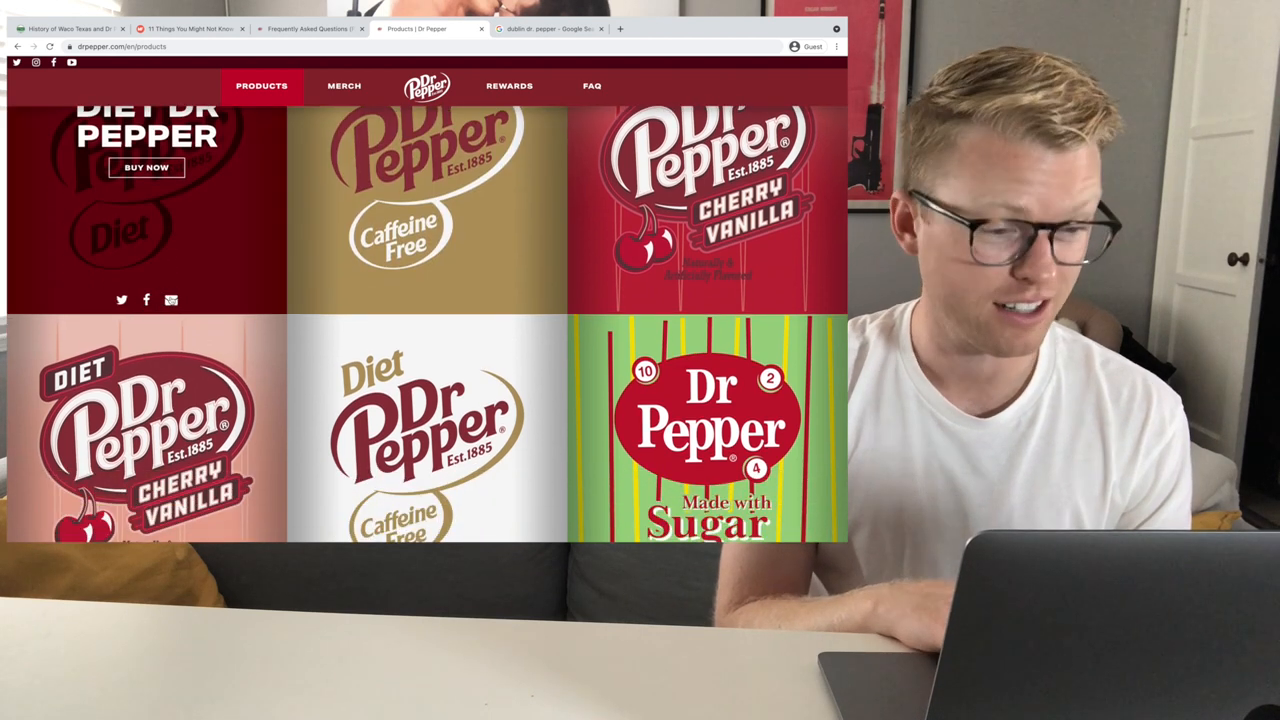
pyautogui.scroll(-3)
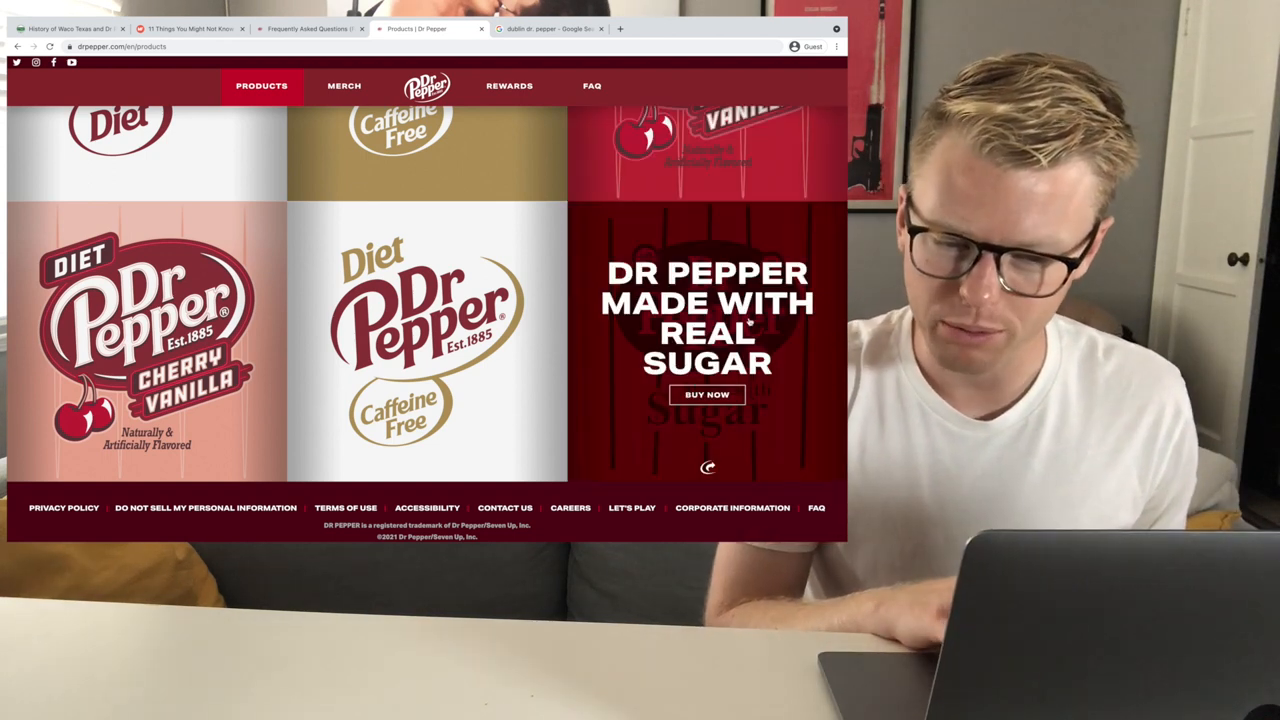
pyautogui.click(445, 28)
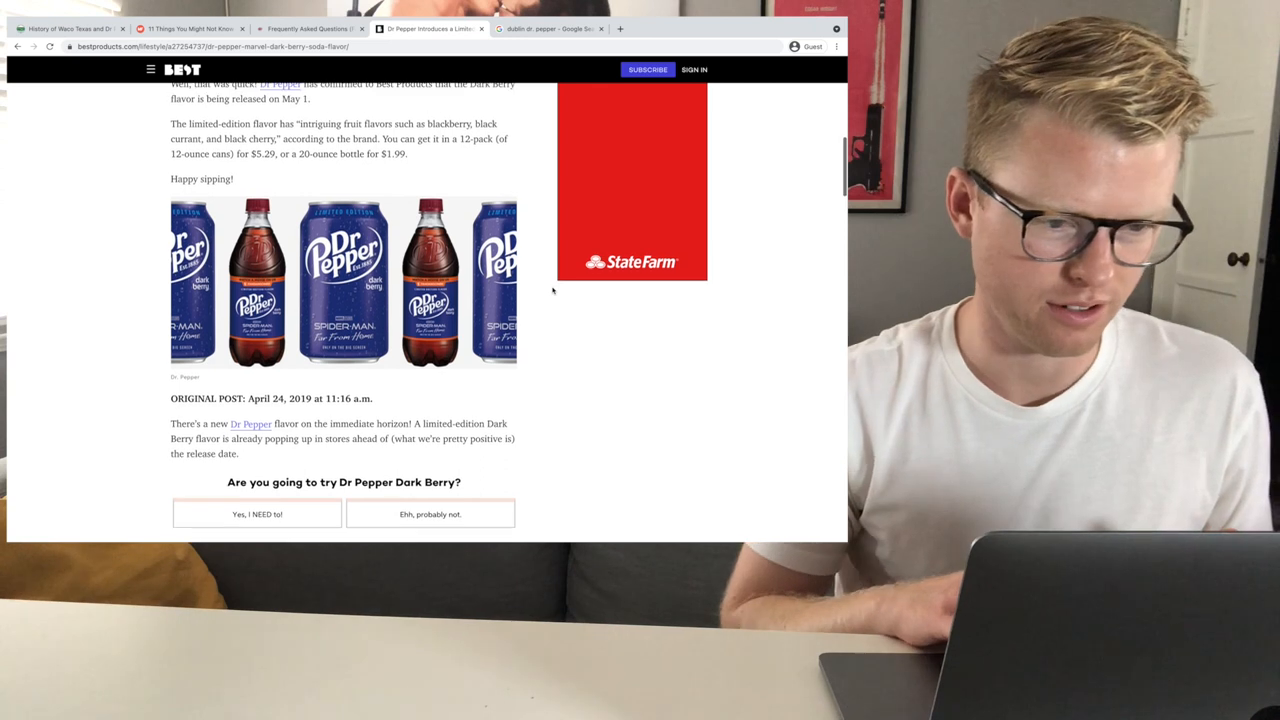
# Scroll through the Soda Wiki Dark Berry history and the Ranker list of Dr Pepper flavors.
pyautogui.scroll(3)
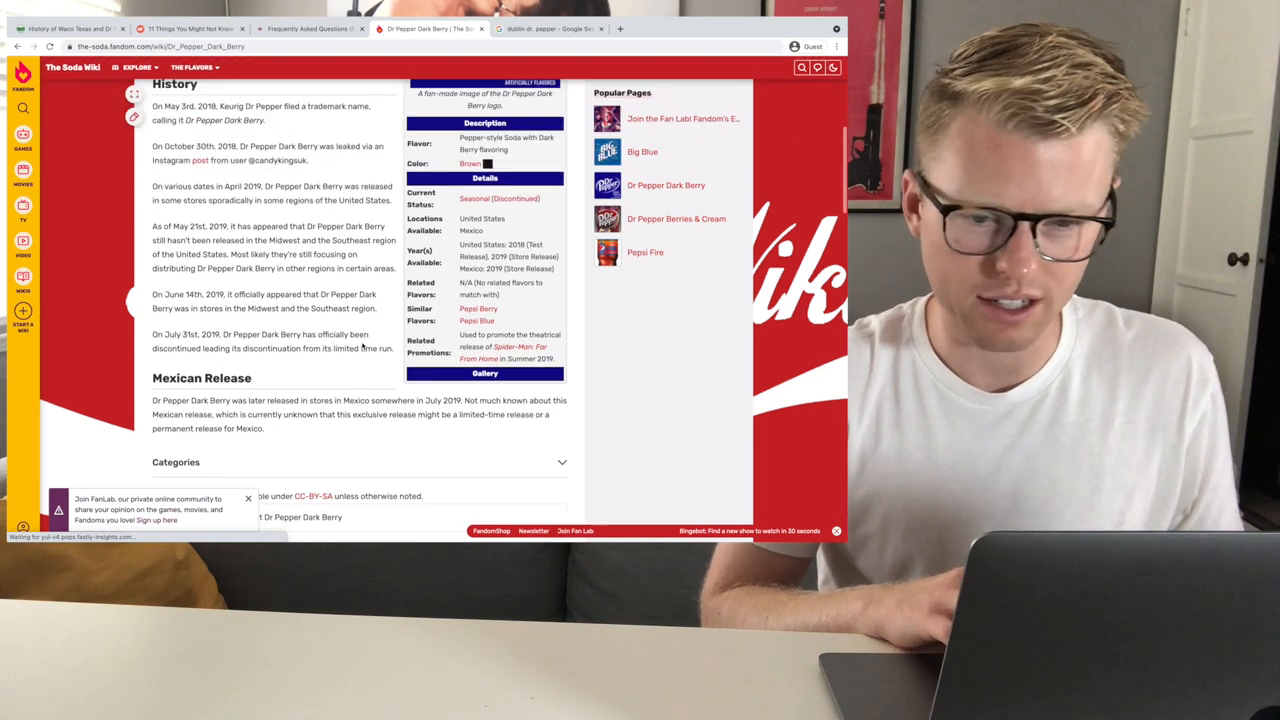
pyautogui.scroll(-3)
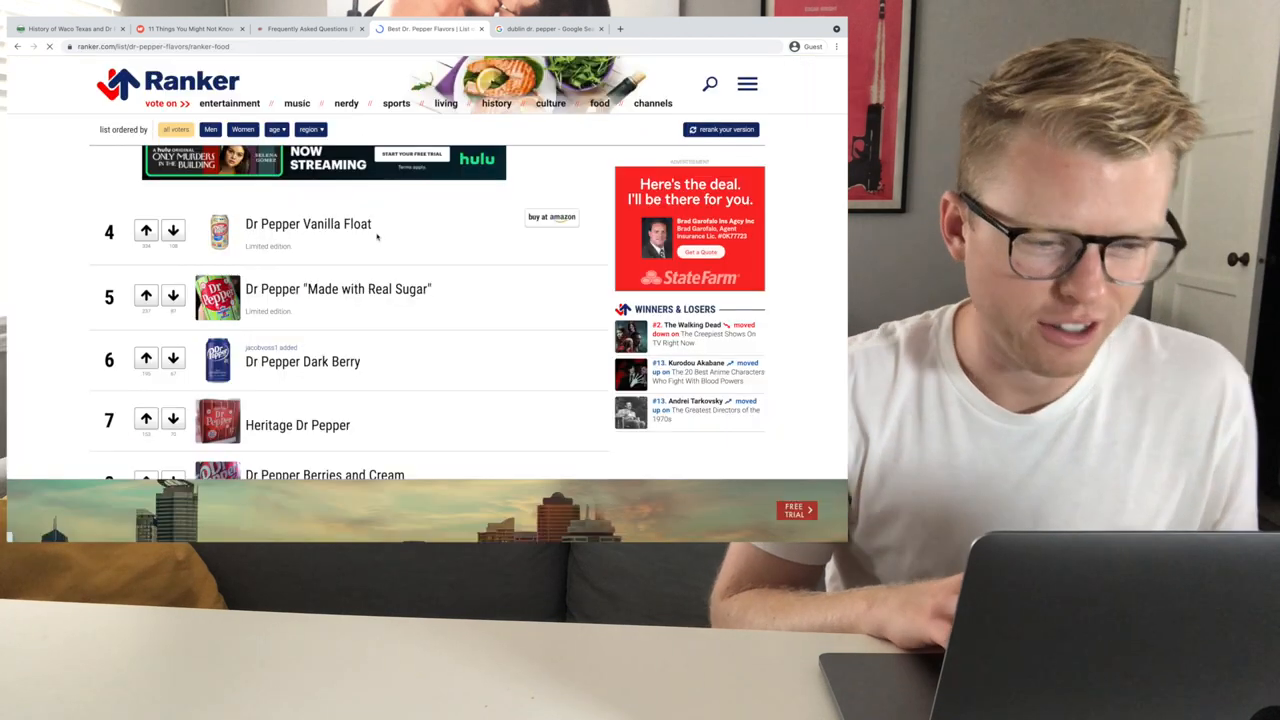
pyautogui.scroll(-3)
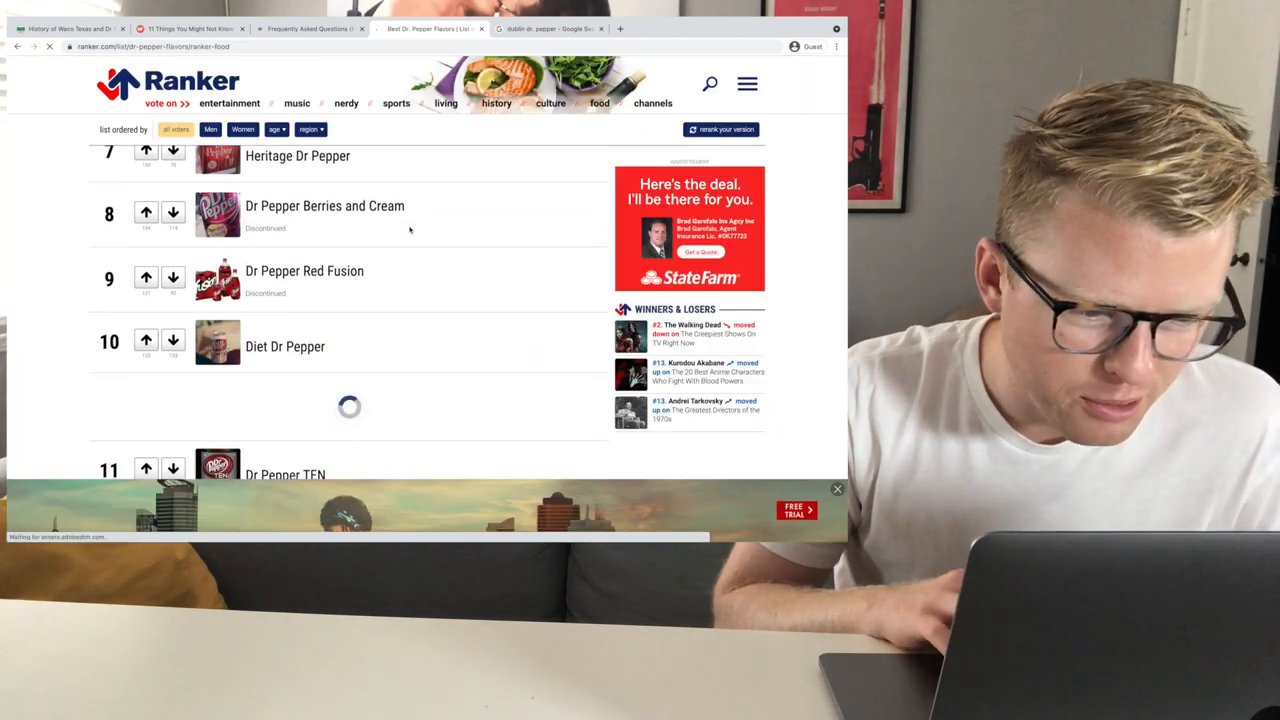
pyautogui.scroll(-3)
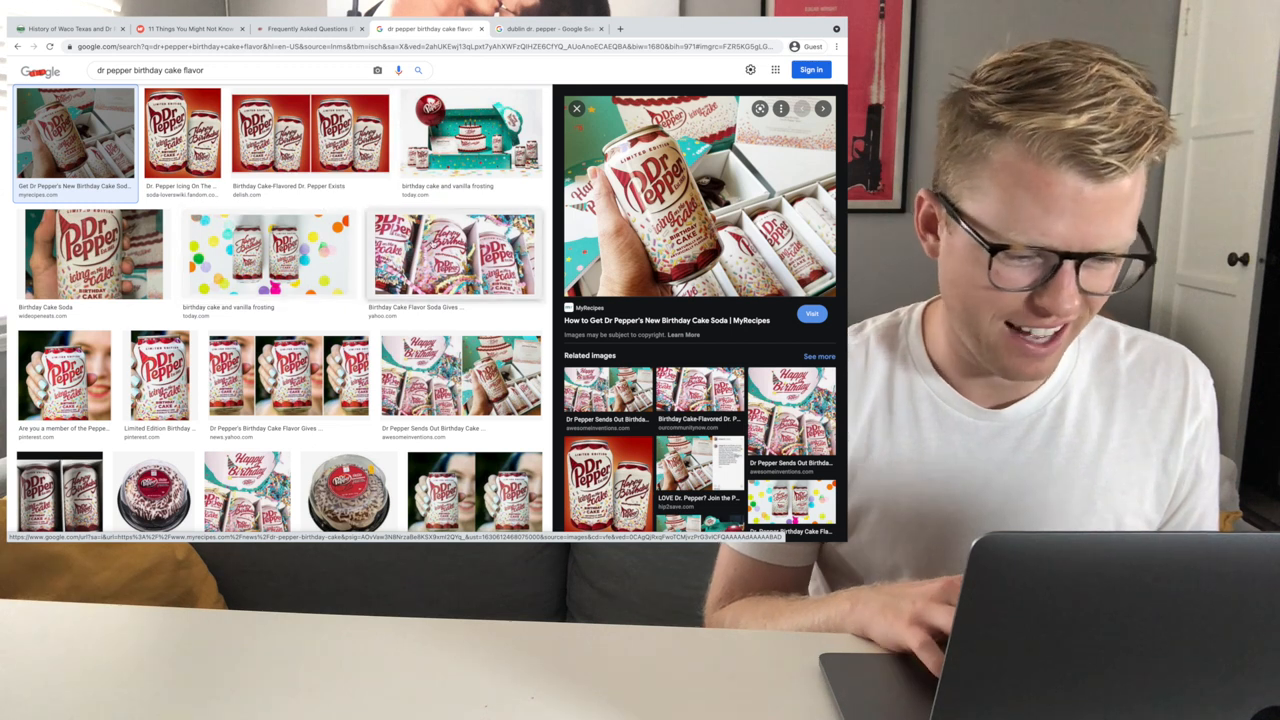
# Search Google Images for 'dr pepper chocolate', then go back to the Mental Floss article.
pyautogui.scroll(-3)
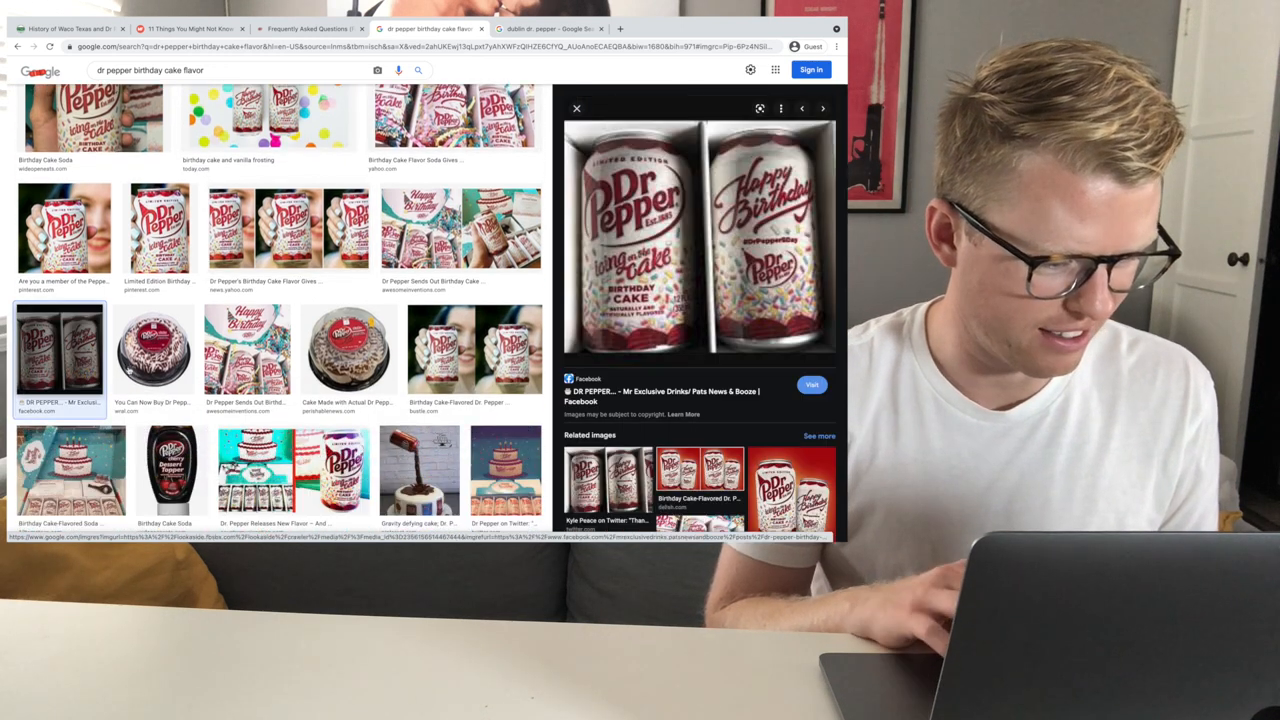
pyautogui.write('dr pepper chocolate')
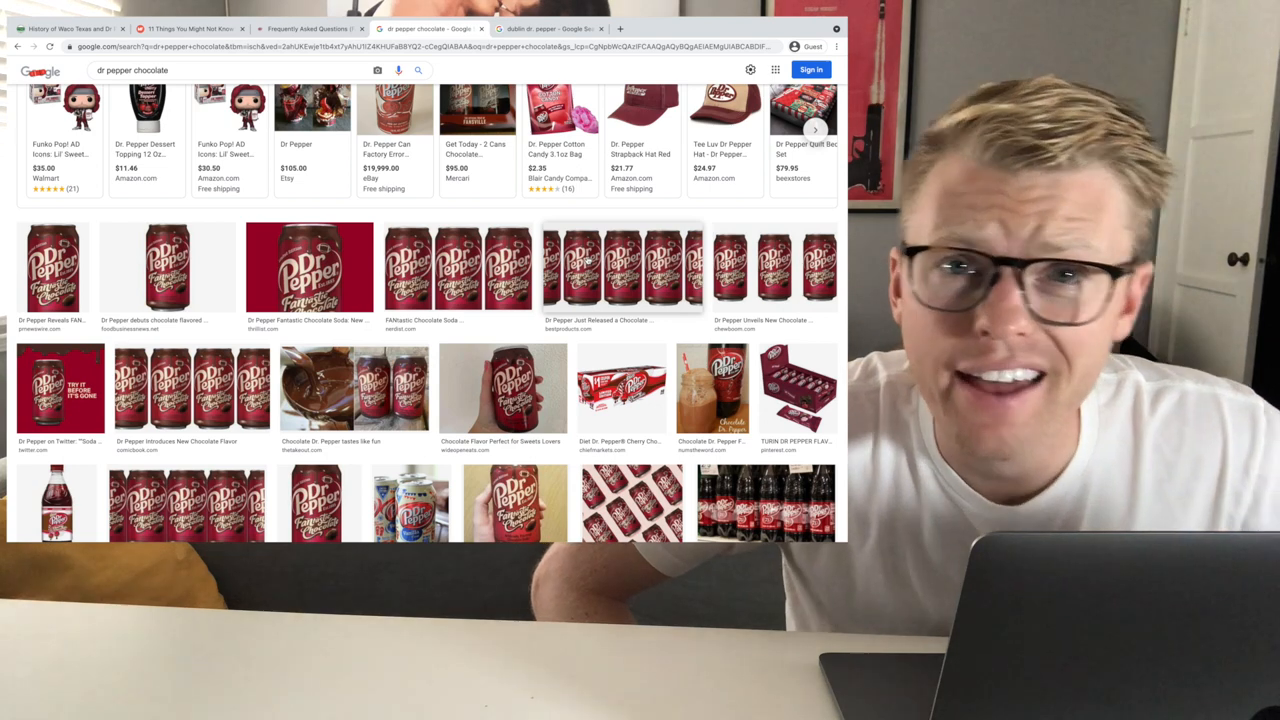
pyautogui.click(190, 27)
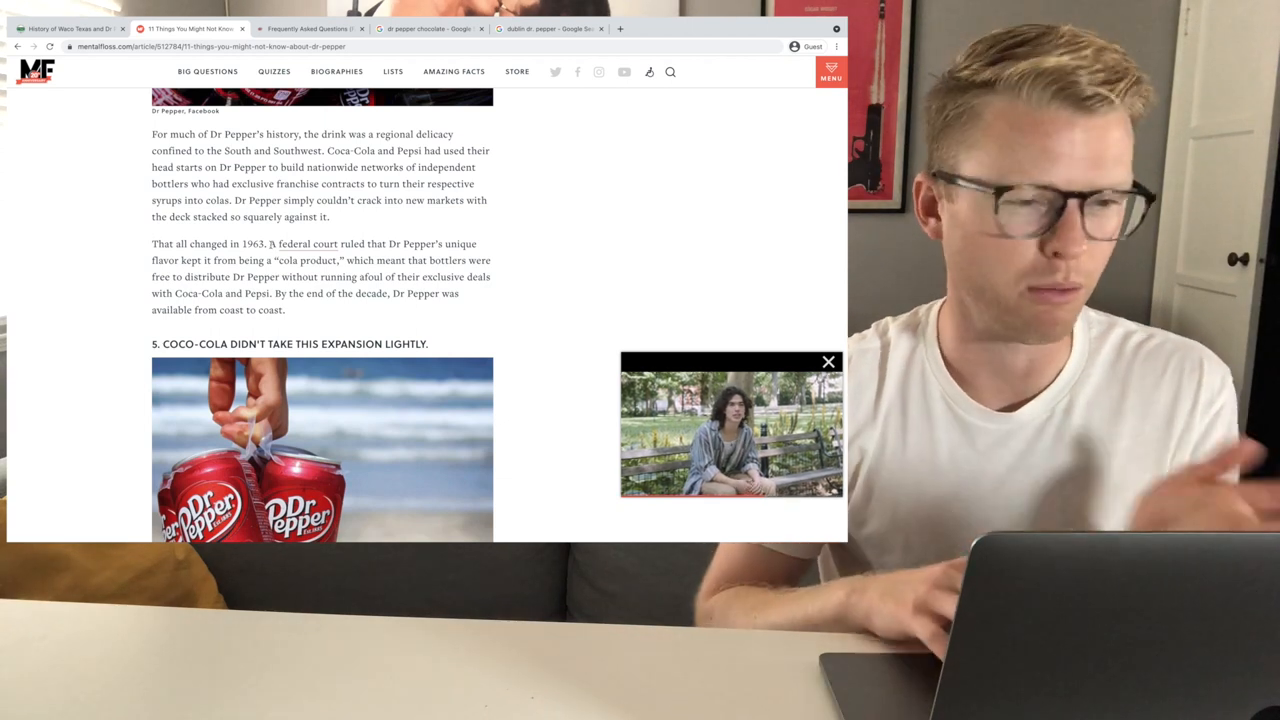
# Scroll the Mental Floss article to the part about Dr Pepper going nationwide.
pyautogui.scroll(-3)
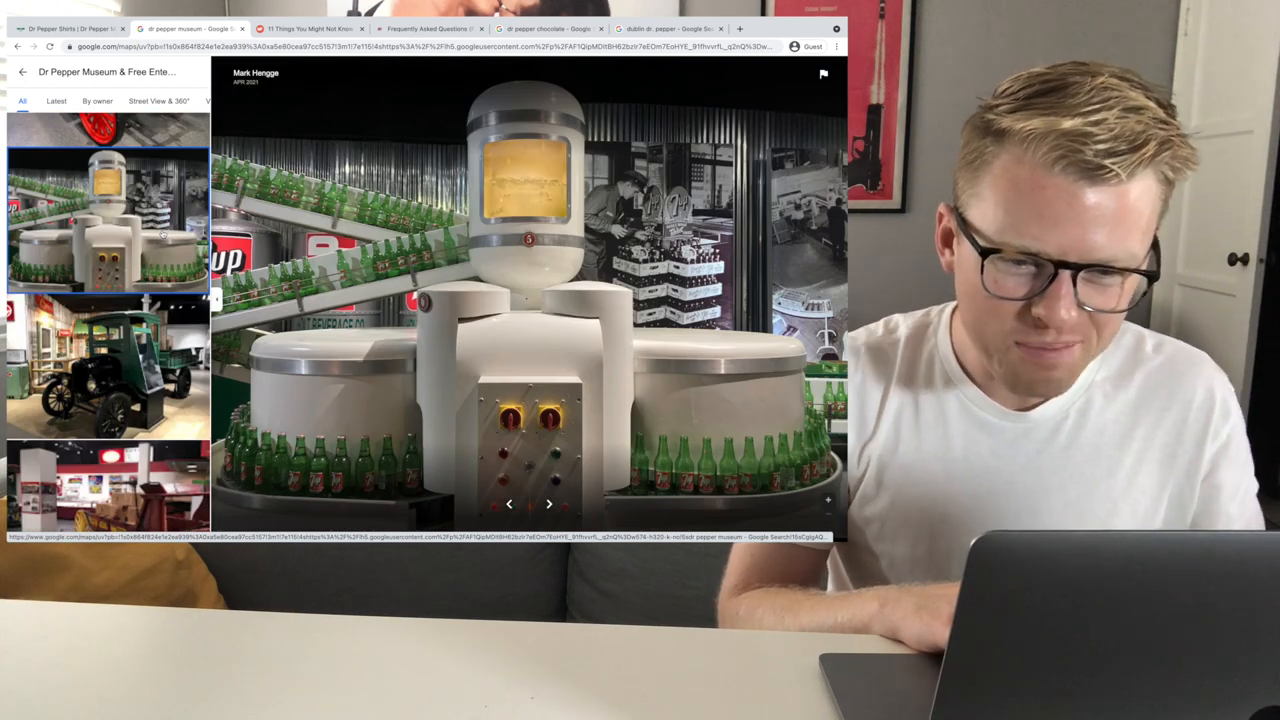
# Scroll the Dr Pepper Museum photos and visitor reviews, then switch to the 'dublin dr. pepper' results.
pyautogui.scroll(-3)
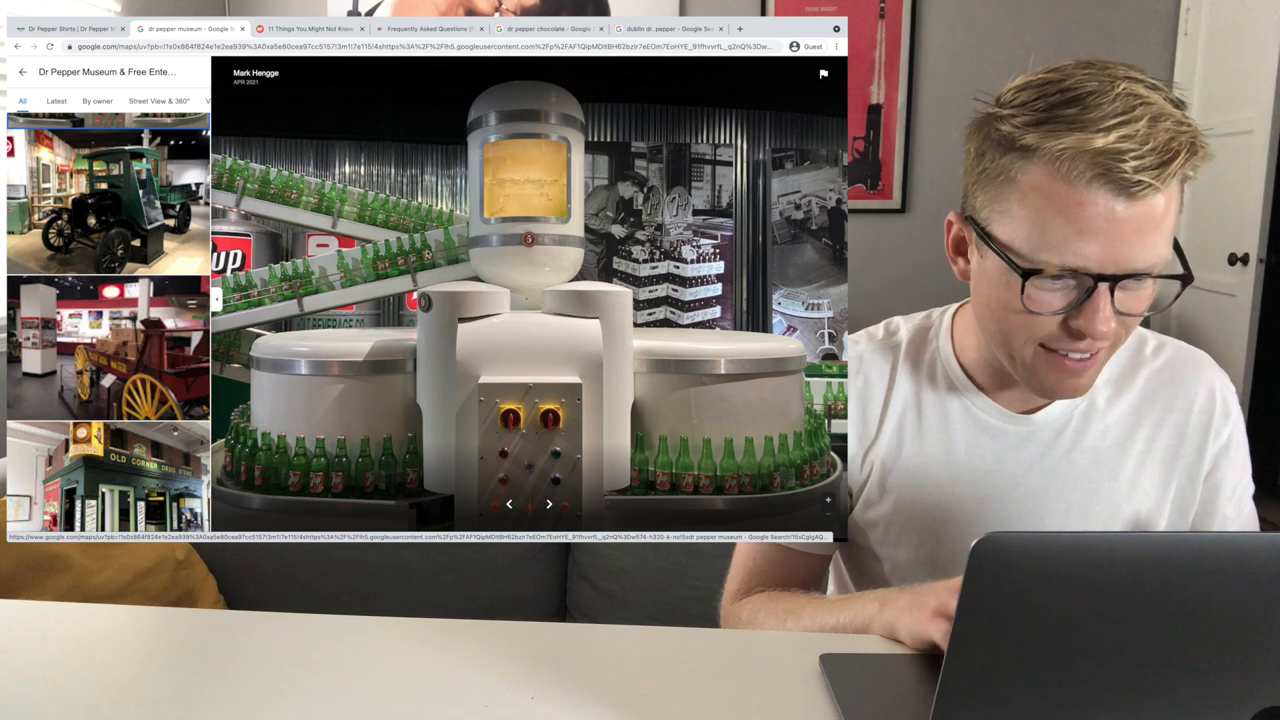
pyautogui.scroll(-3)
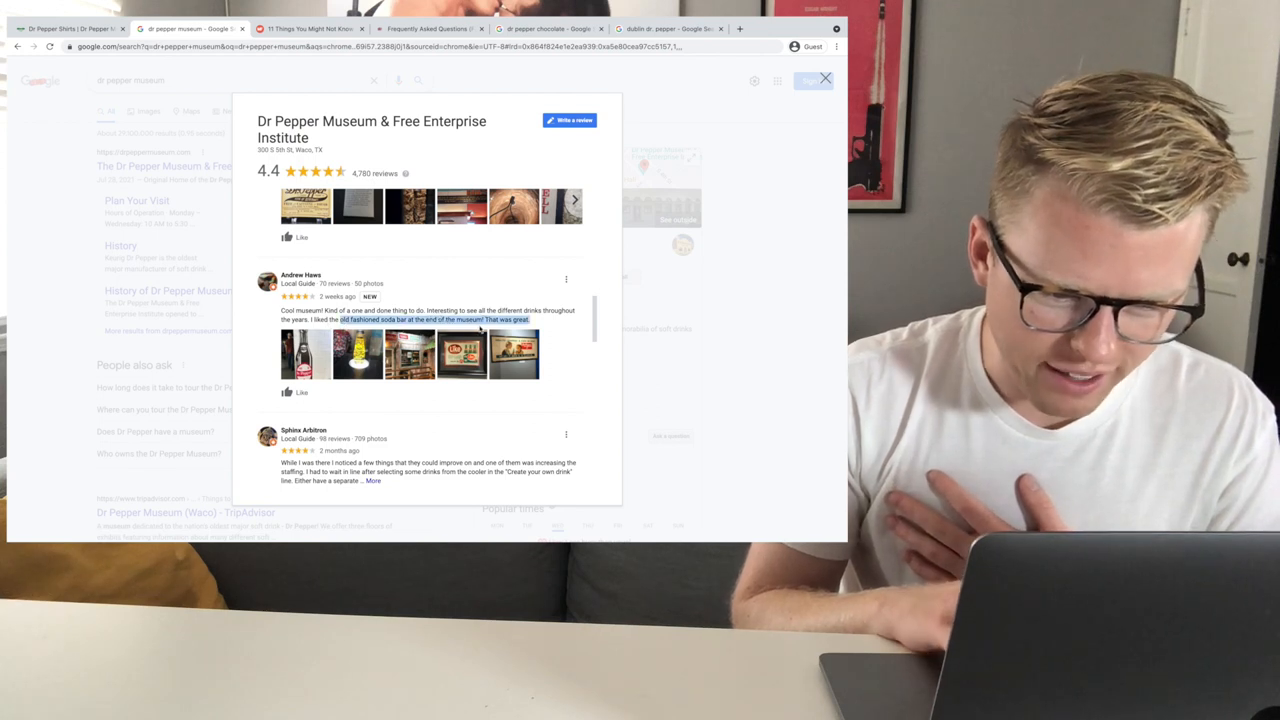
pyautogui.scroll(-3)
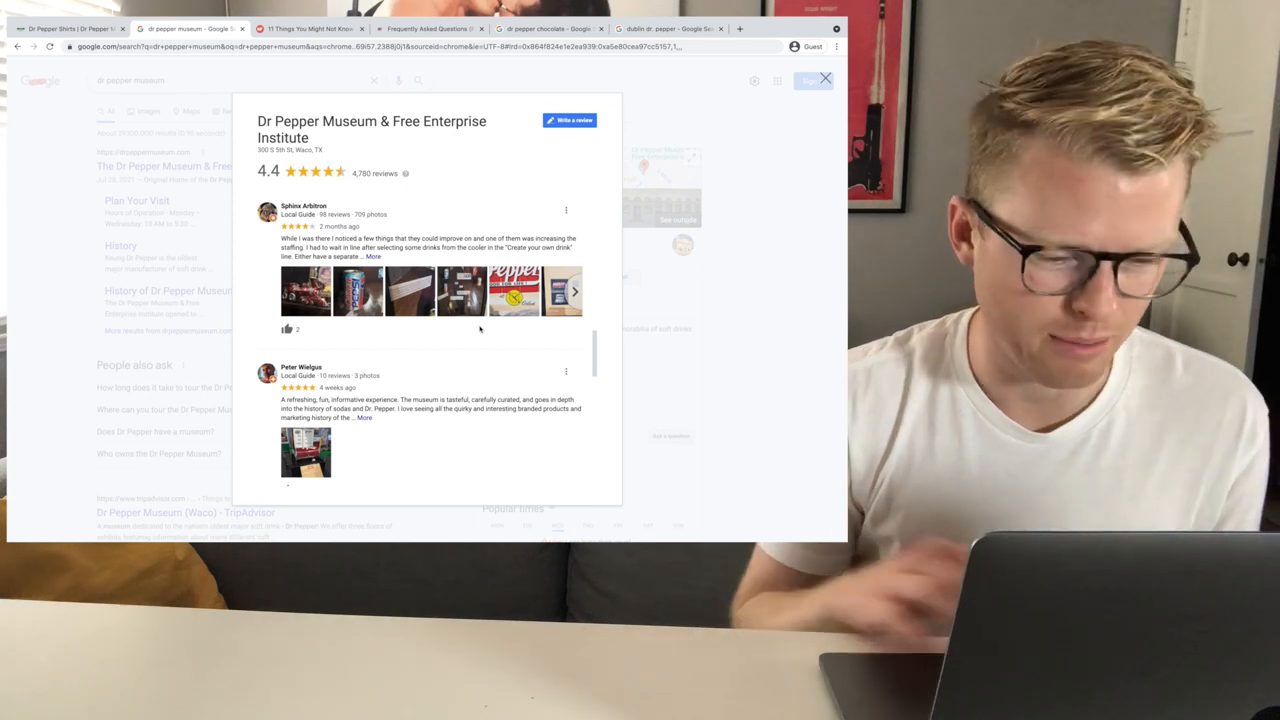
pyautogui.scroll(-3)
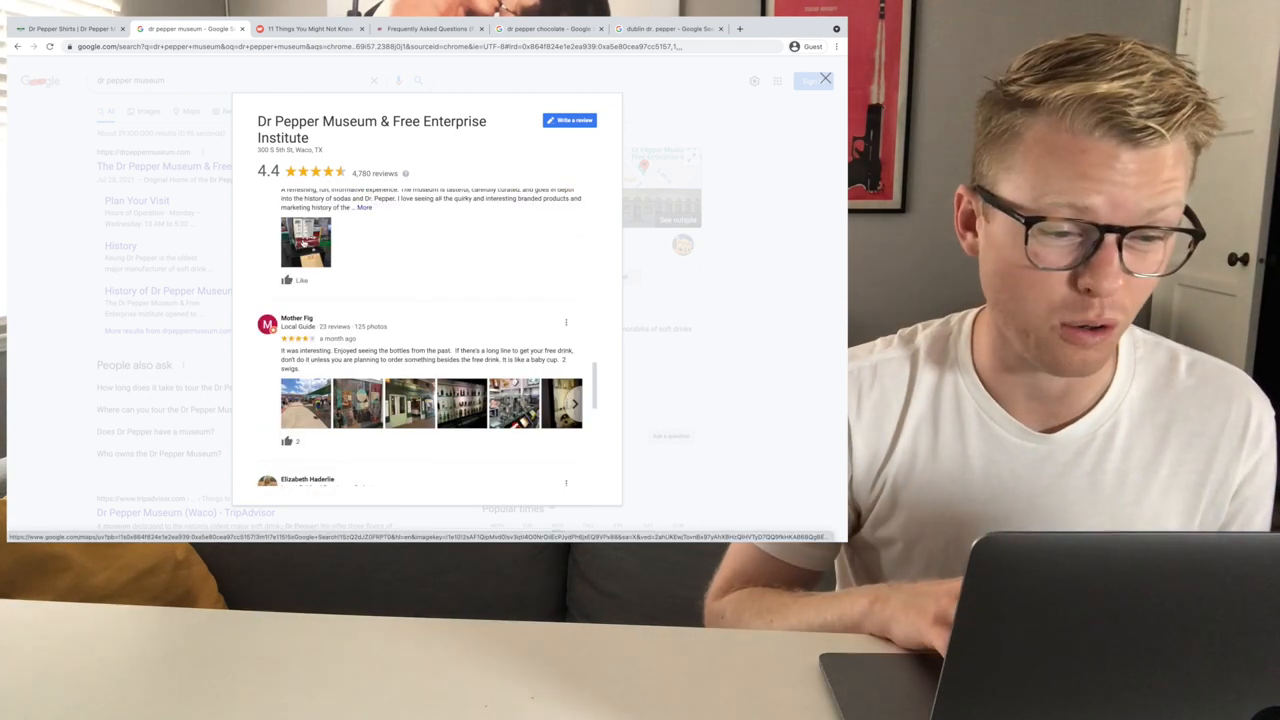
pyautogui.click(695, 28)
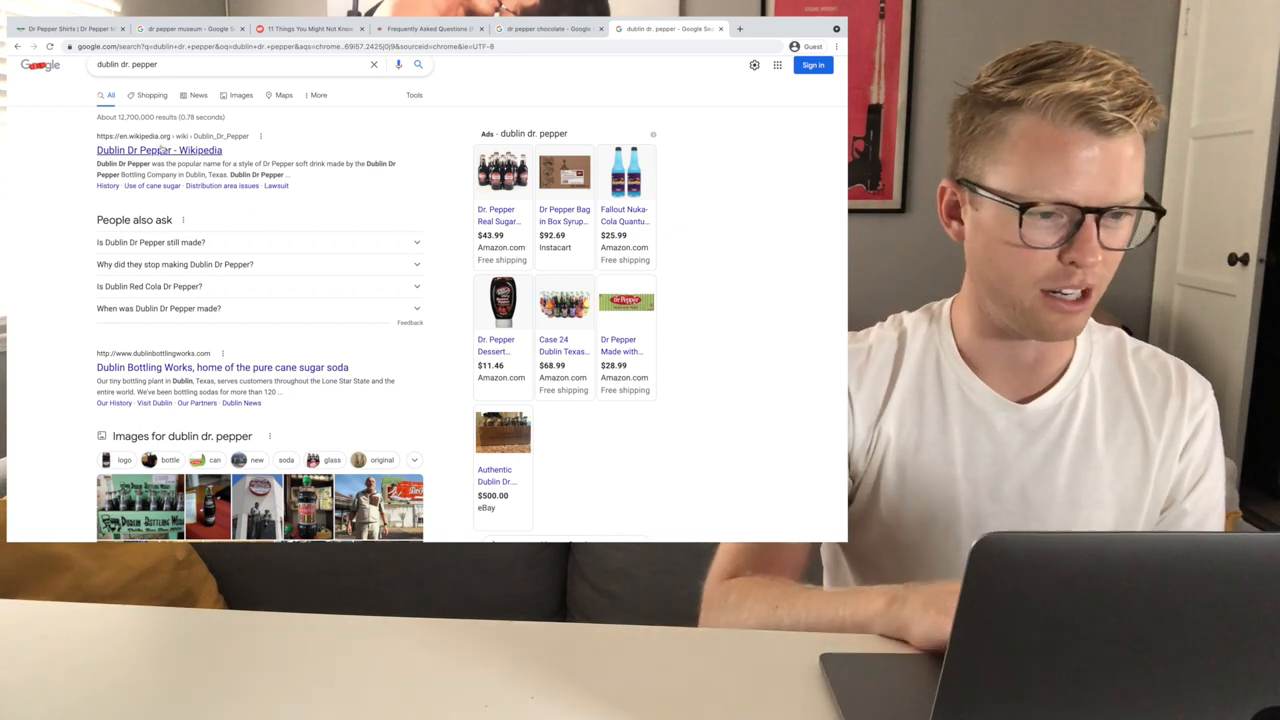
# Open the Dublin Dr Pepper Wikipedia article and select sentences in its introduction.
pyautogui.click(160, 149)
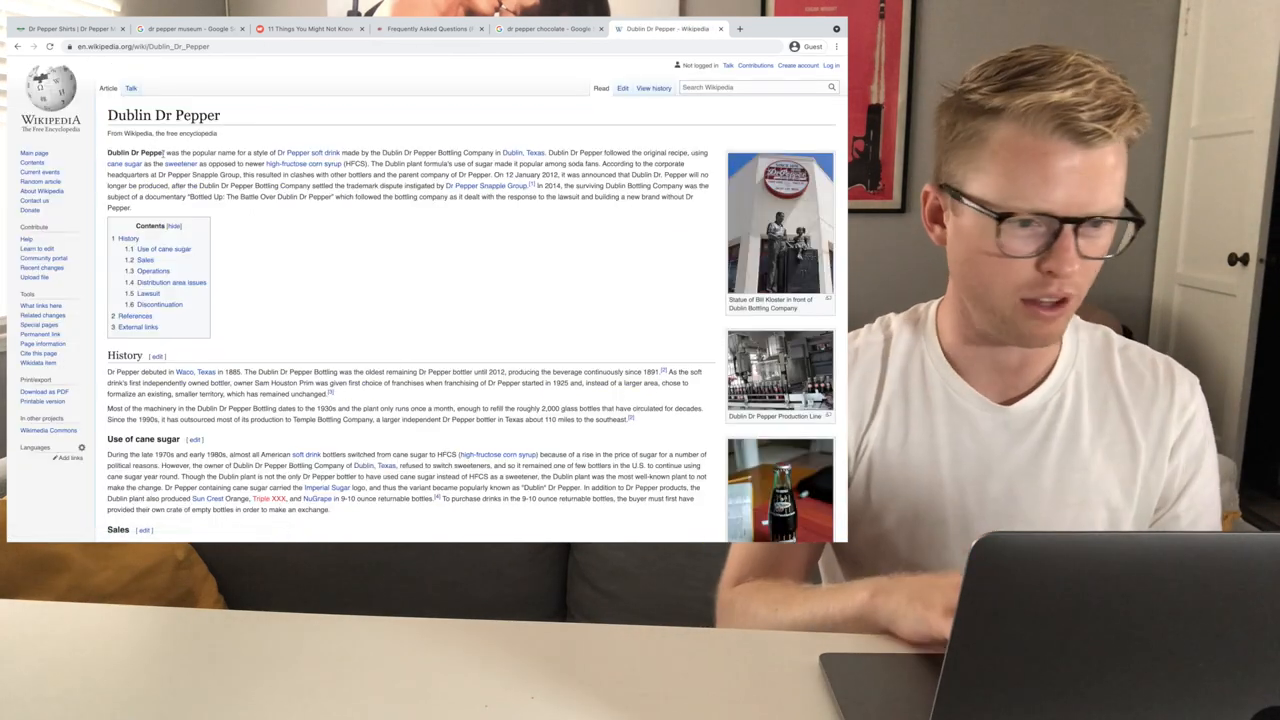
pyautogui.scroll(-3)
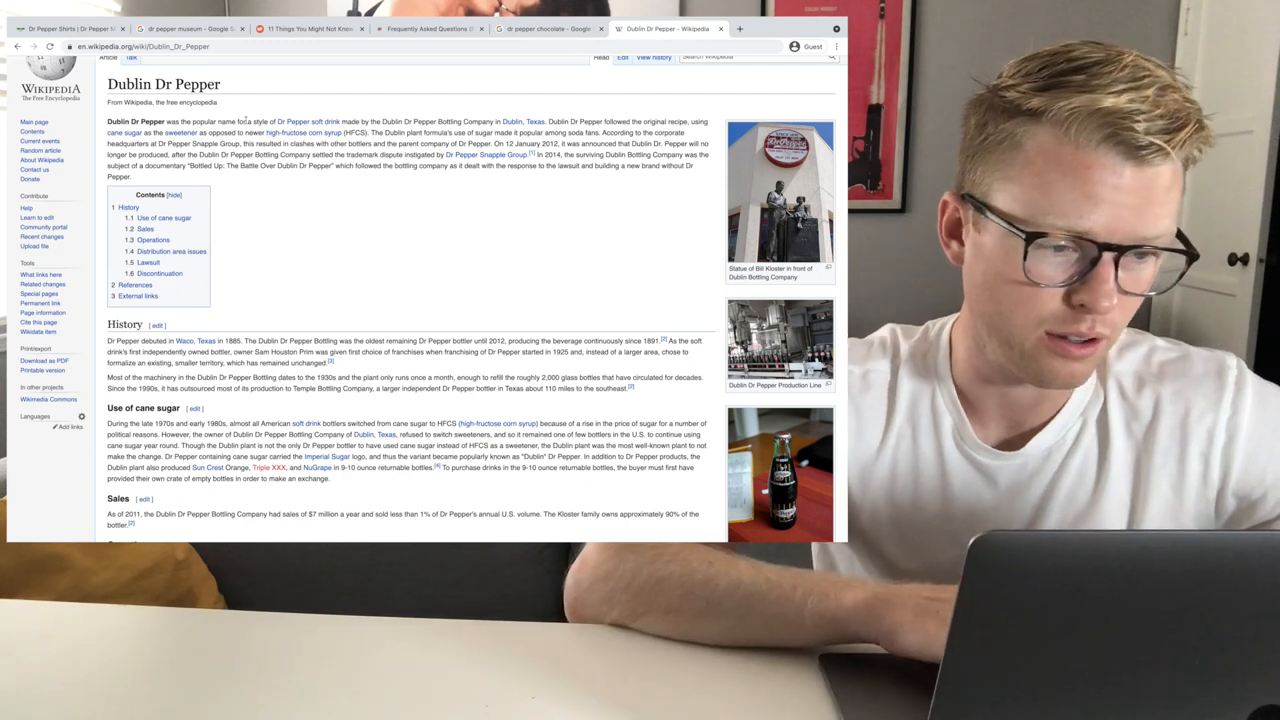
pyautogui.moveTo(247, 121); pyautogui.dragTo(380, 121)
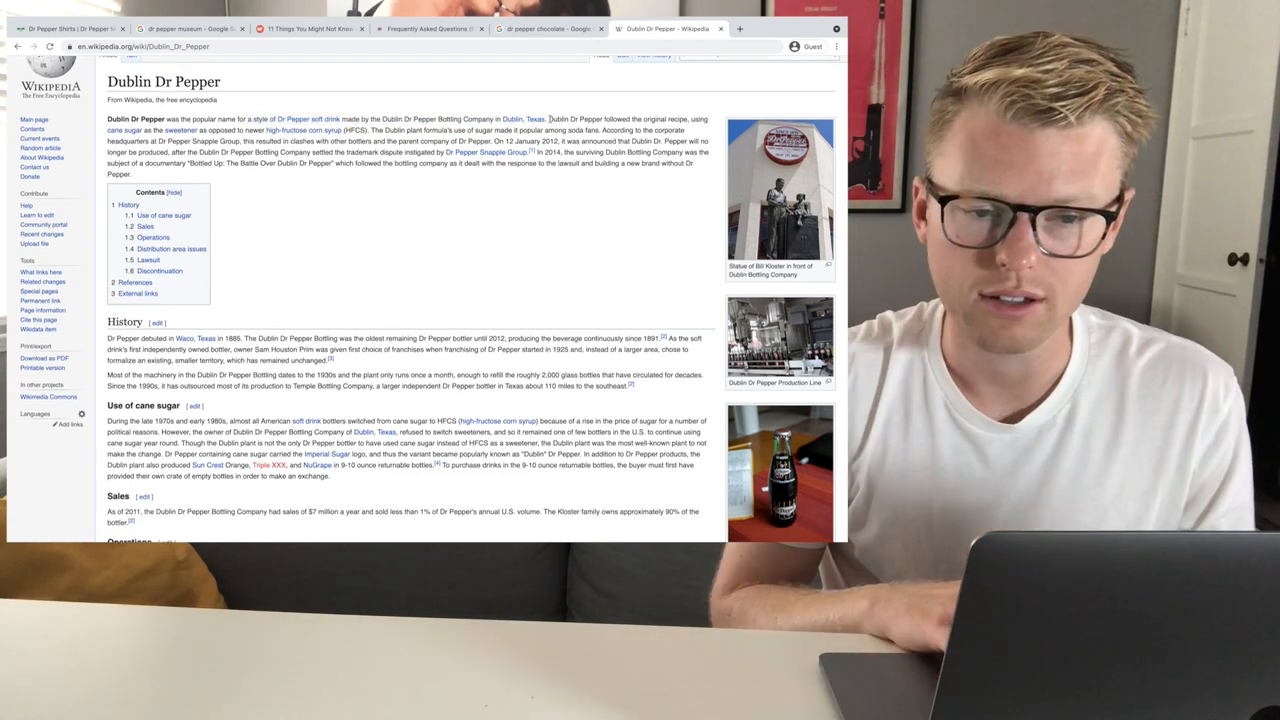
pyautogui.moveTo(548, 119); pyautogui.dragTo(705, 125)
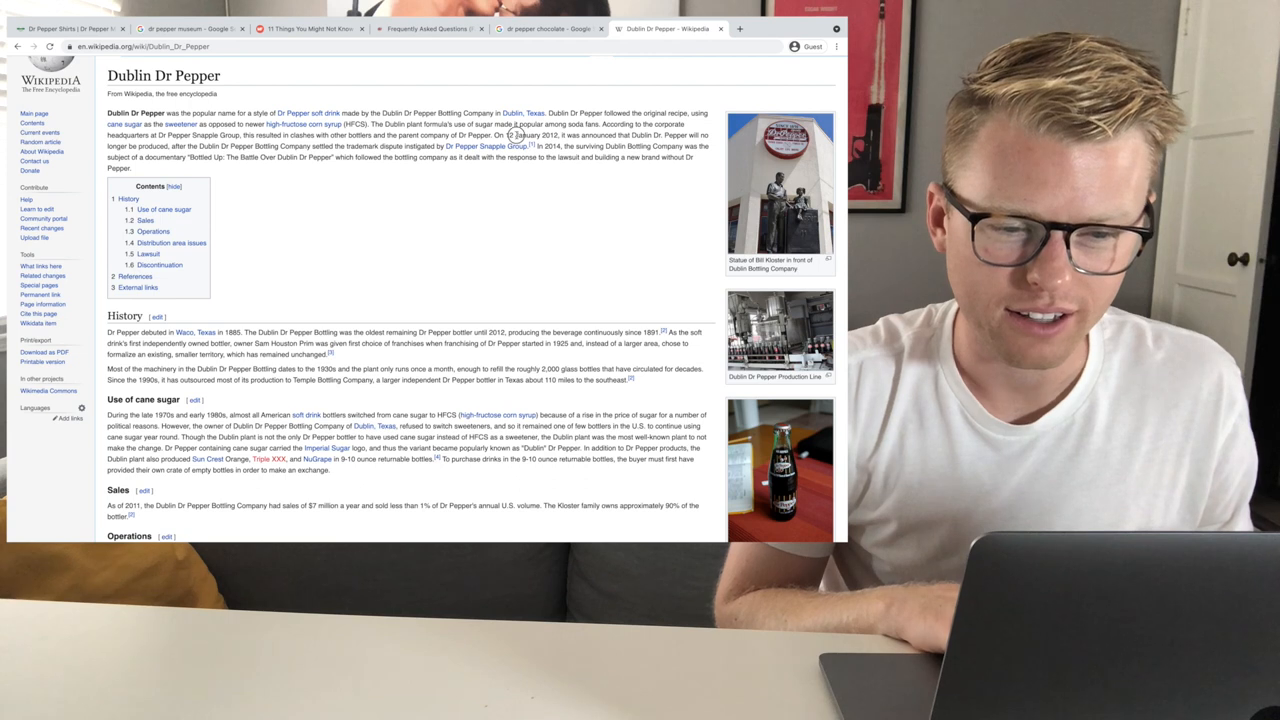
# Highlight the 2012 production-end and 2014 surviving-company passages, then scroll down.
pyautogui.moveTo(512, 135); pyautogui.dragTo(697, 135)
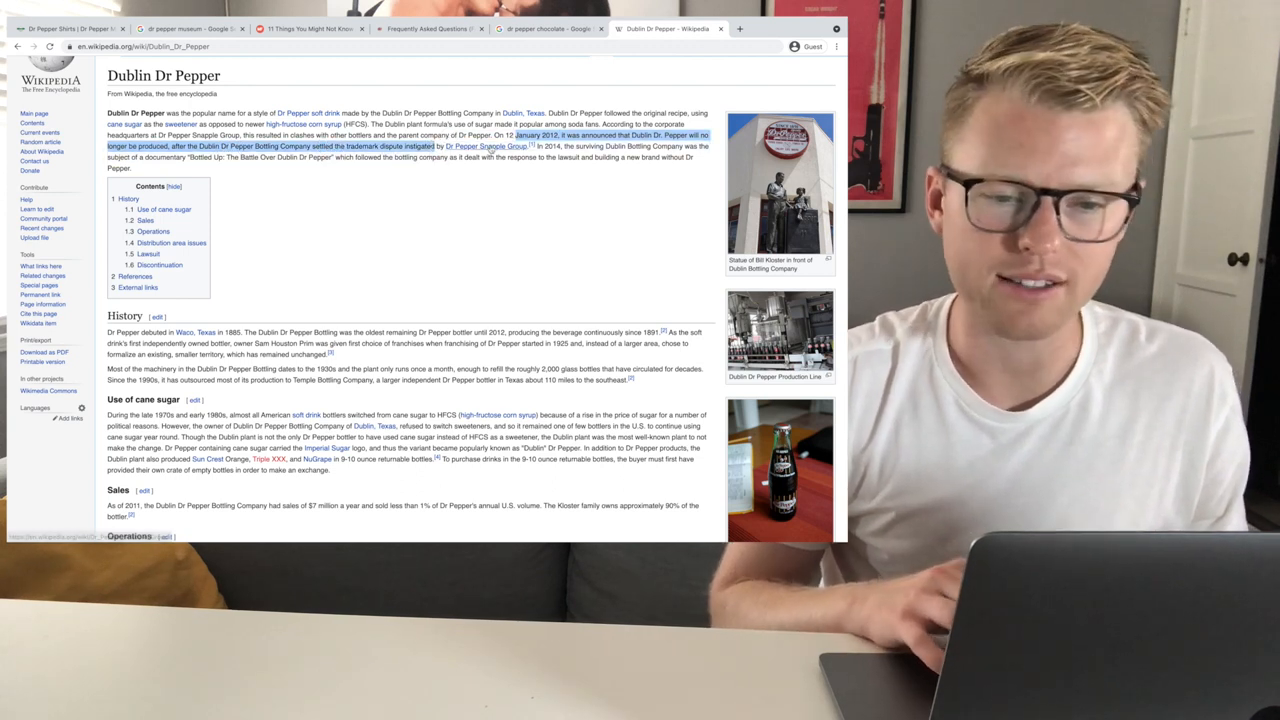
pyautogui.moveTo(514, 146)
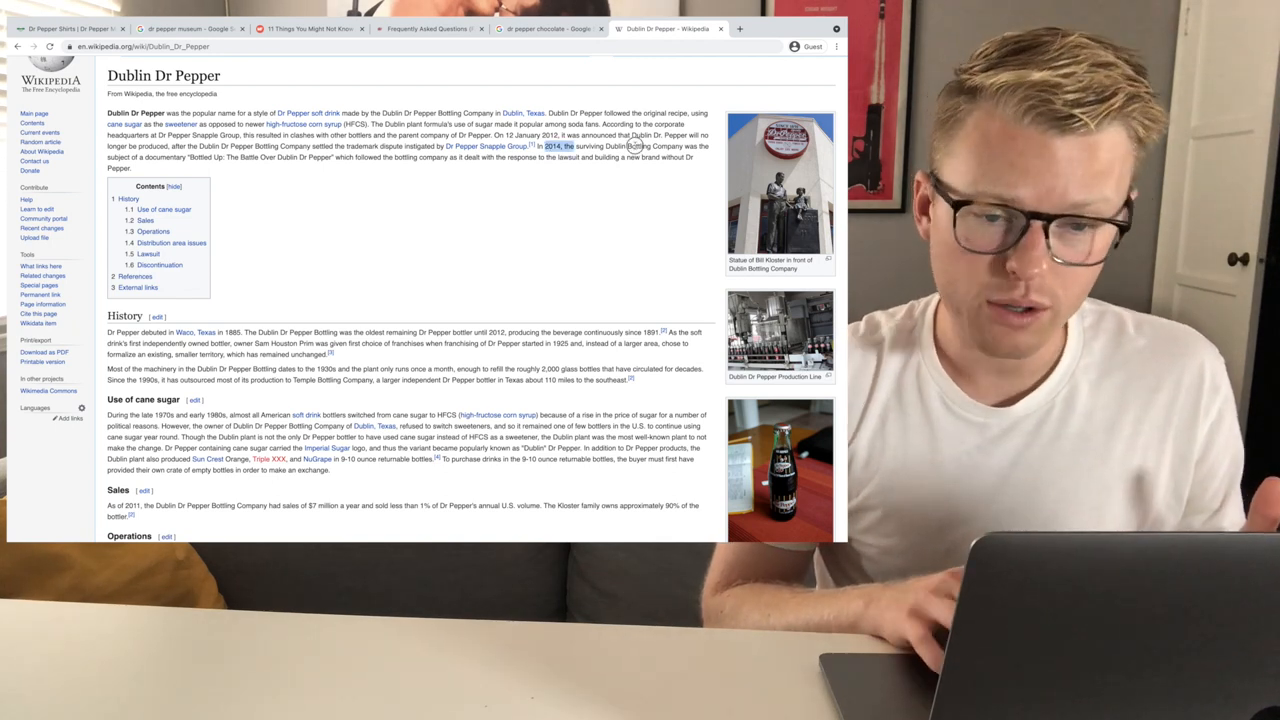
pyautogui.moveTo(545, 146); pyautogui.dragTo(700, 152)
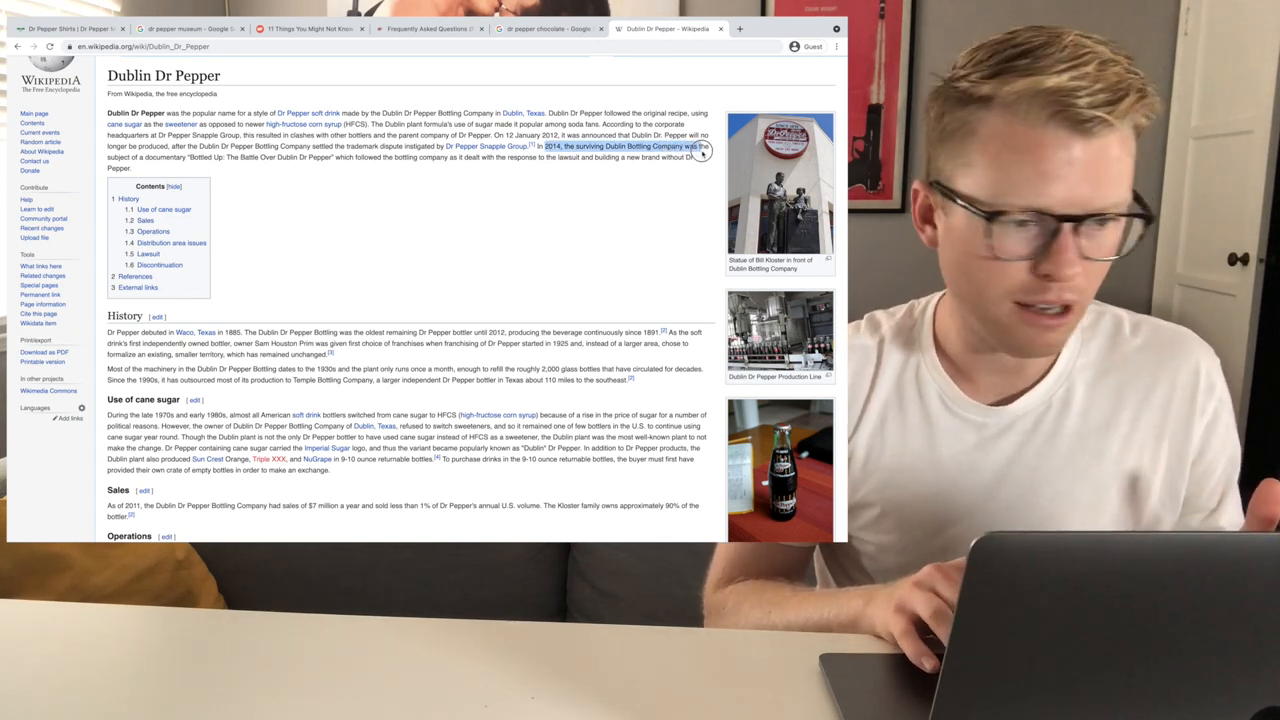
pyautogui.moveTo(700, 148); pyautogui.dragTo(220, 157)
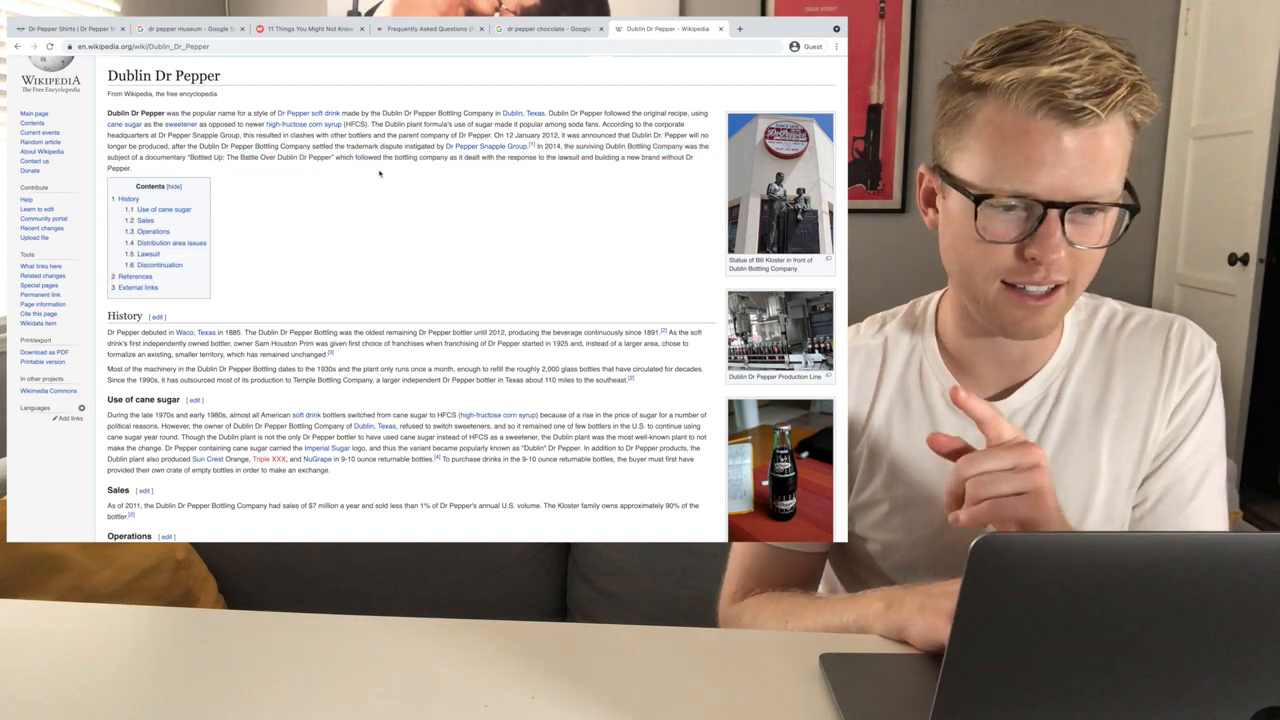
pyautogui.scroll(-3)
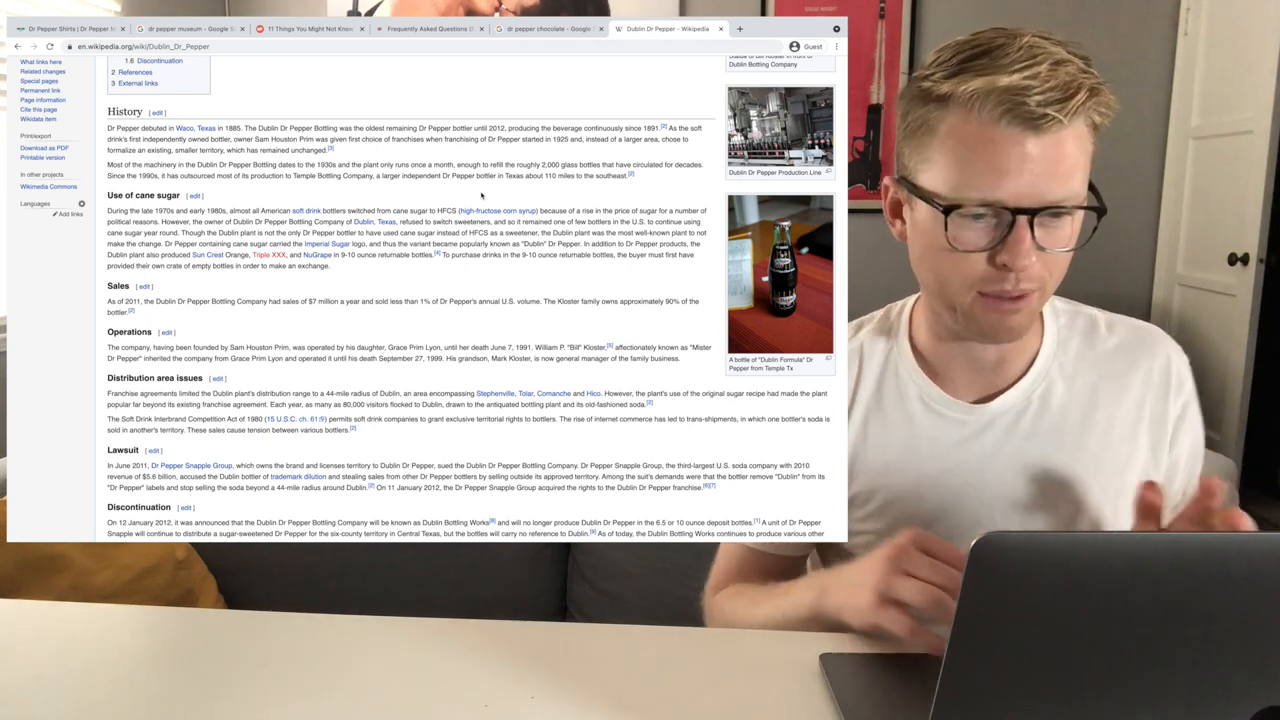
# Scroll to Discontinuation and highlight what Dublin Bottling Works still produces today.
pyautogui.scroll(-3)
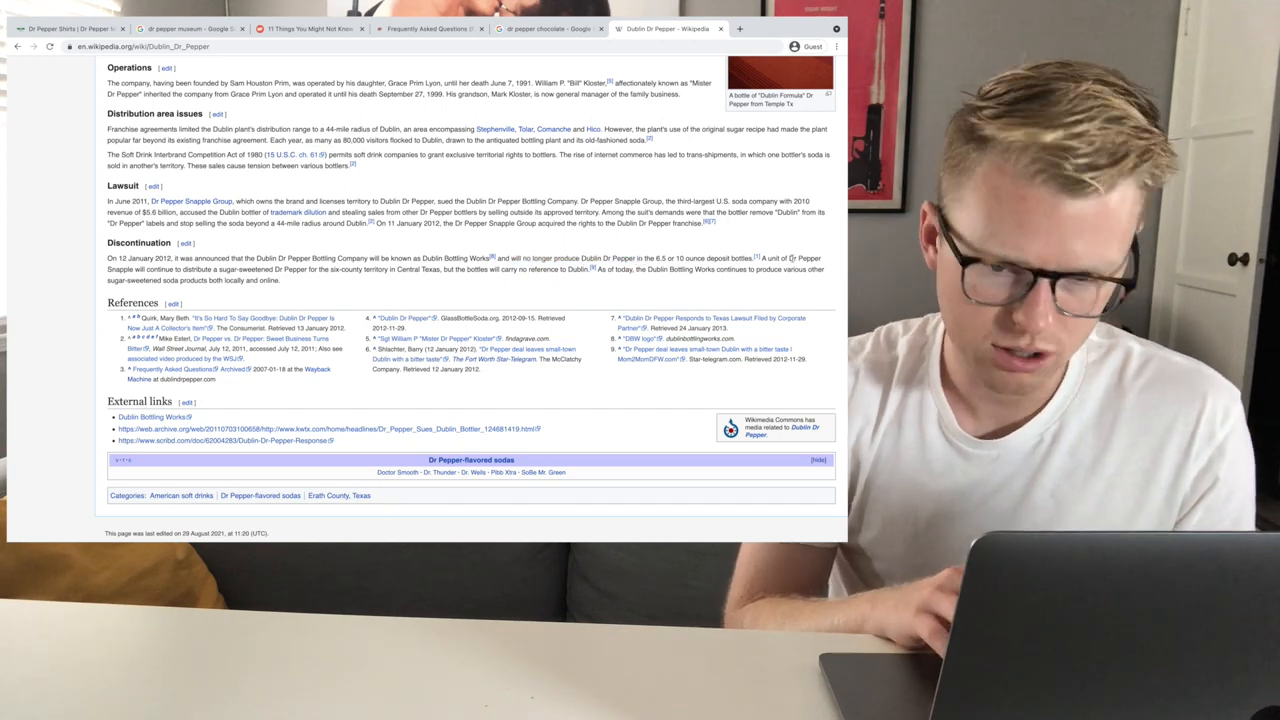
pyautogui.moveTo(760, 258); pyautogui.dragTo(285, 280)
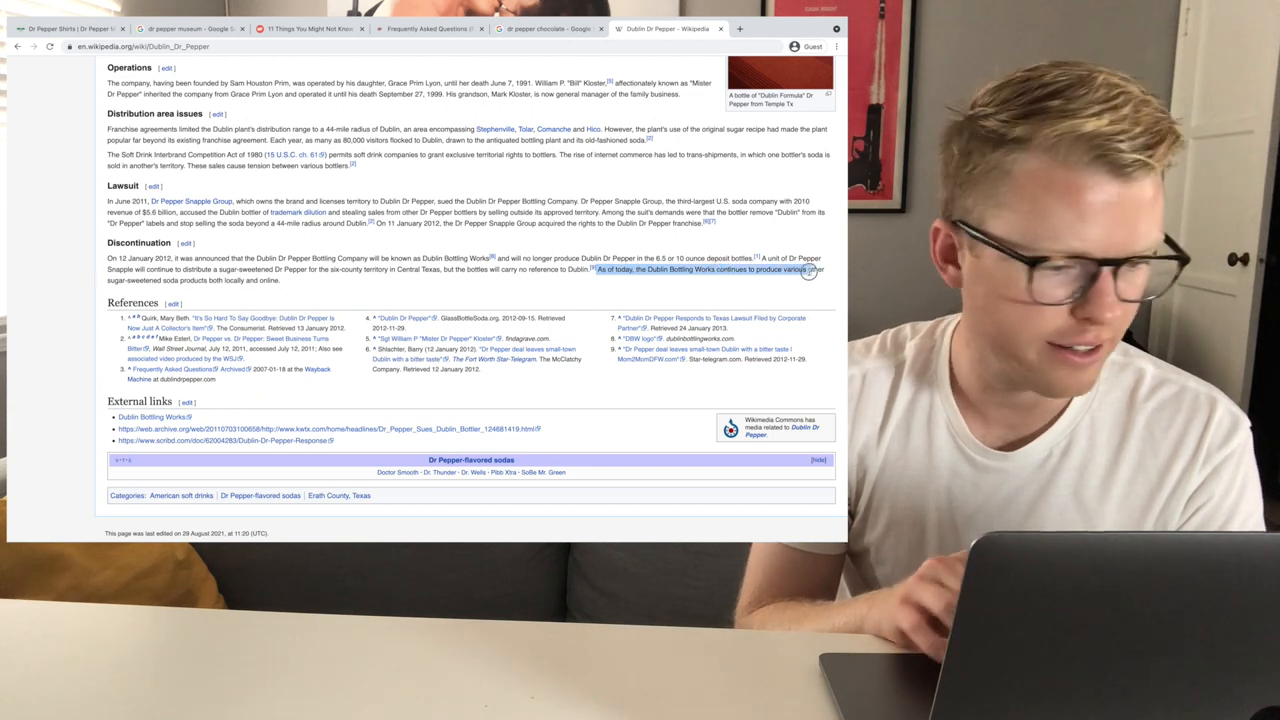
pyautogui.moveTo(810, 270); pyautogui.dragTo(285, 280)
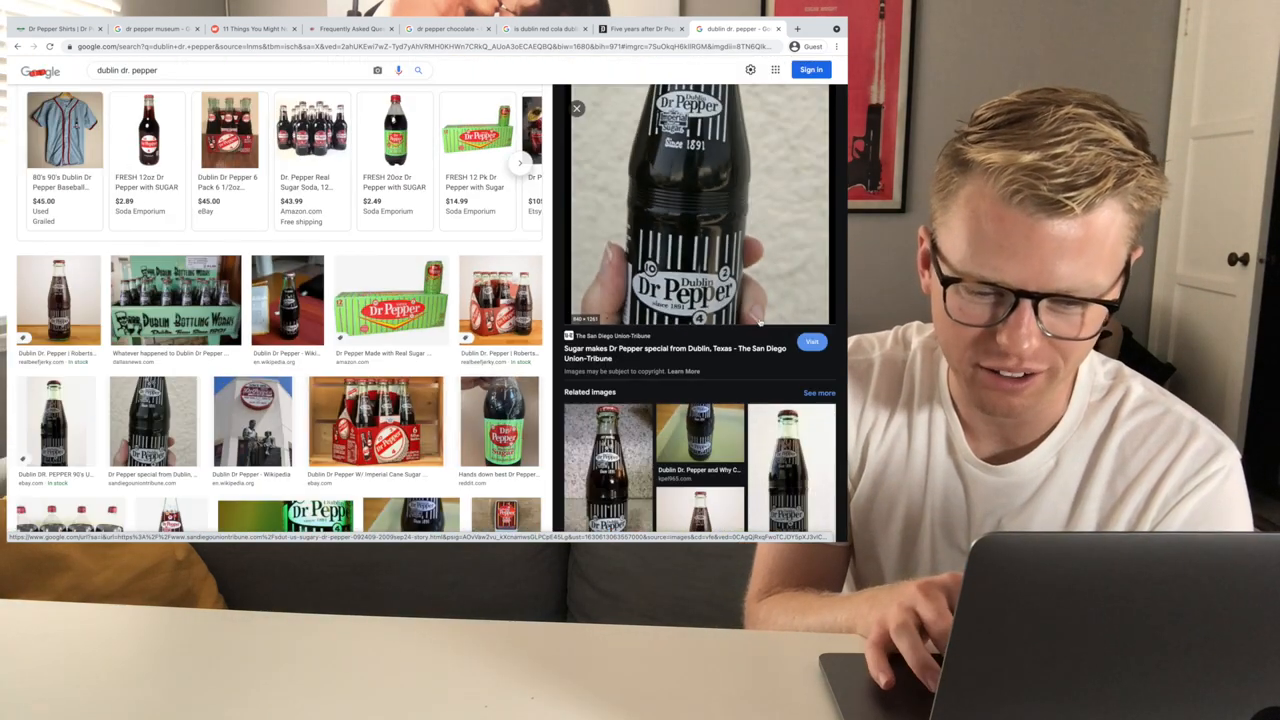
# Scroll the Dublin Dr Pepper image results and preview the real-sugar Dr Pepper 12-pack.
pyautogui.scroll(-3)
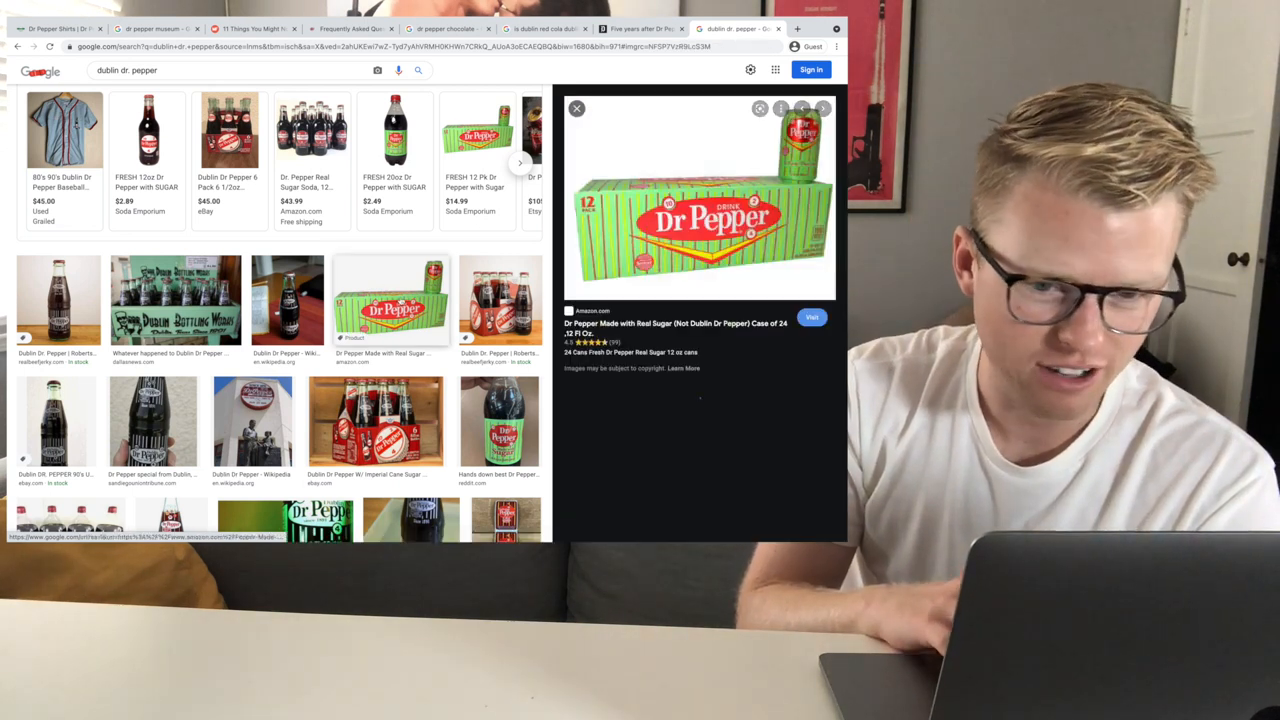
pyautogui.click(391, 300)
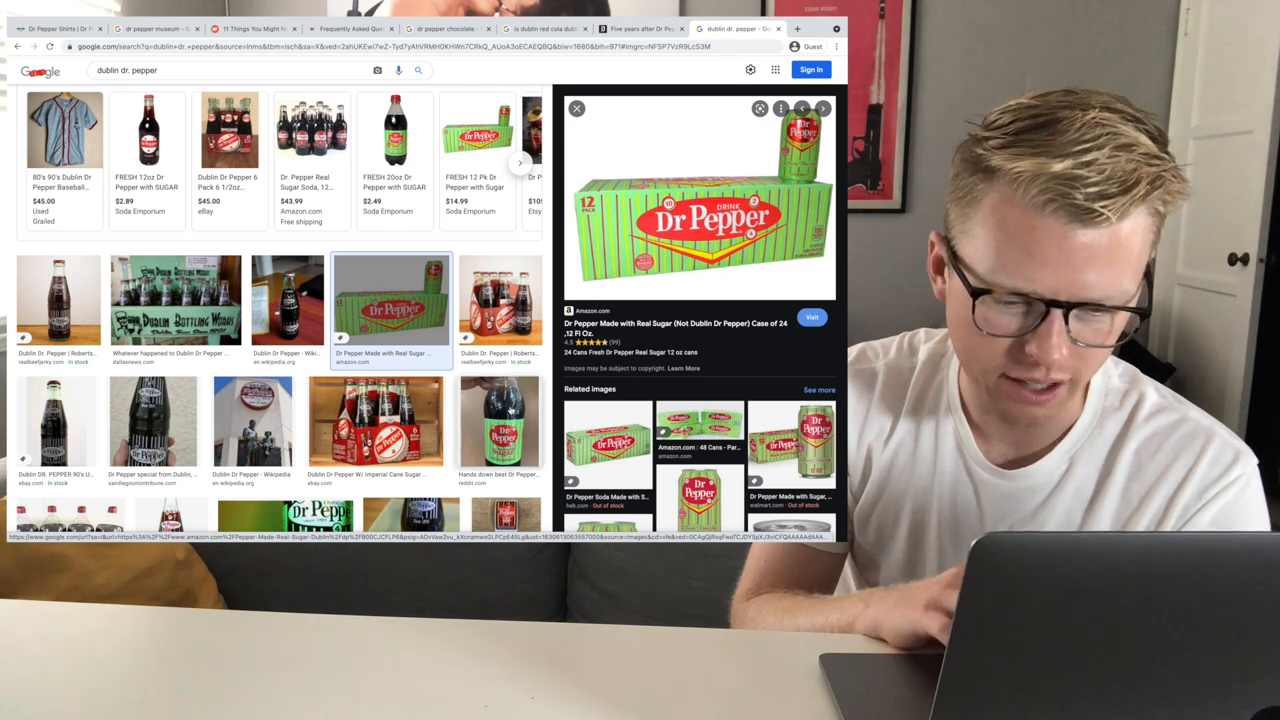
pyautogui.click(499, 425)
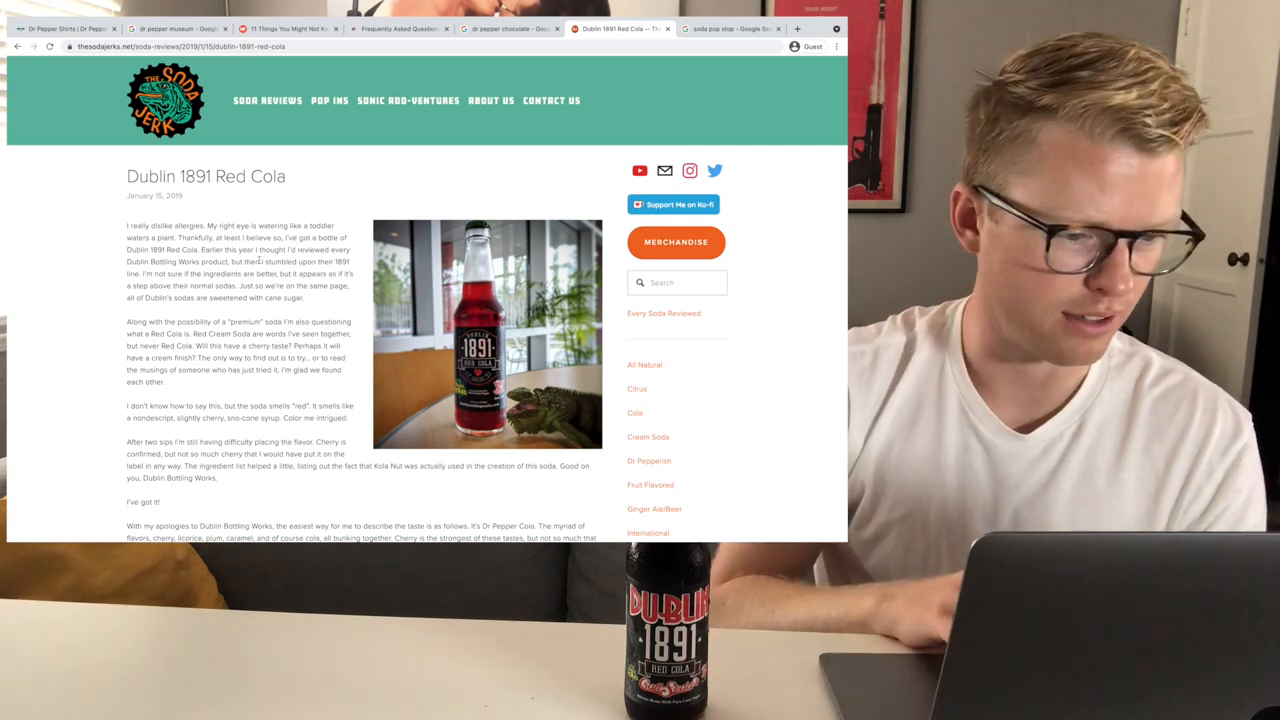
# Scroll down to the Dublin 1891 Red Cola review's closing recommendation and sign-off.
pyautogui.scroll(-3)
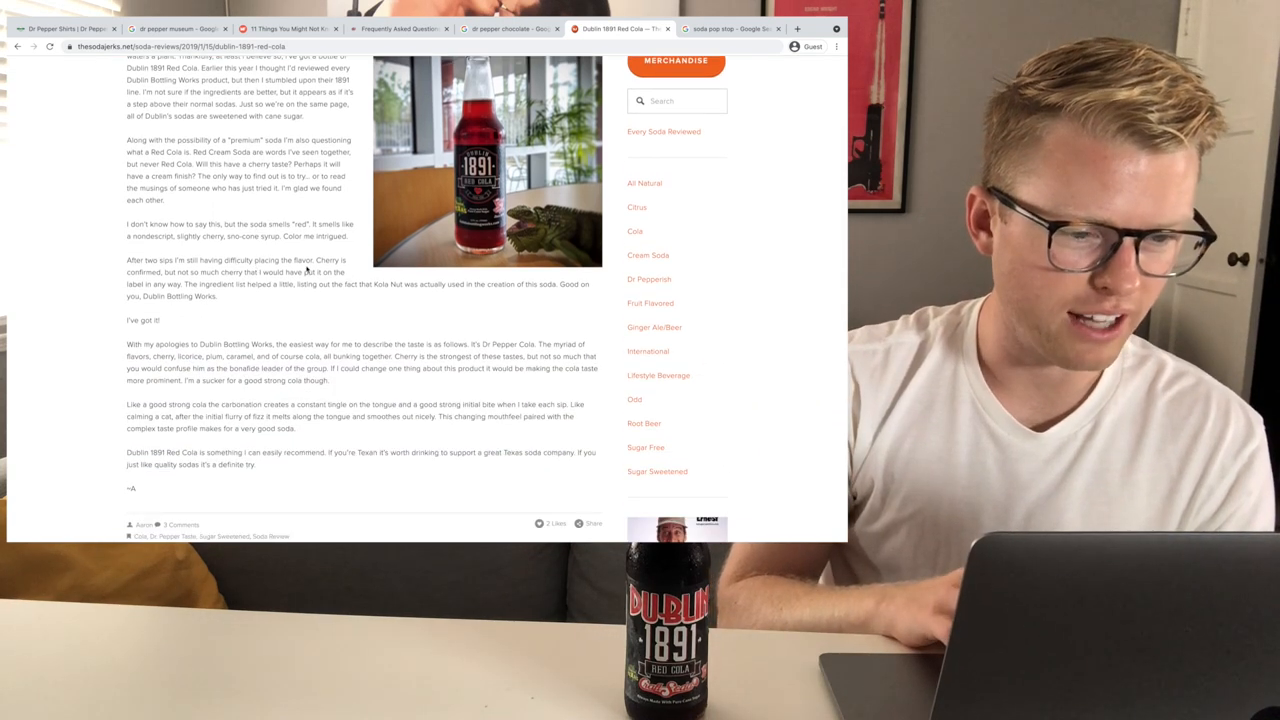